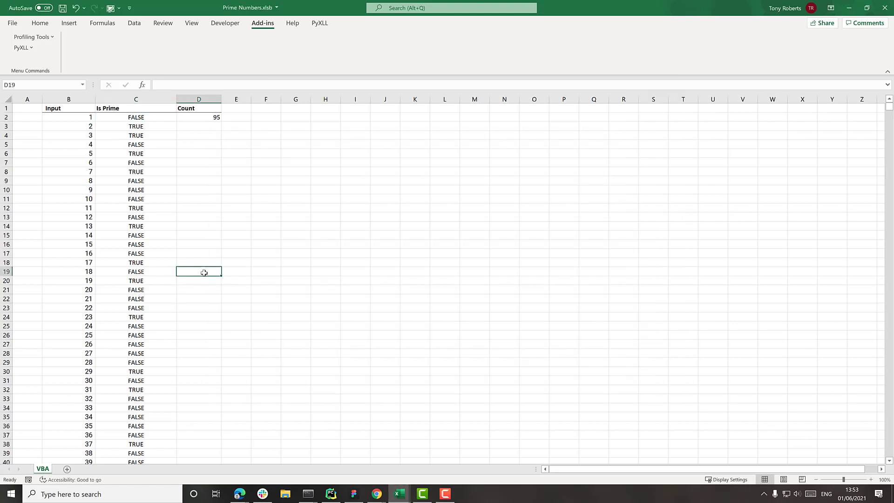
pyautogui.moveTo(223, 276)
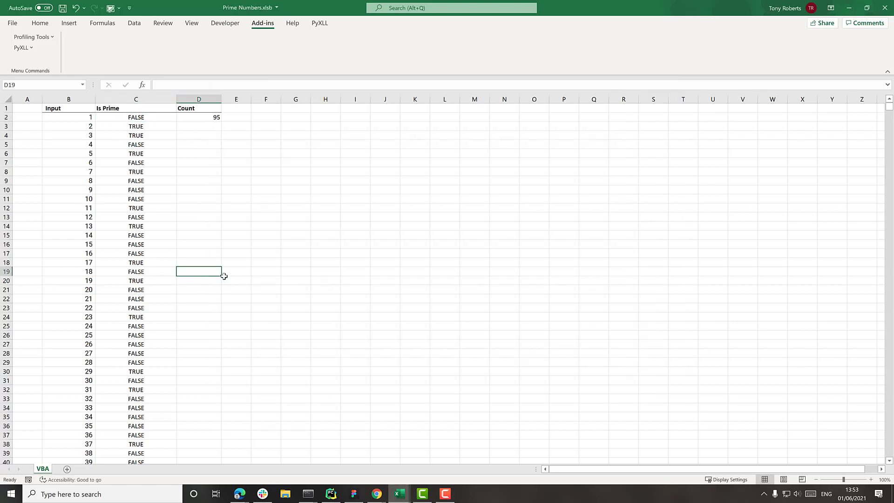
# - Inspect input cell B2 and its Is Prime result in C2 on the VBA sheet
pyautogui.click(68, 117)
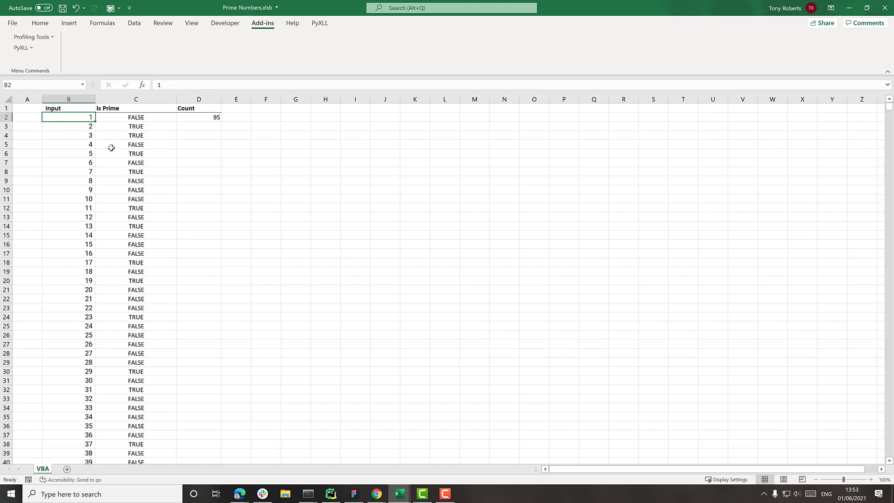
pyautogui.click(136, 117)
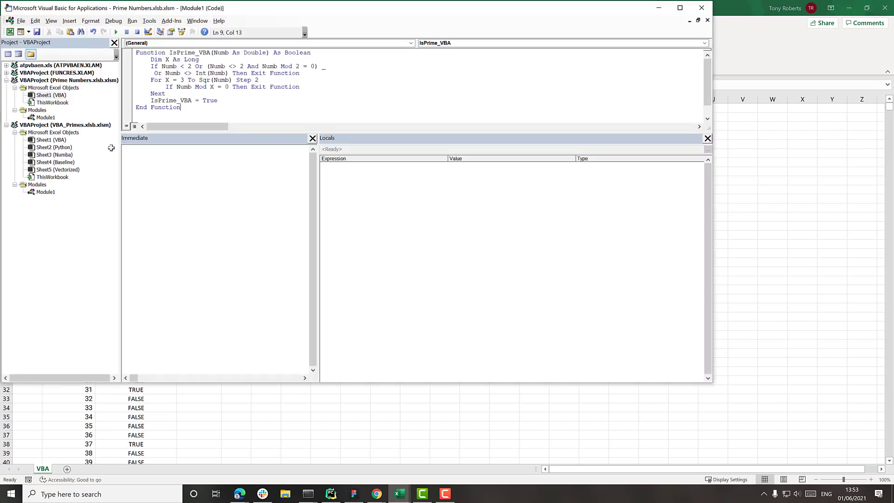
# - Restore the VBA editor, enlarge the code pane, and select the IsPrime_VBA function body
pyautogui.click(698, 20)
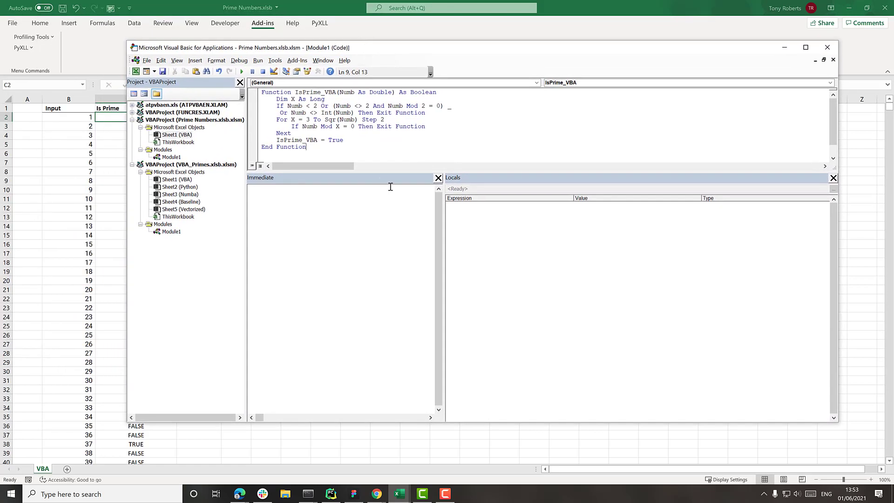
pyautogui.moveTo(342, 171); pyautogui.dragTo(342, 290)
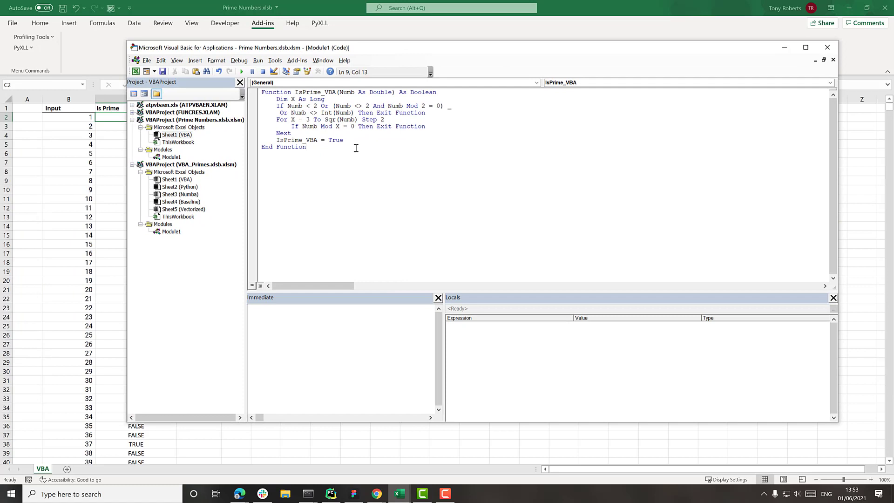
pyautogui.moveTo(279, 99); pyautogui.dragTo(344, 140)
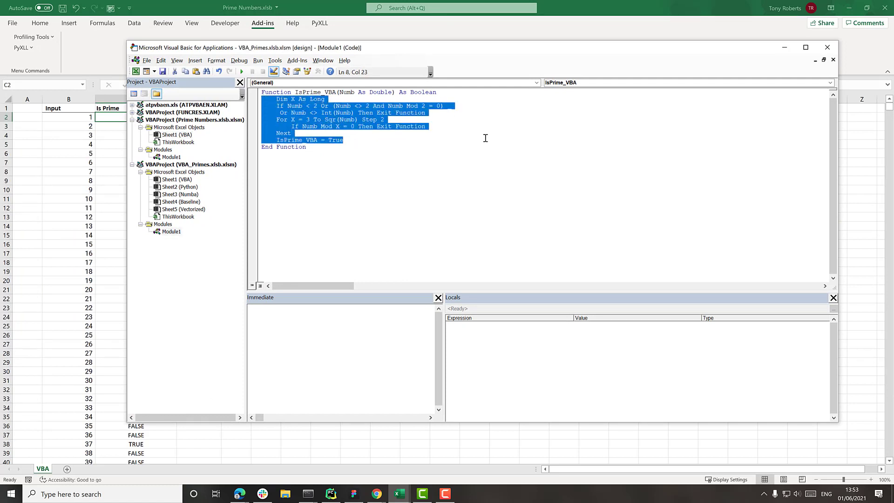
pyautogui.moveTo(461, 183)
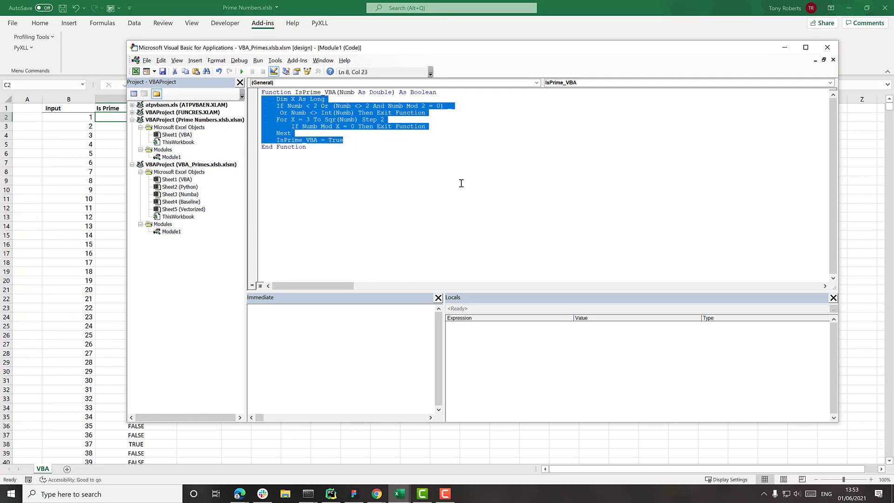
pyautogui.moveTo(444, 183)
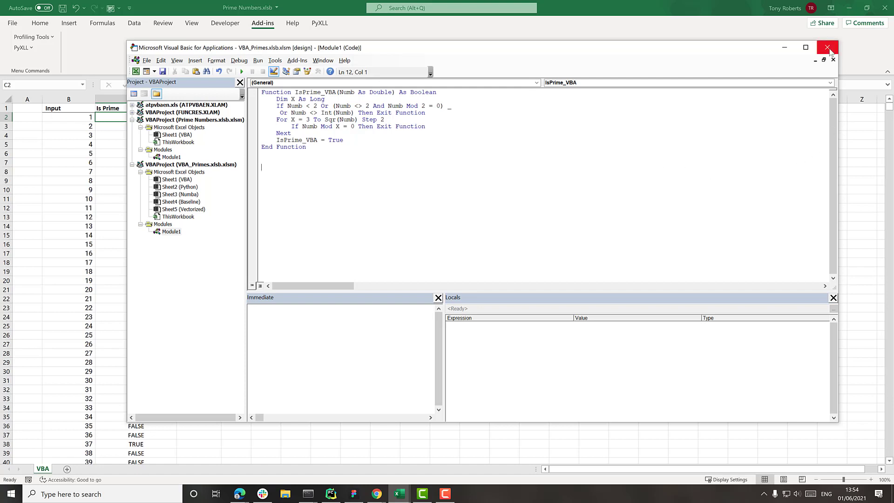
pyautogui.moveTo(828, 48)
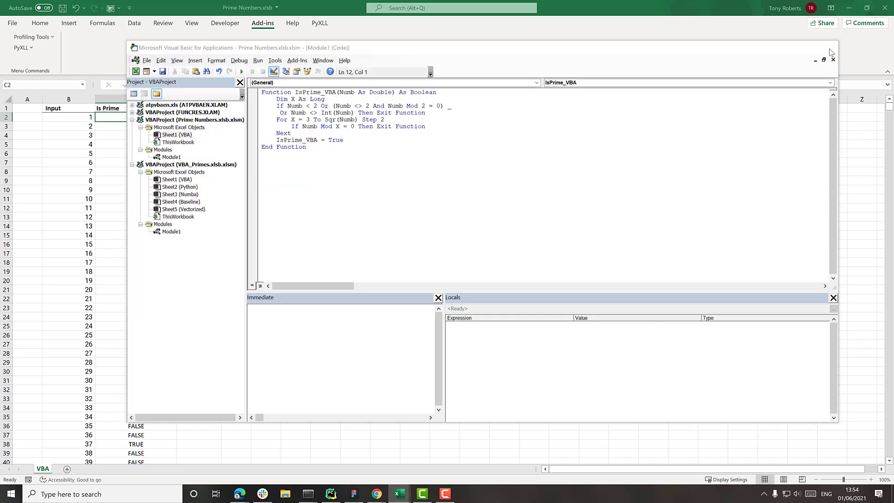
# - Close the VBA editor and read PyXLL's 'How to profile Python code in Excel' post
pyautogui.click(832, 47)
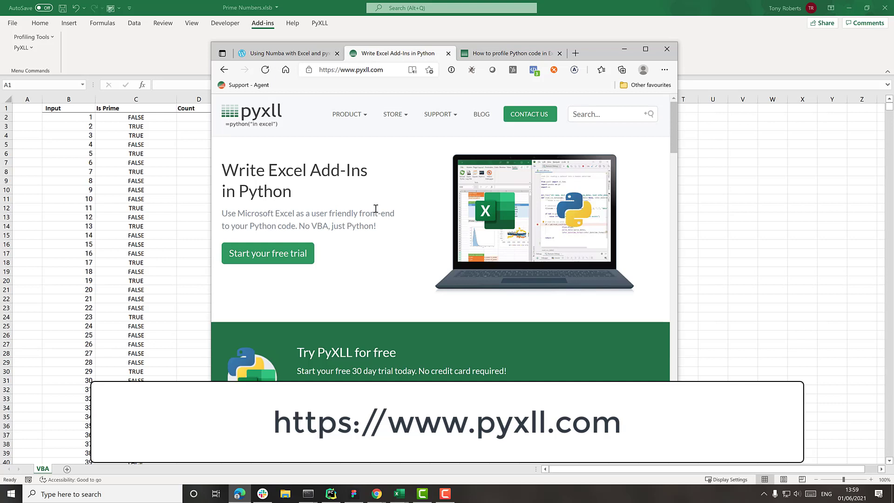
pyautogui.moveTo(392, 232)
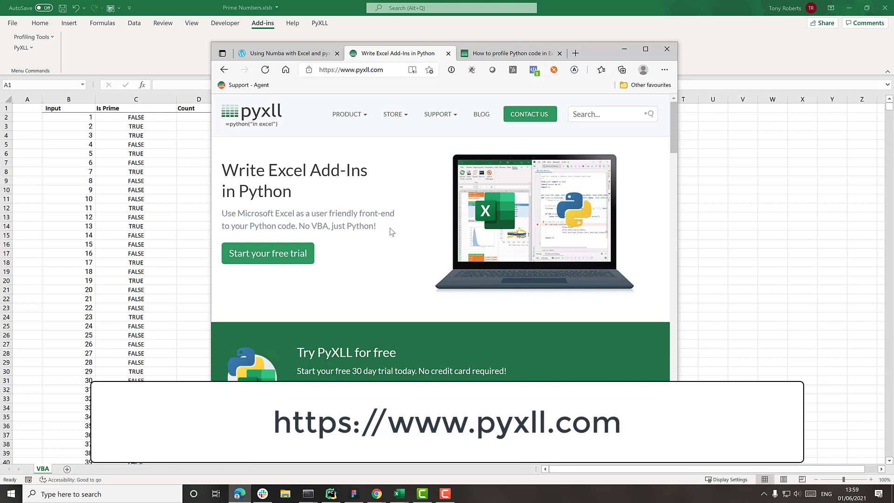
pyautogui.moveTo(368, 101)
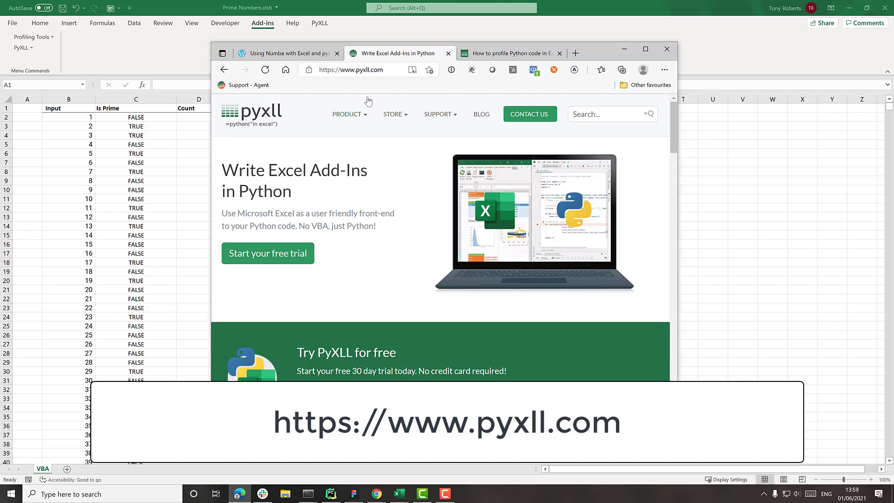
pyautogui.moveTo(397, 247)
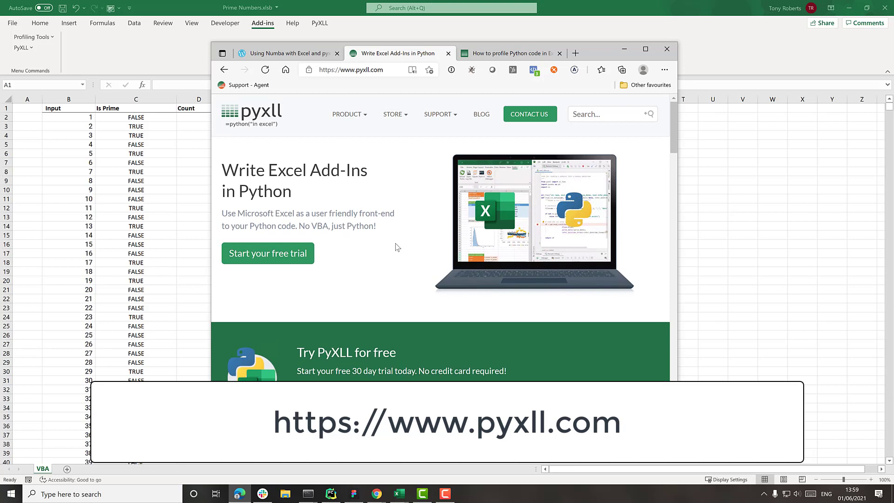
pyautogui.moveTo(305, 118)
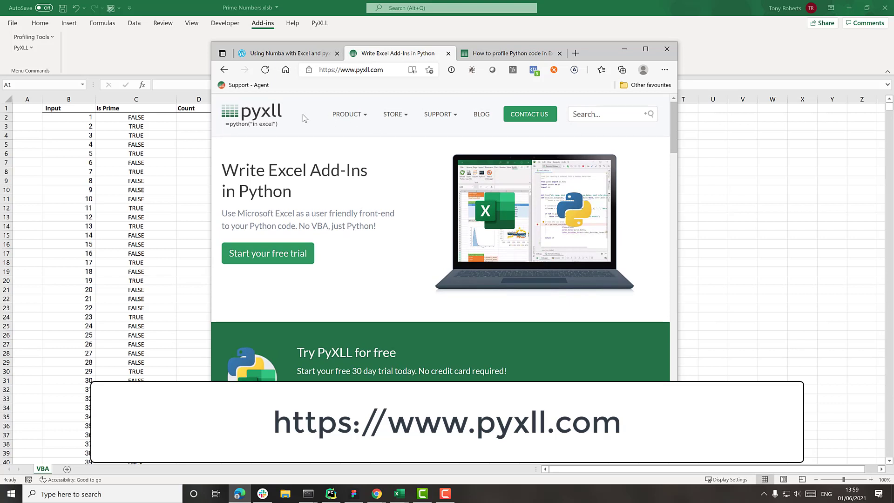
pyautogui.moveTo(397, 219)
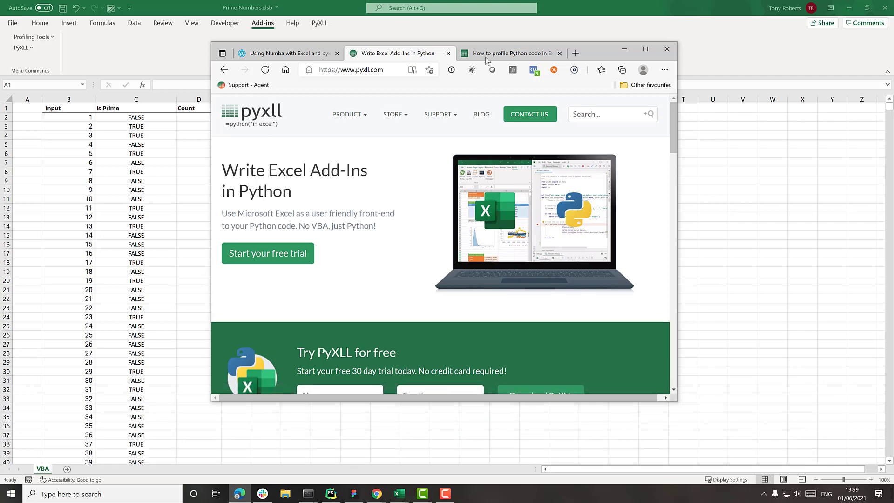
pyautogui.click(507, 53)
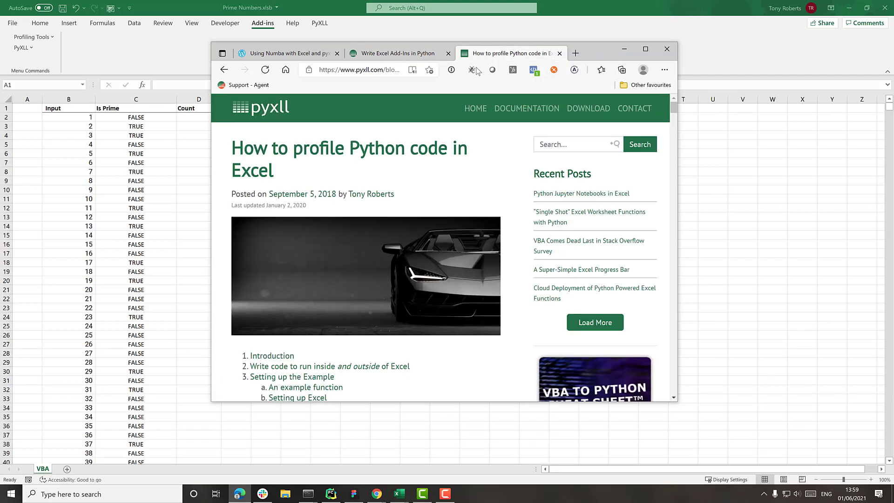
pyautogui.moveTo(416, 177)
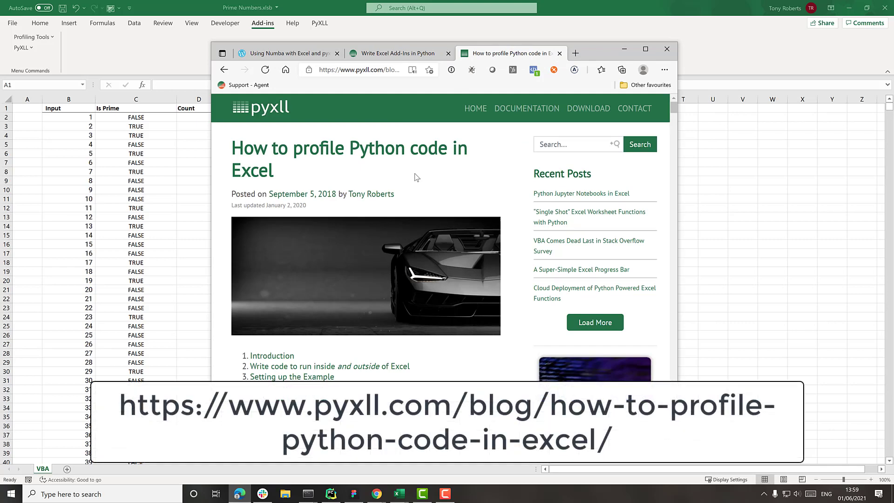
pyautogui.scroll(-3)
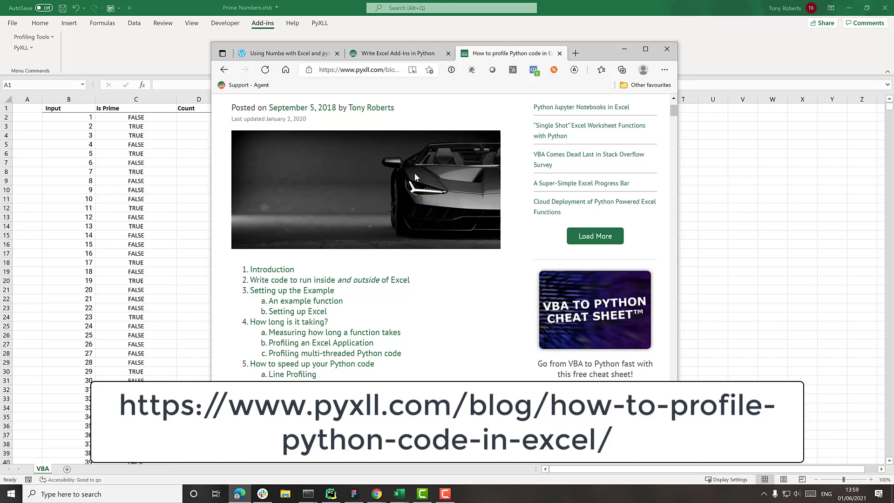
pyautogui.scroll(-3)
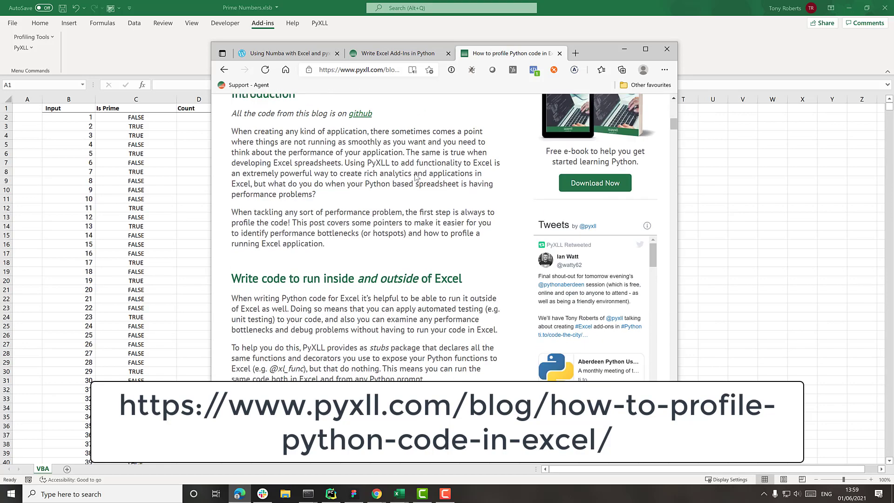
pyautogui.scroll(-3)
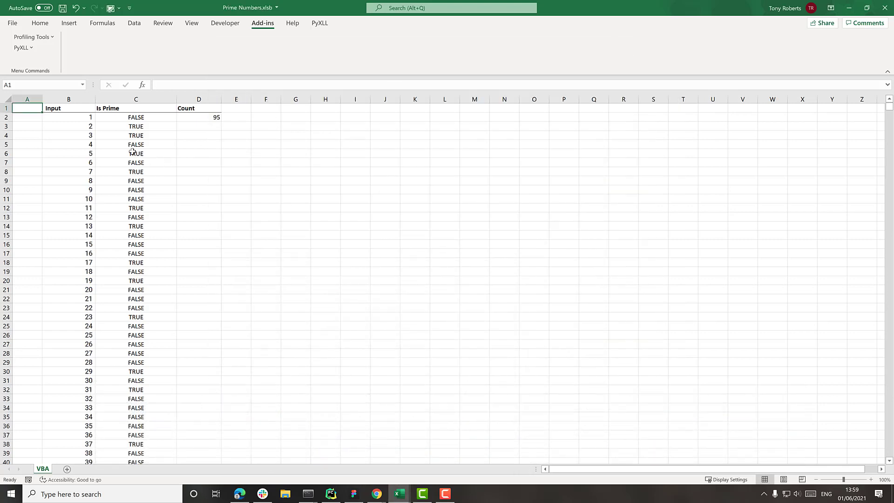
# - Review the IsPrime_VBA formulas in C2 and C501 and the SUM(IF) count in D2
pyautogui.click(135, 117)
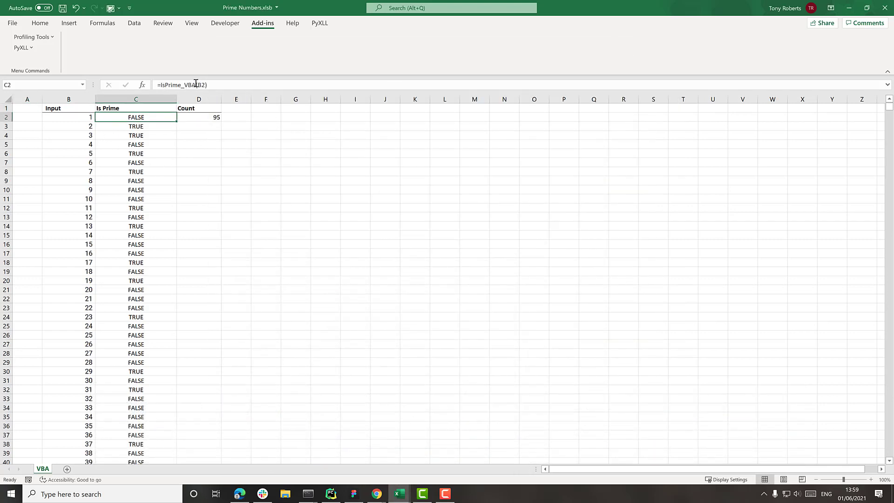
pyautogui.click(69, 117)
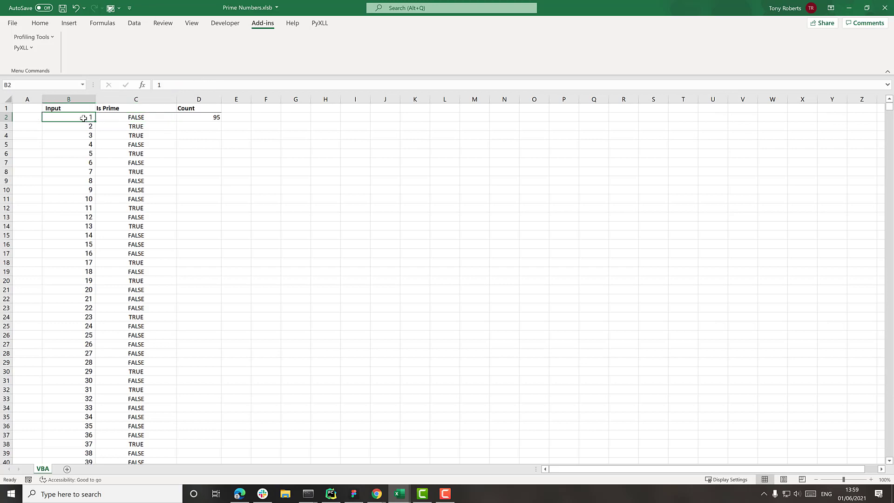
pyautogui.moveTo(76, 120)
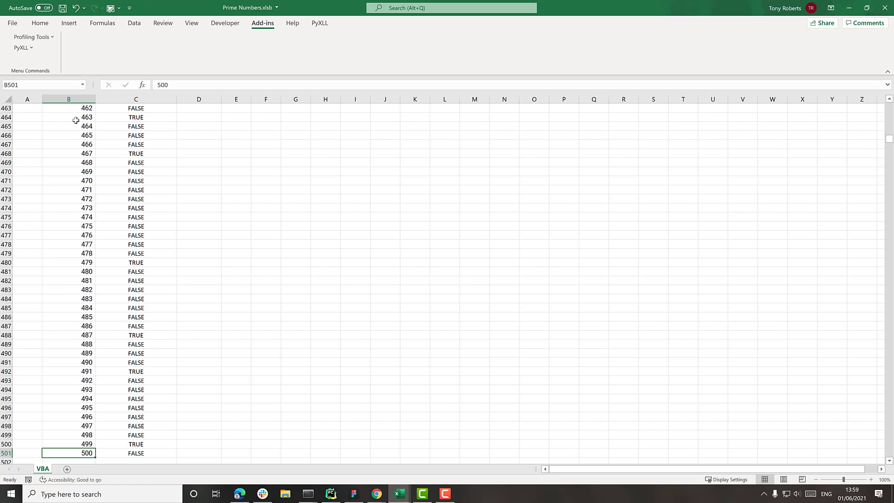
pyautogui.click(135, 453)
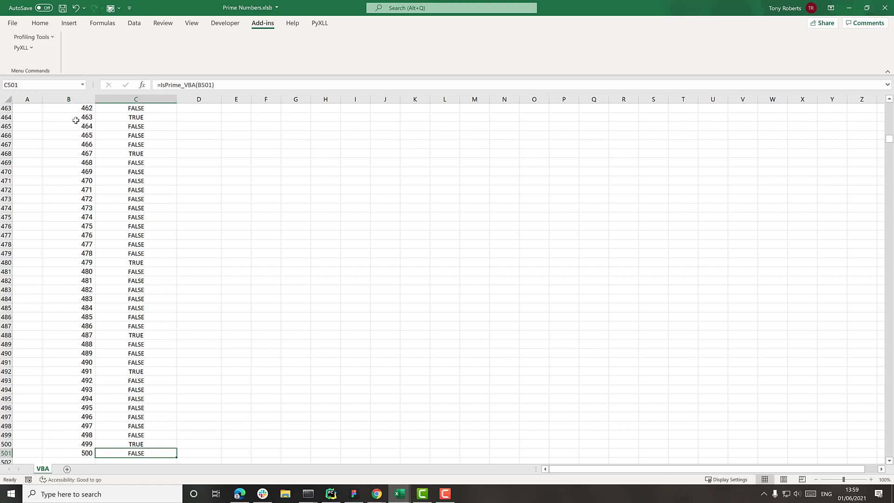
pyautogui.scroll(-3)
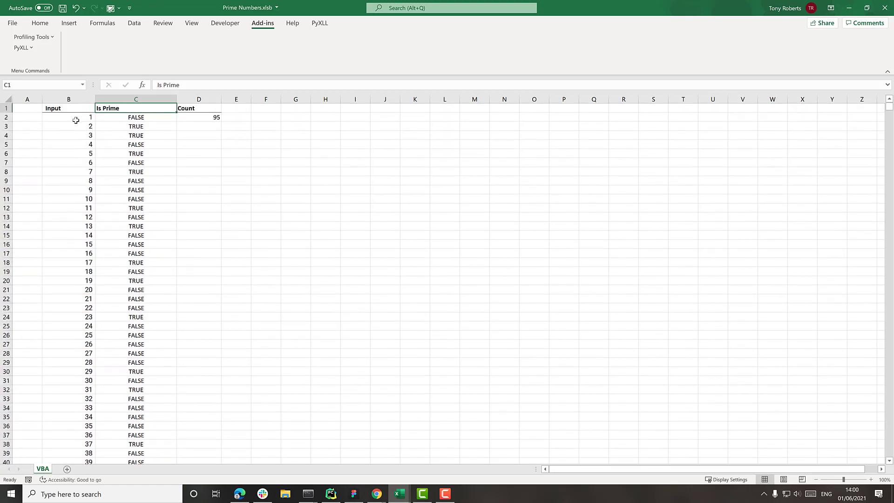
pyautogui.click(199, 117)
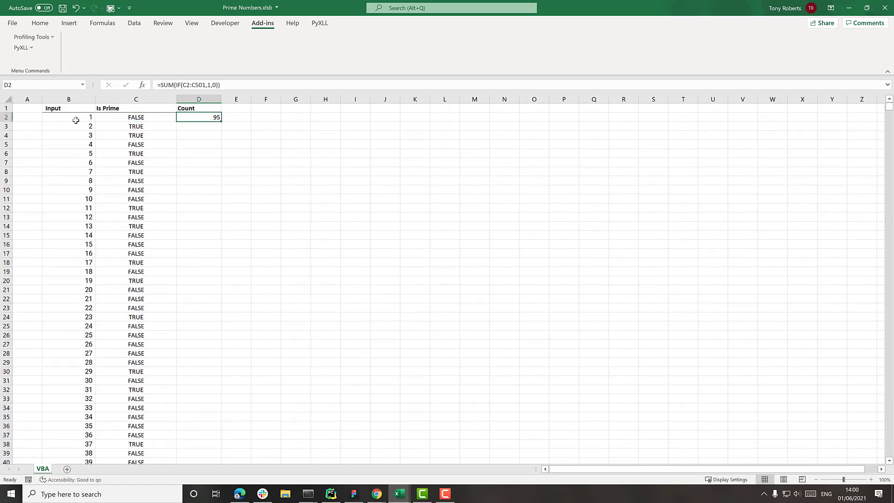
pyautogui.click(136, 117)
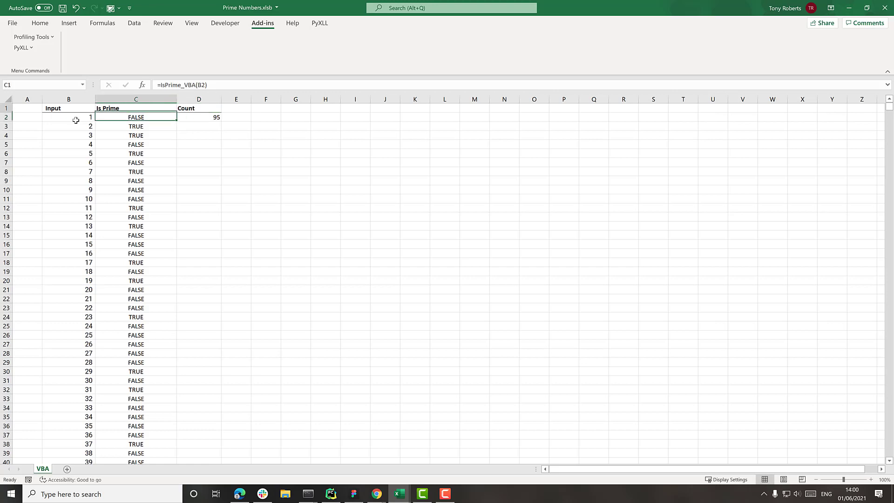
pyautogui.click(27, 108)
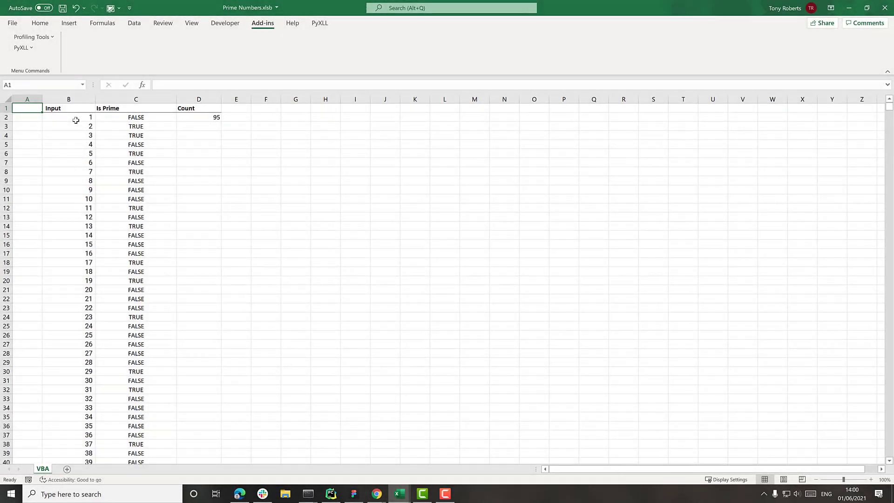
pyautogui.moveTo(184, 276)
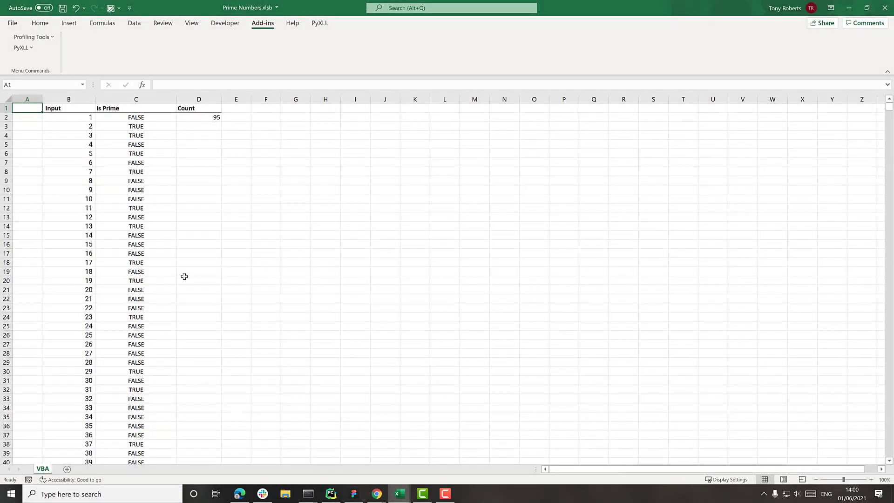
pyautogui.moveTo(42, 41)
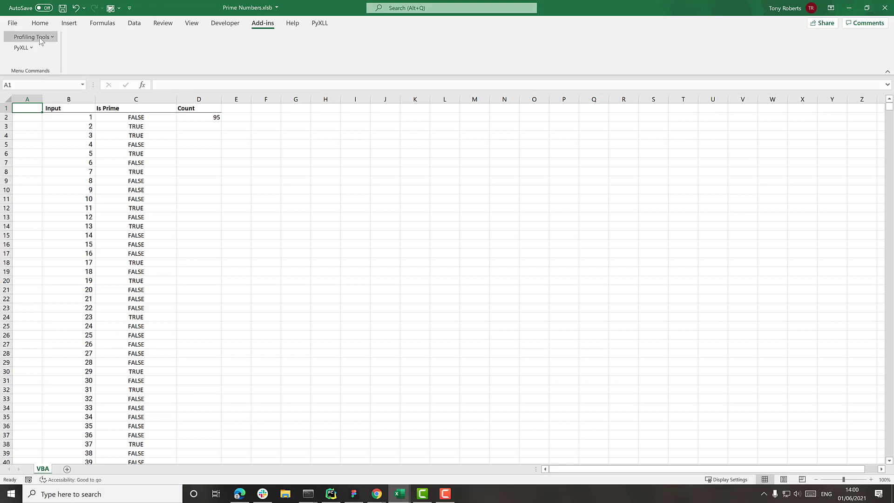
# - Time the VBA sheet's recalculation with Profiling Tools, averaging about 360 ms
pyautogui.click(30, 36)
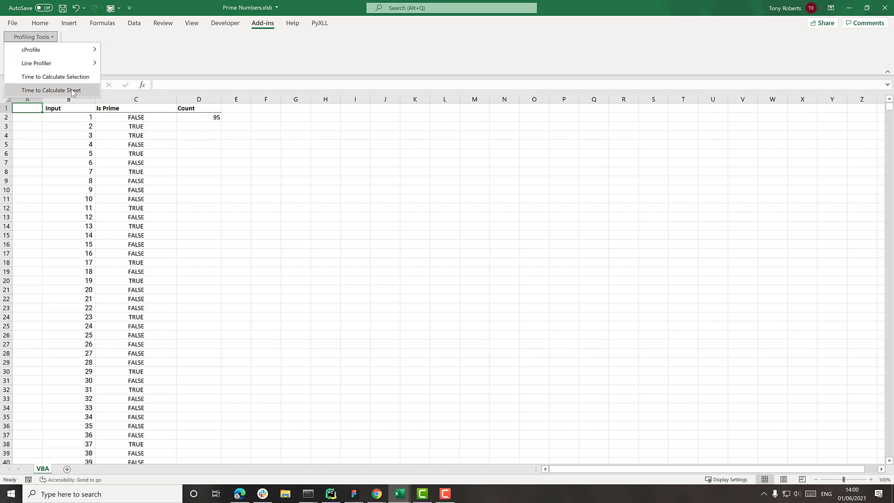
pyautogui.click(51, 90)
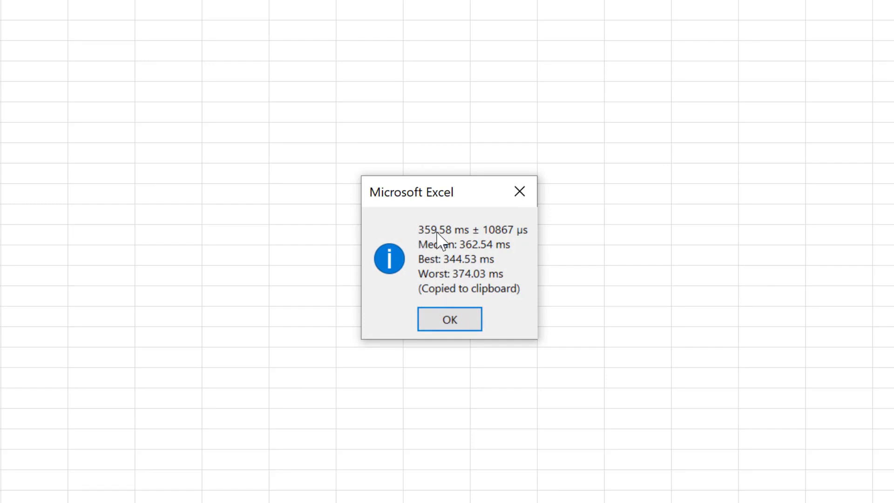
pyautogui.moveTo(456, 247)
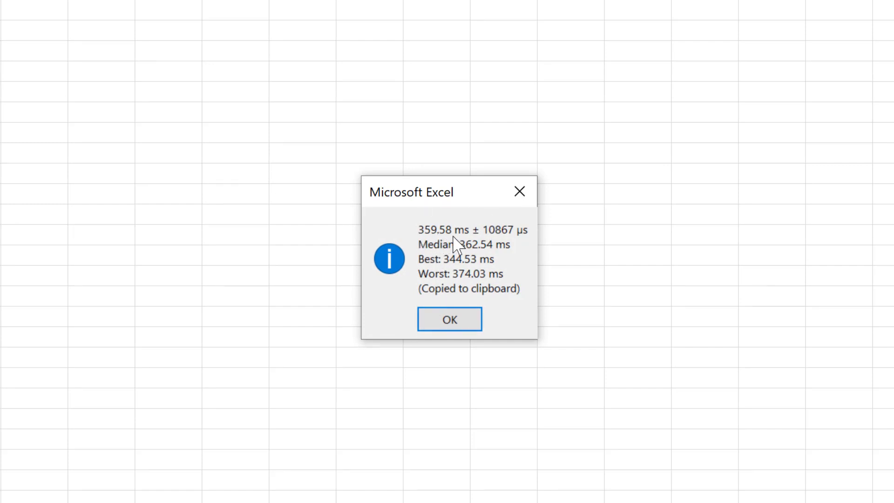
pyautogui.moveTo(453, 239)
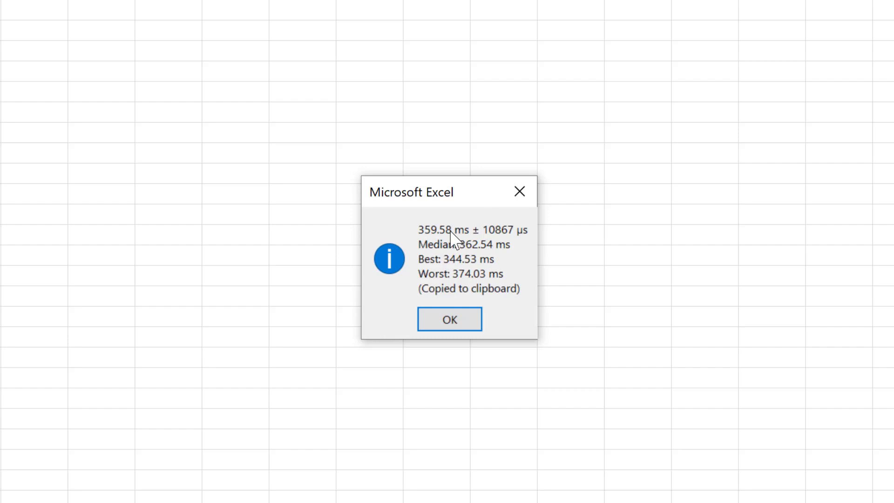
pyautogui.moveTo(478, 246)
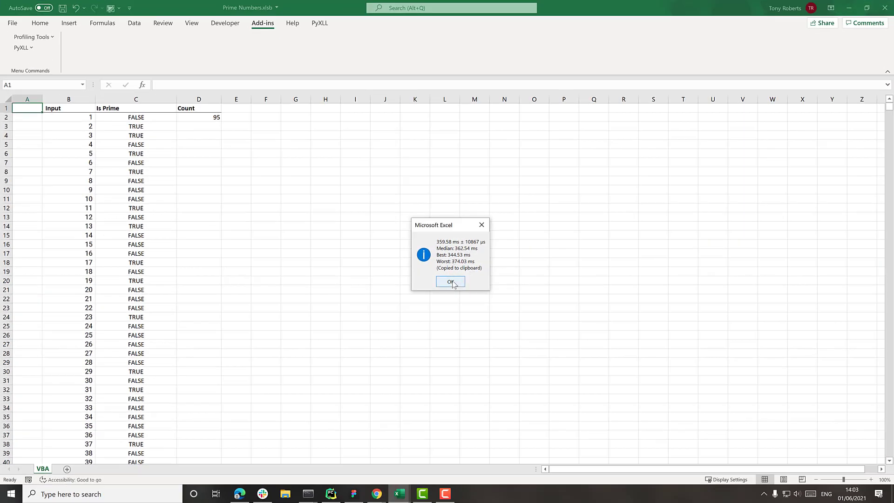
pyautogui.click(450, 282)
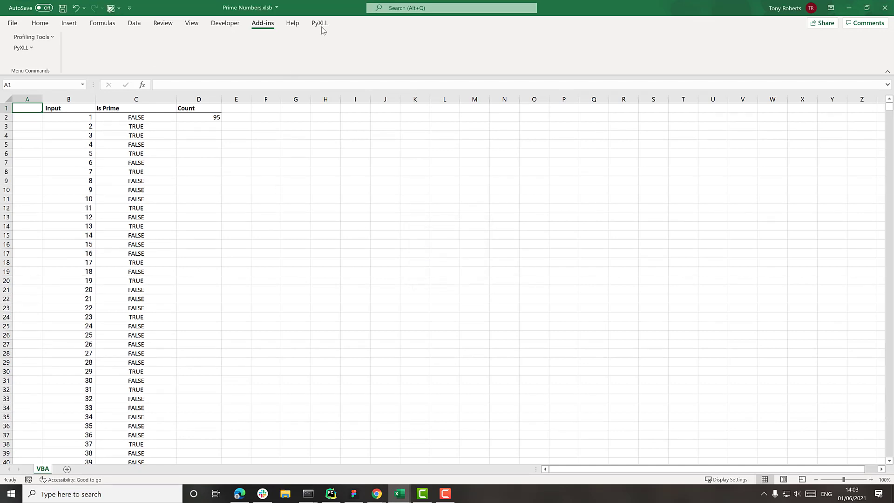
# - Open a PyXLL Jupyter notebook pane beside the worksheet
pyautogui.click(320, 23)
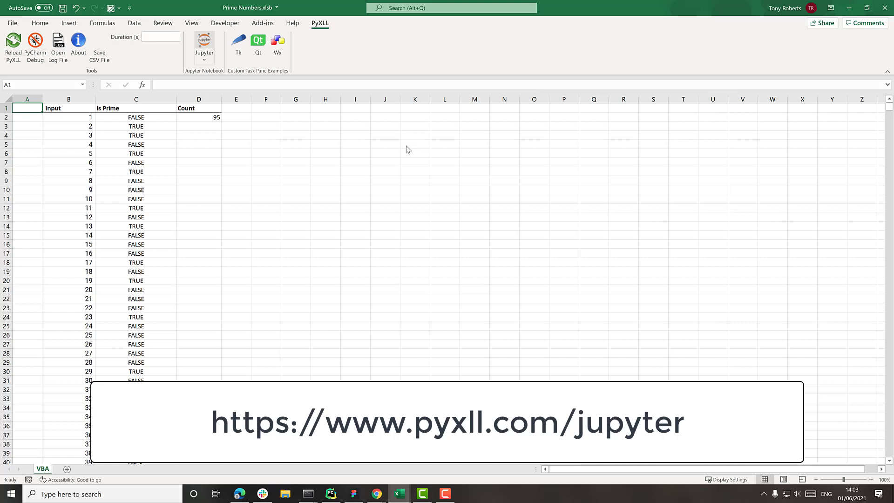
pyautogui.click(204, 43)
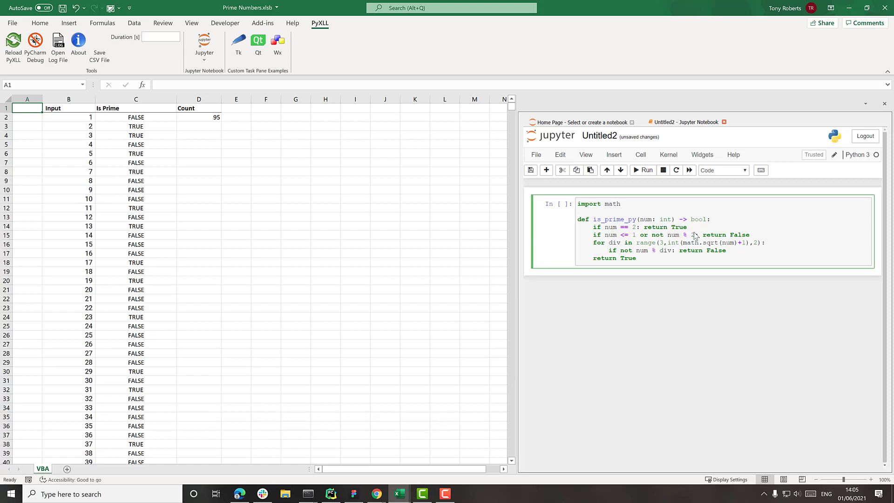
pyautogui.moveTo(741, 250)
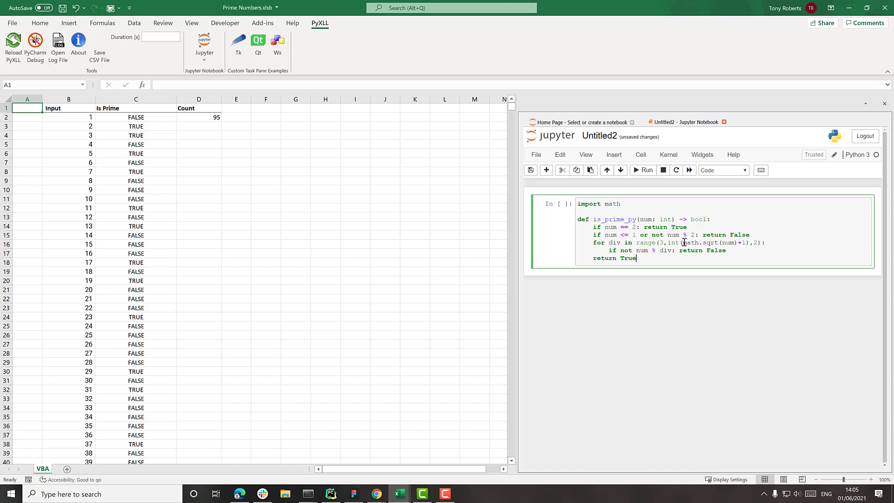
pyautogui.click(642, 169)
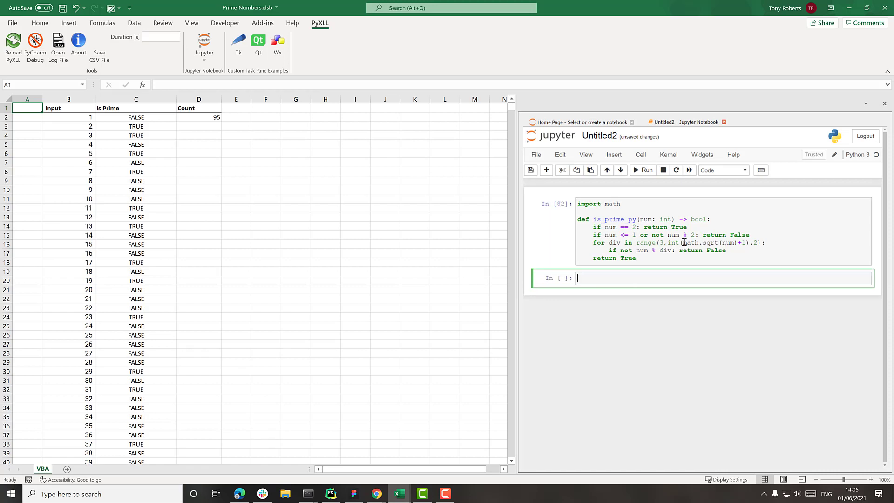
# - Run the is_prime_py definition and confirm is_prime_py(11) returns True
pyautogui.write('is_prim')
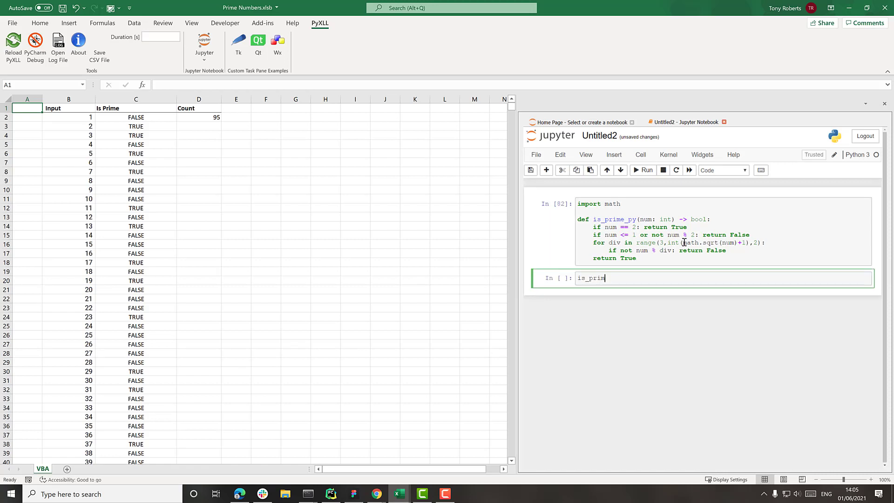
pyautogui.write('e_p')
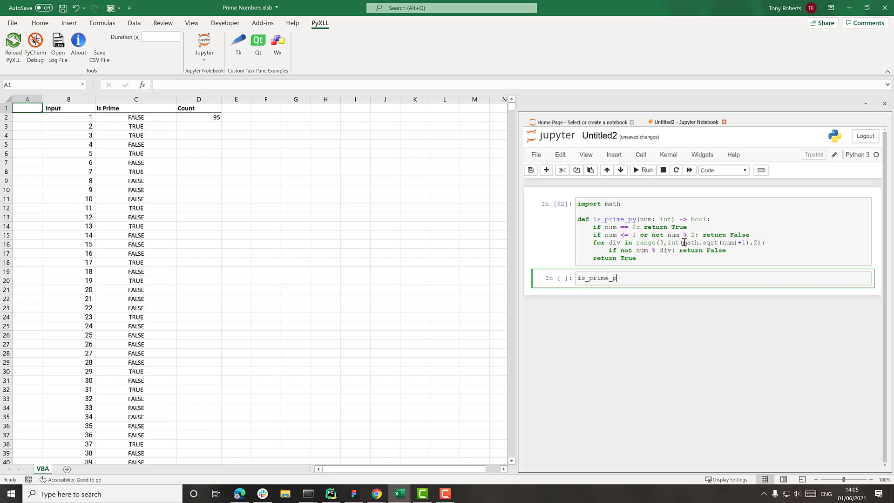
pyautogui.write('y()')
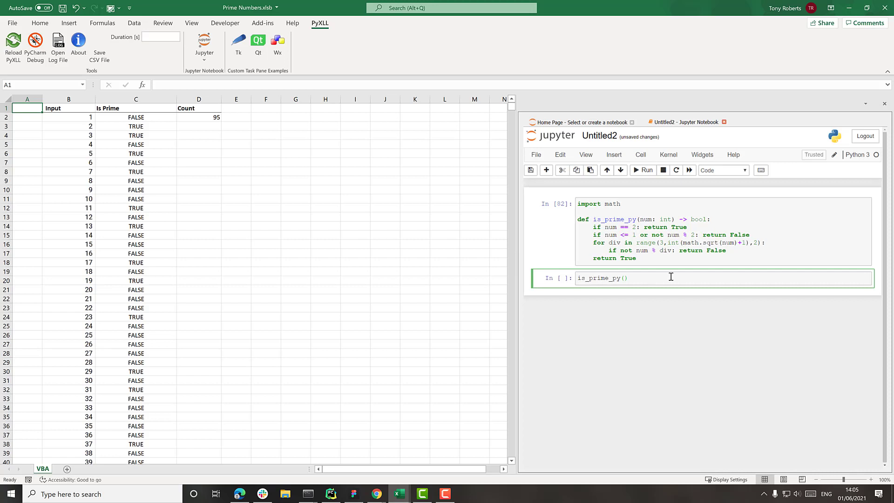
pyautogui.click(643, 170)
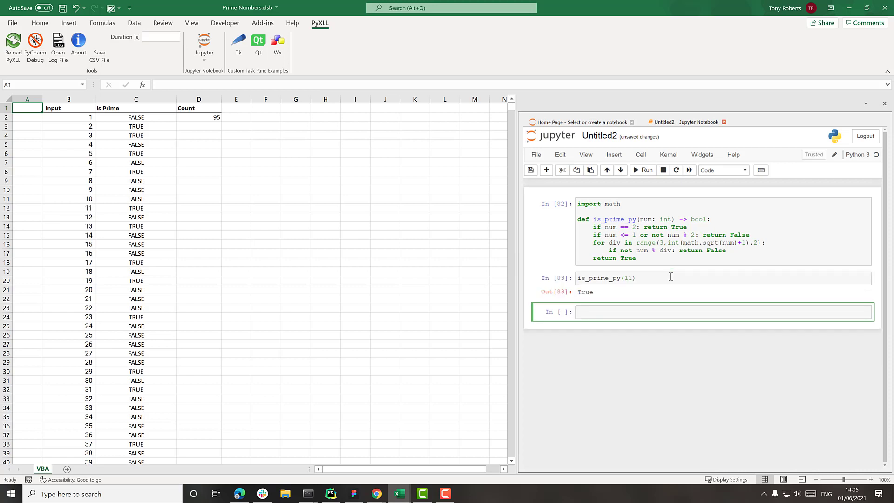
pyautogui.click(670, 277)
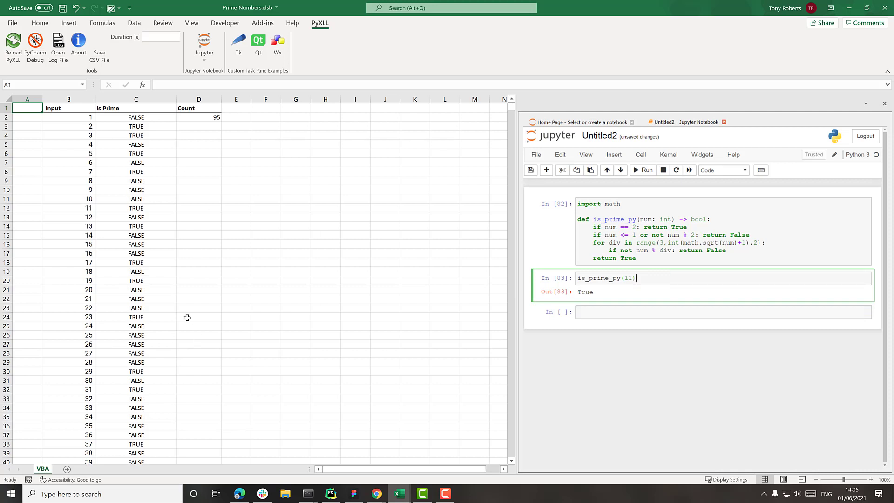
pyautogui.click(632, 204)
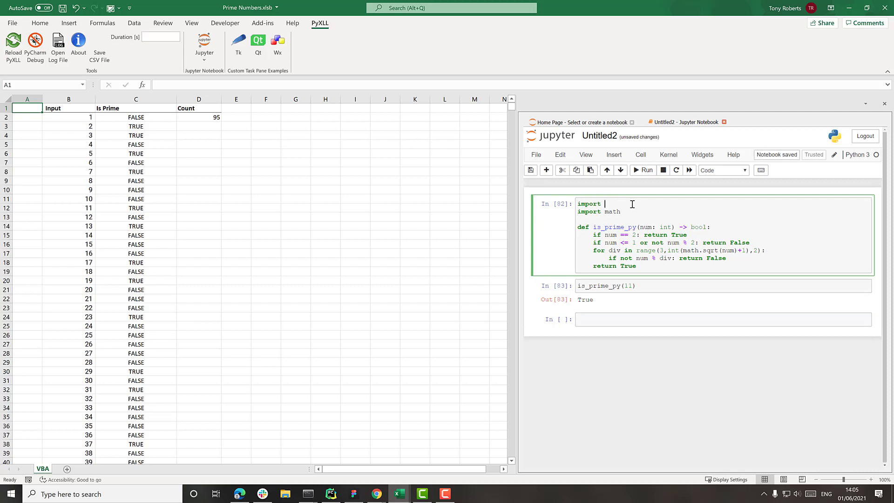
pyautogui.write('from pyxl')
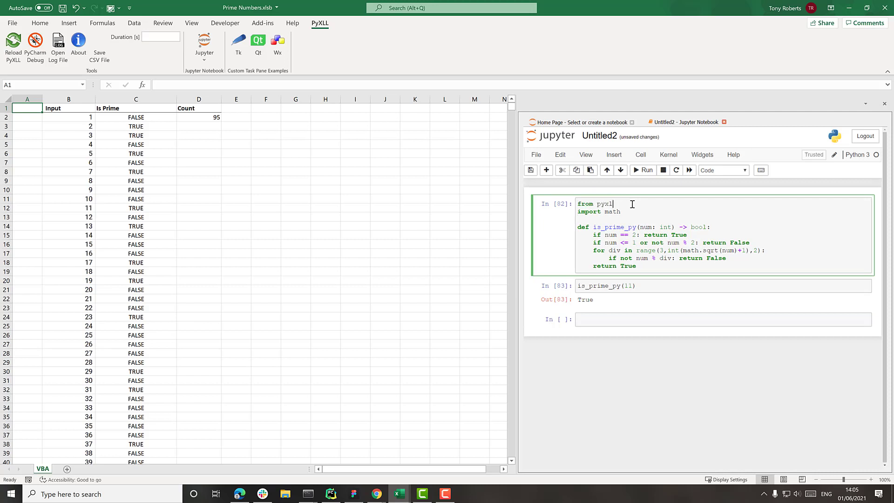
pyautogui.write('import xl_func')
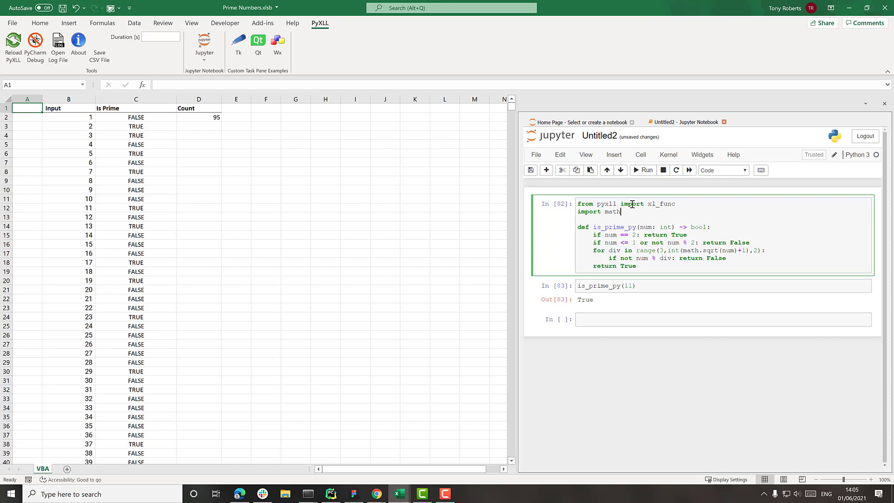
pyautogui.write('@xl_func')
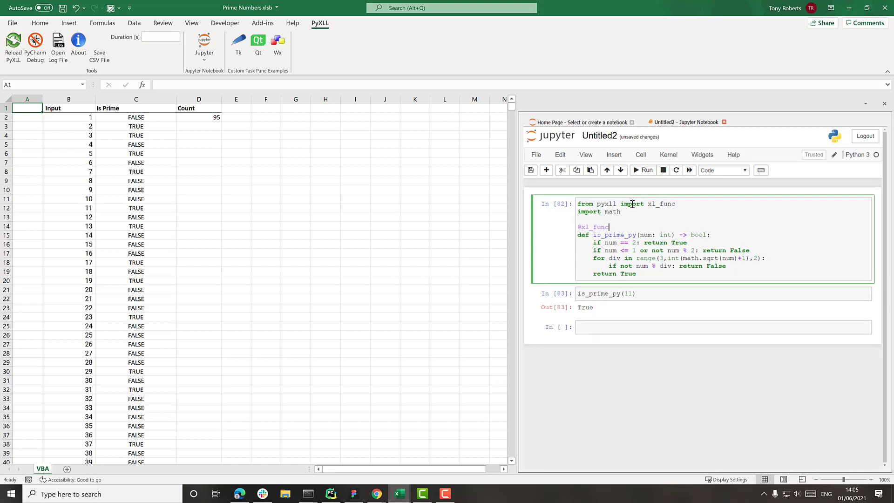
pyautogui.click(644, 170)
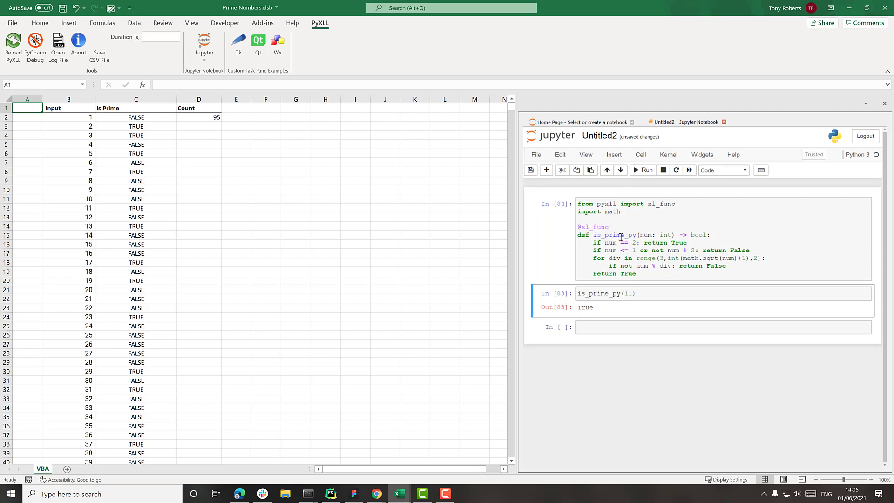
pyautogui.click(236, 189)
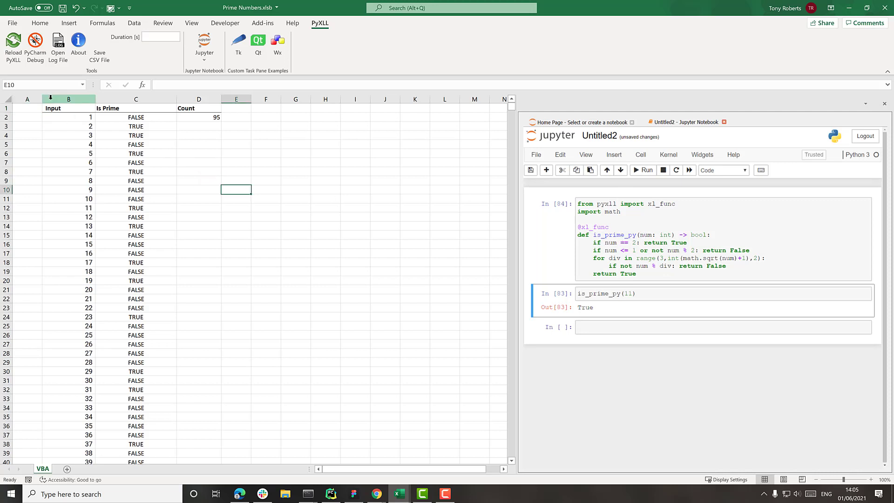
# - Create a new Python sheet with the inputs and is_prime_py formulas
pyautogui.click(68, 99)
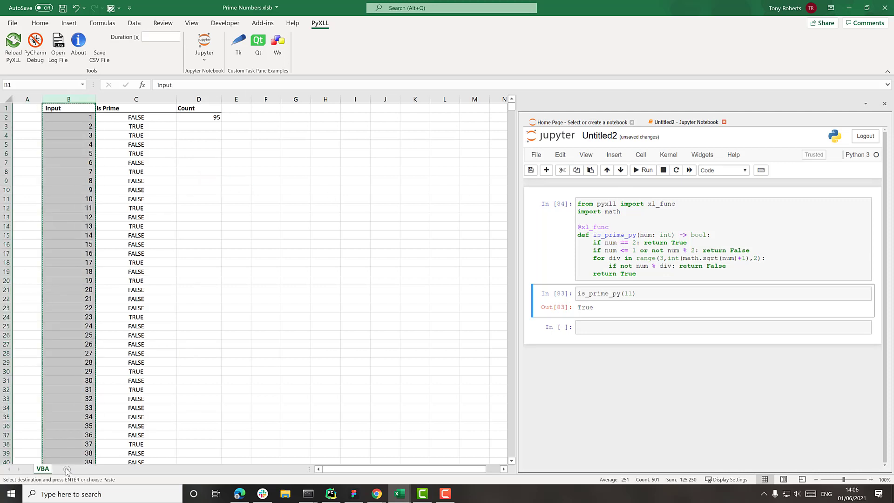
pyautogui.click(92, 469)
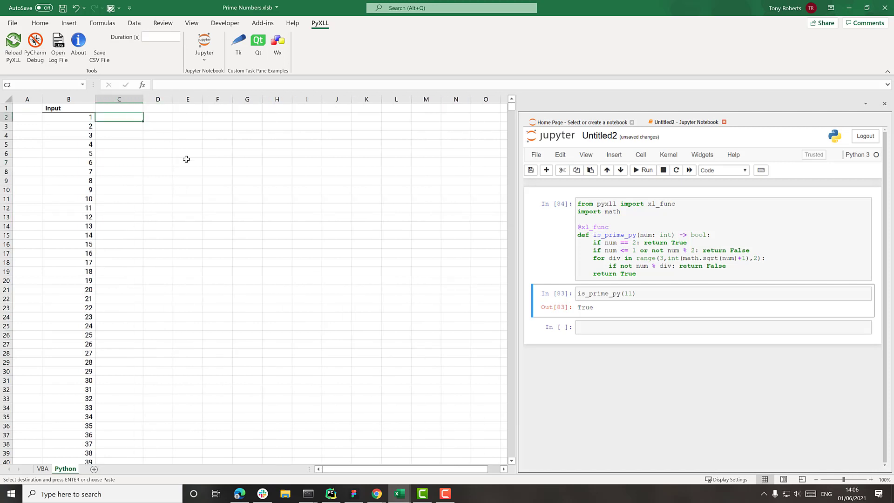
pyautogui.write('=is_prime_py(B2')
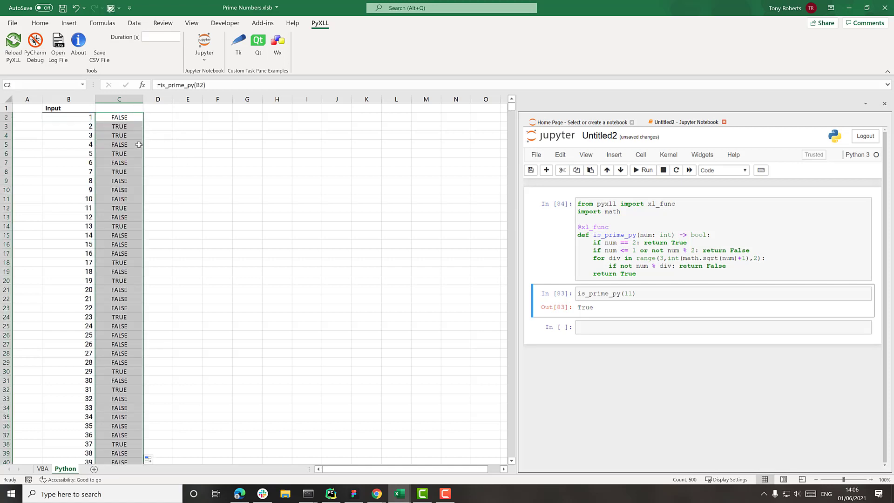
# - Enter =SUM(IF(C2:C501,1,0)) in D2 to count the 95 primes
pyautogui.click(68, 99)
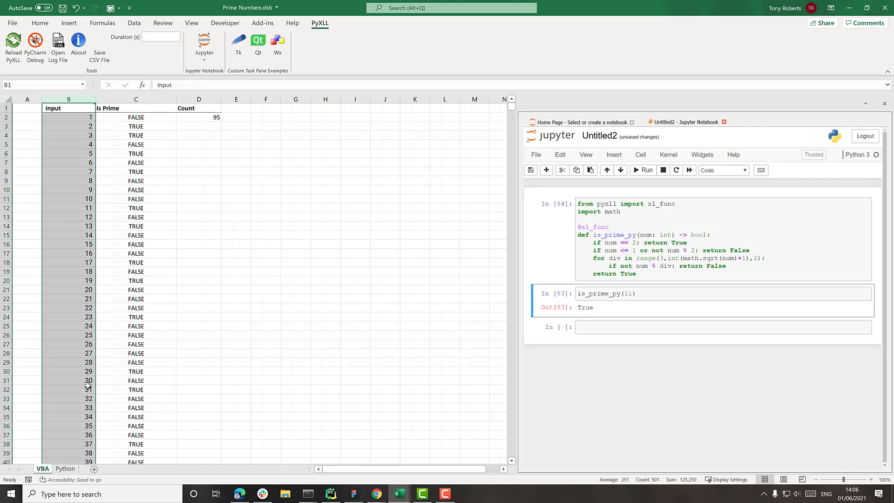
pyautogui.click(198, 116)
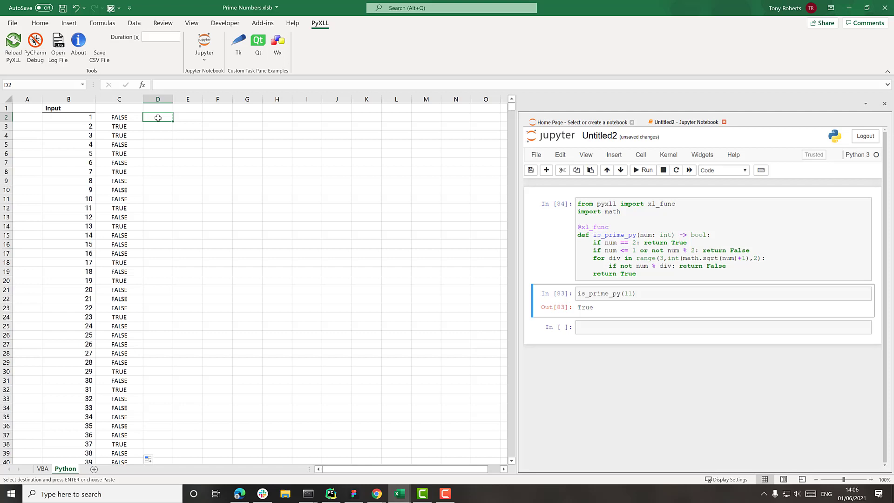
pyautogui.write('=SUM(IF(C2:C501,1,0))')
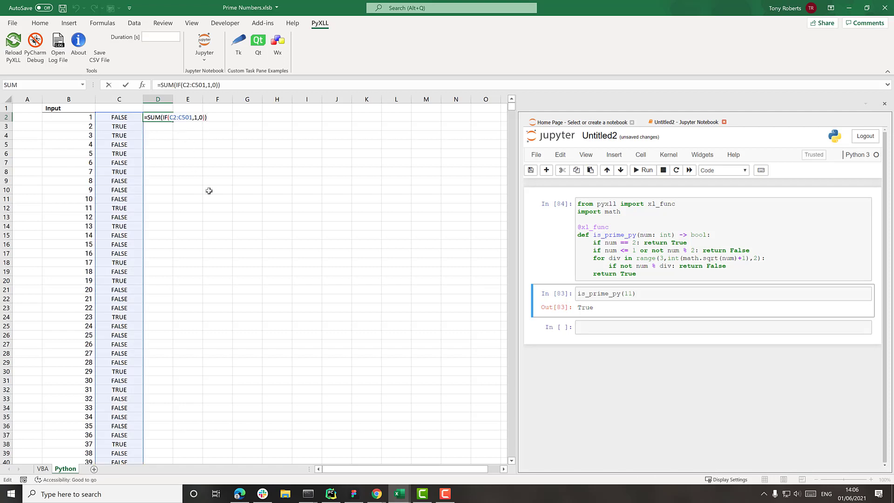
pyautogui.press('Return')
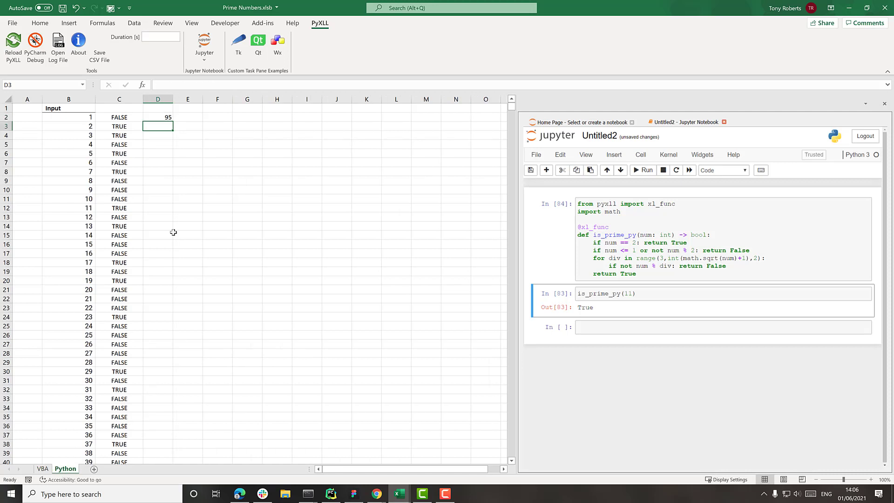
pyautogui.click(187, 208)
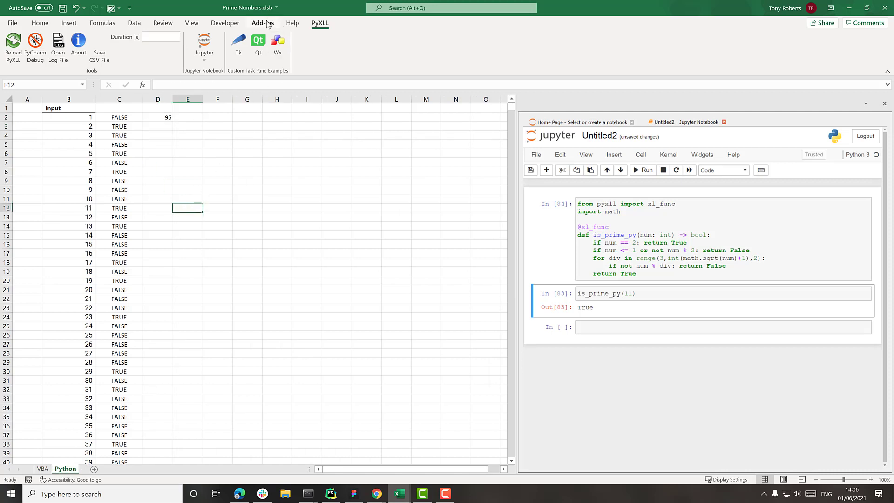
# - Time the Python sheet's recalculation (mean 33.6 ms) and paste the timing stats into F2
pyautogui.click(262, 23)
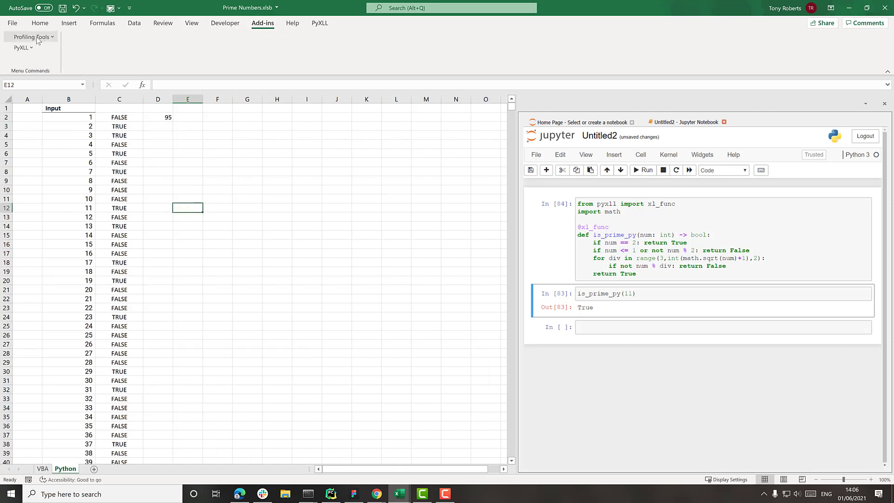
pyautogui.click(31, 36)
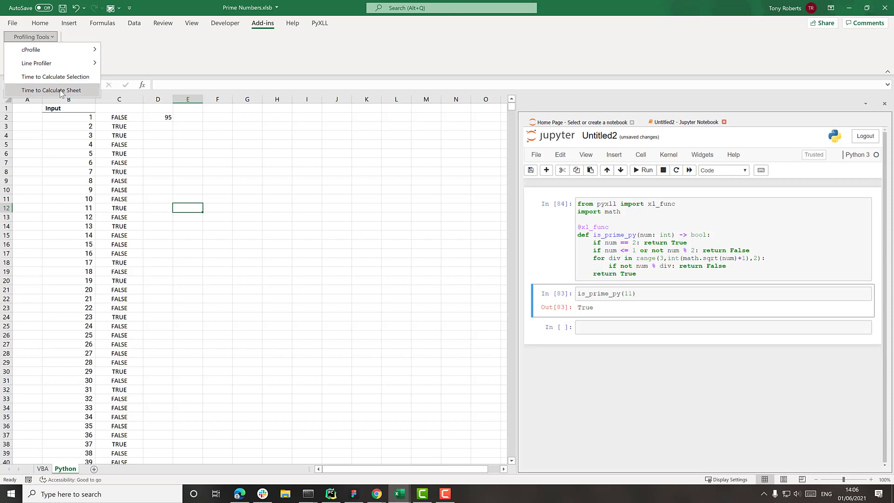
pyautogui.click(52, 90)
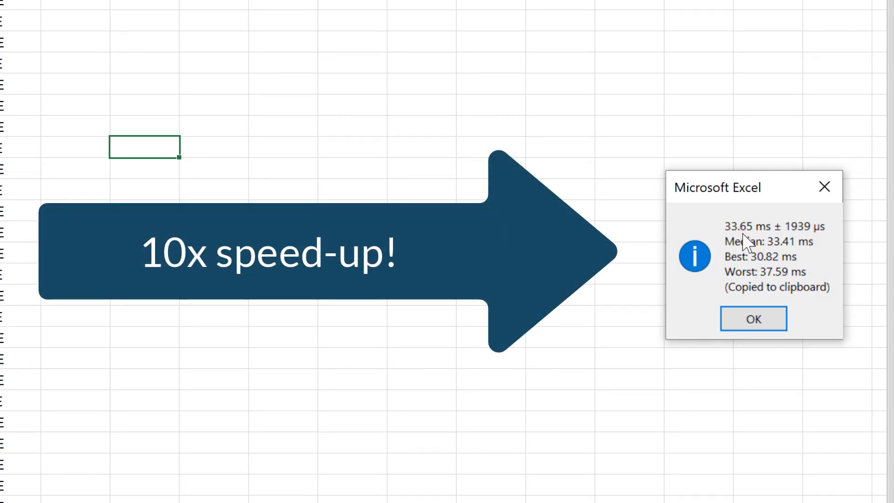
pyautogui.click(752, 318)
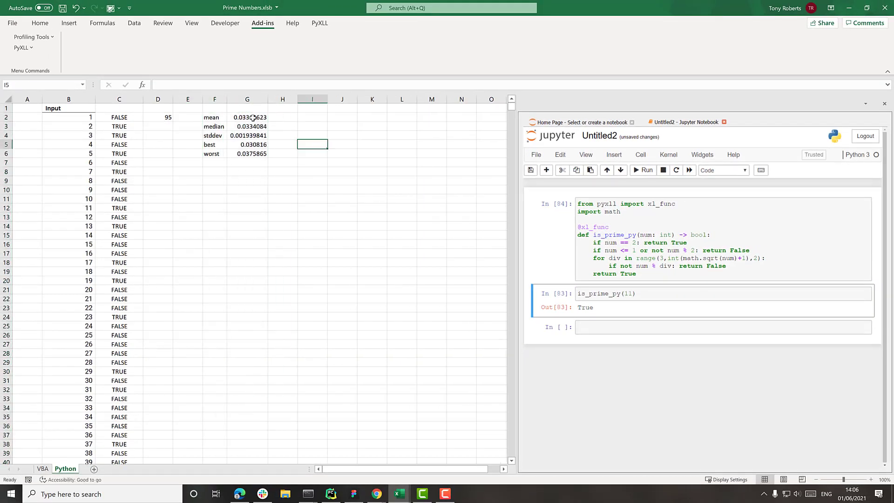
pyautogui.click(247, 117)
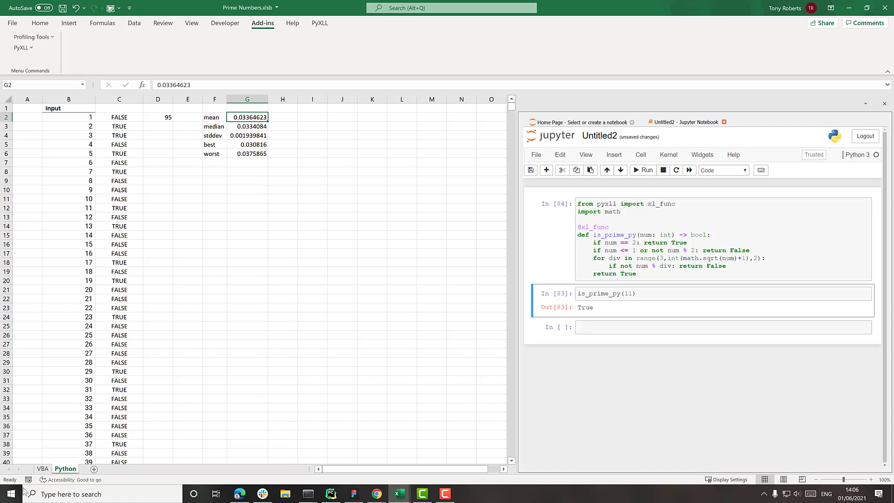
pyautogui.click(237, 162)
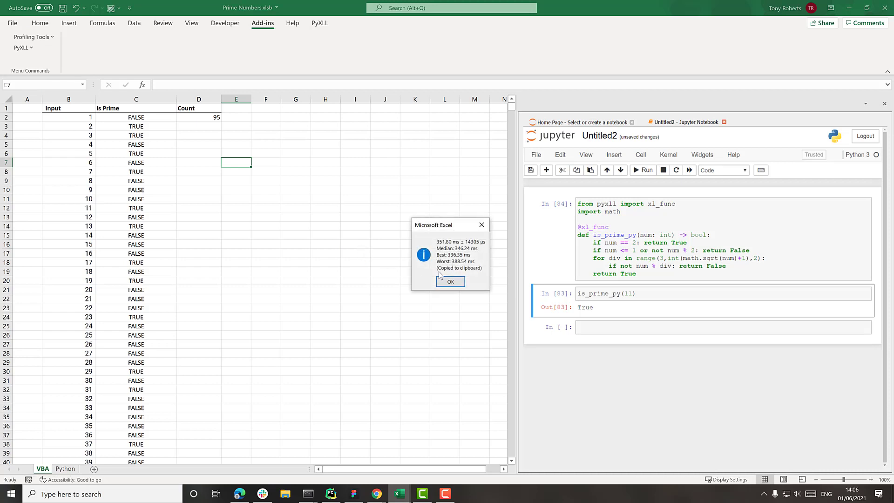
pyautogui.click(451, 281)
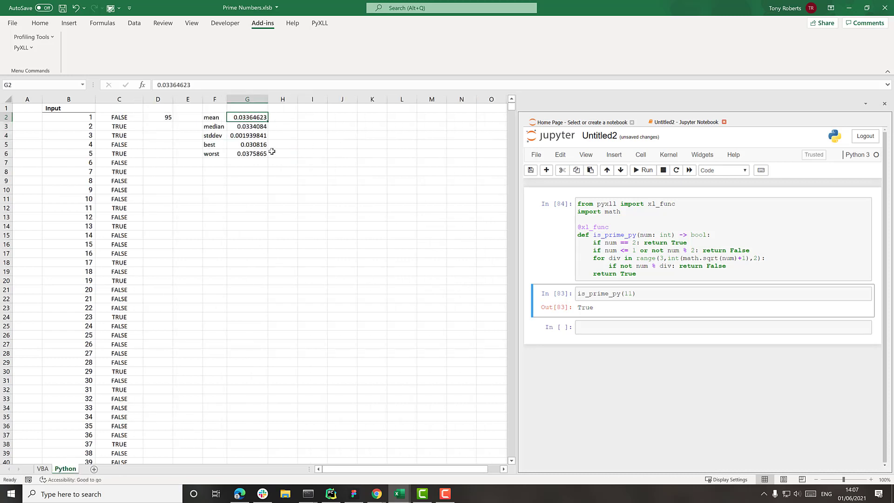
pyautogui.moveTo(304, 183)
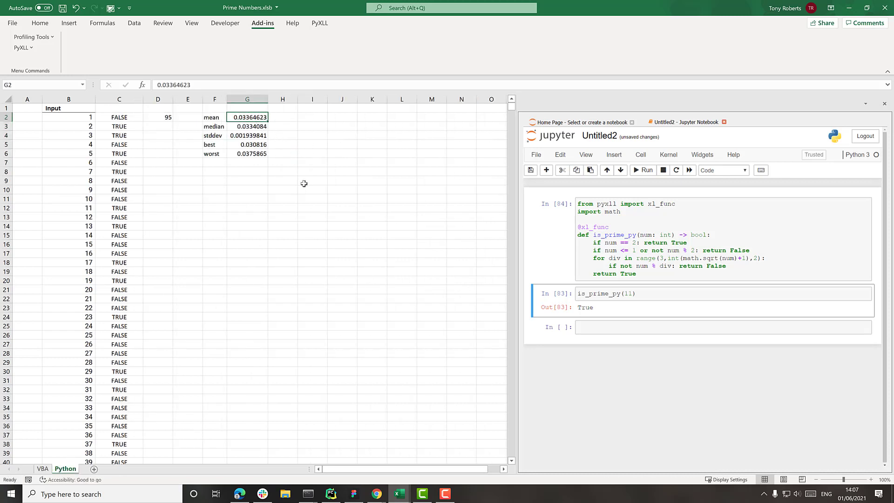
pyautogui.moveTo(306, 211)
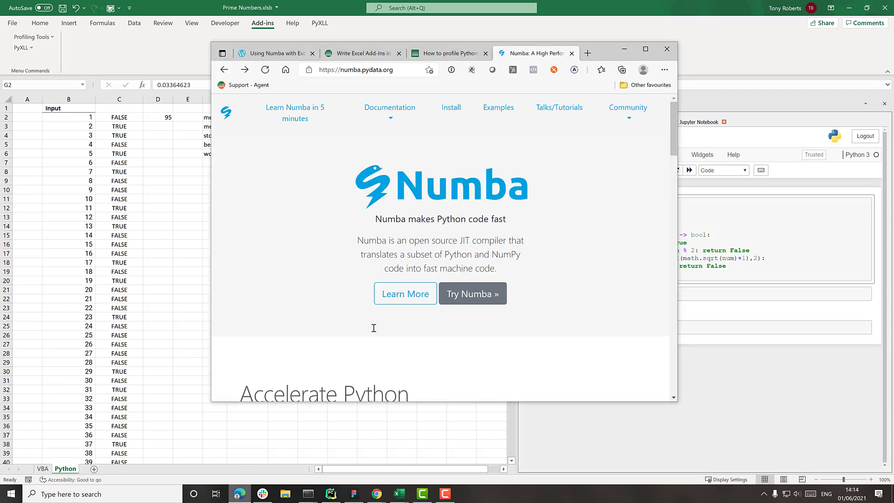
pyautogui.moveTo(420, 235)
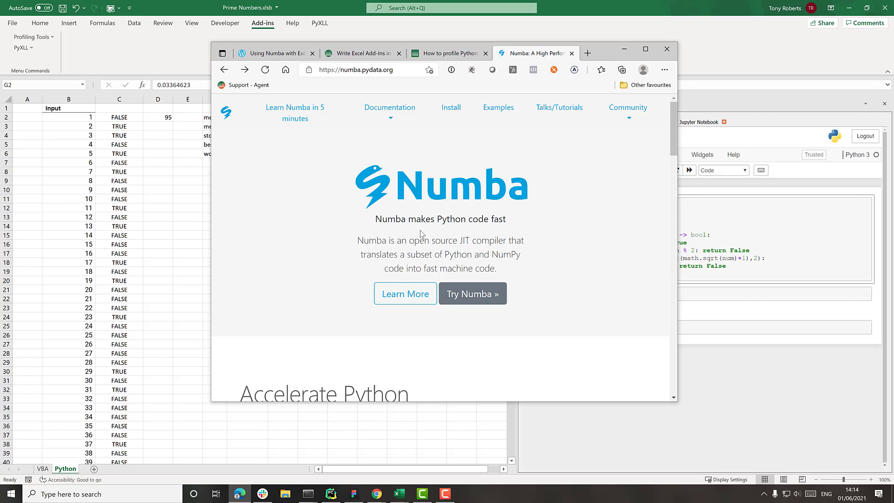
pyautogui.moveTo(484, 237)
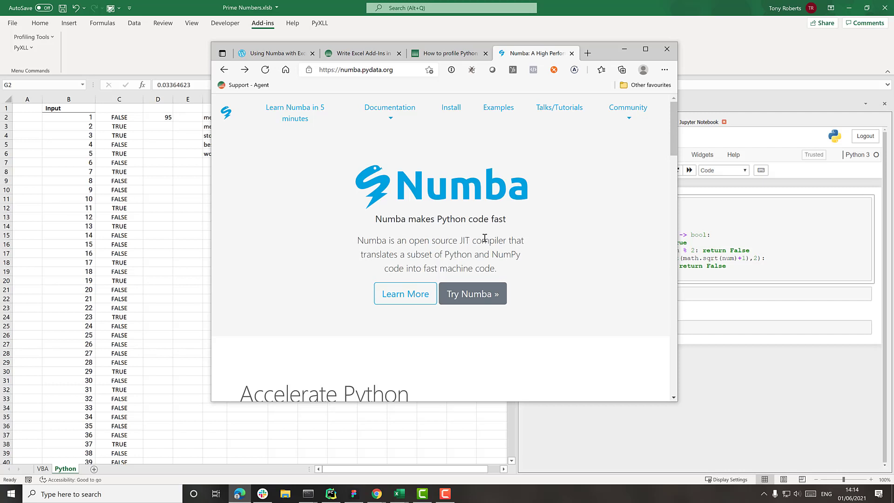
pyautogui.moveTo(489, 235)
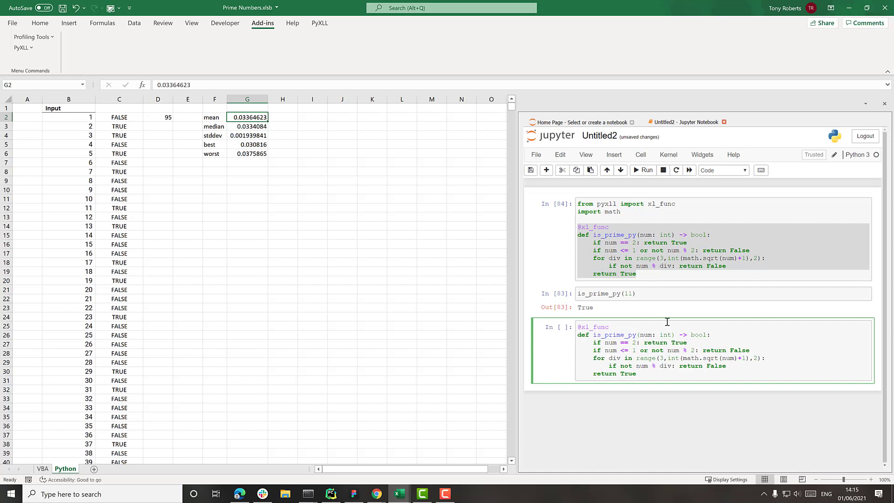
# - Add 'from numba import njit' above the copied is_prime_numba function
pyautogui.write('numba')
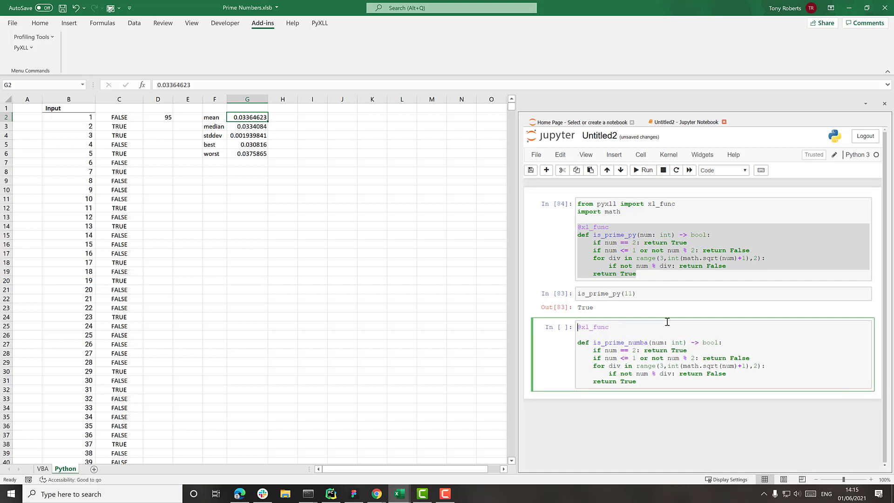
pyautogui.click(604, 293)
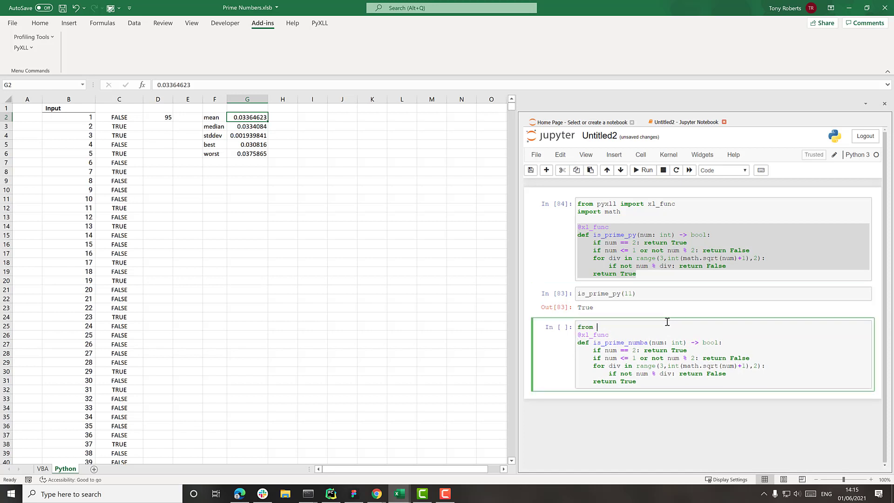
pyautogui.write('numba import nq')
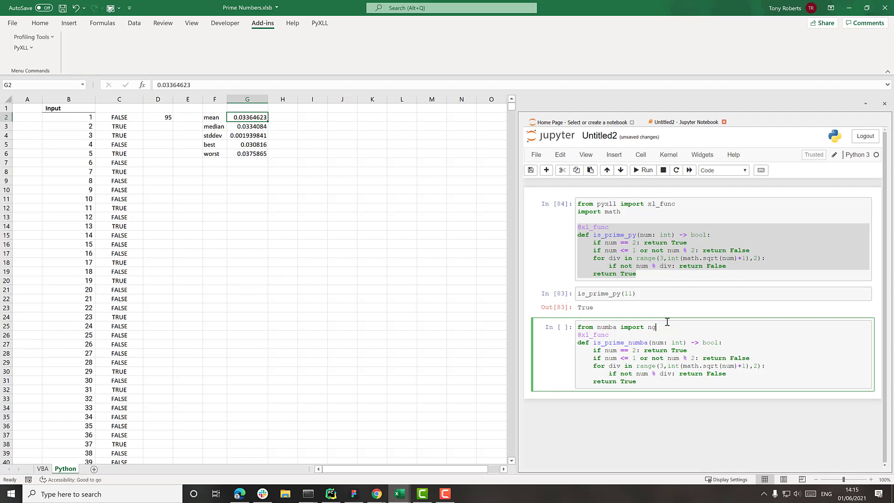
pyautogui.write('jit')
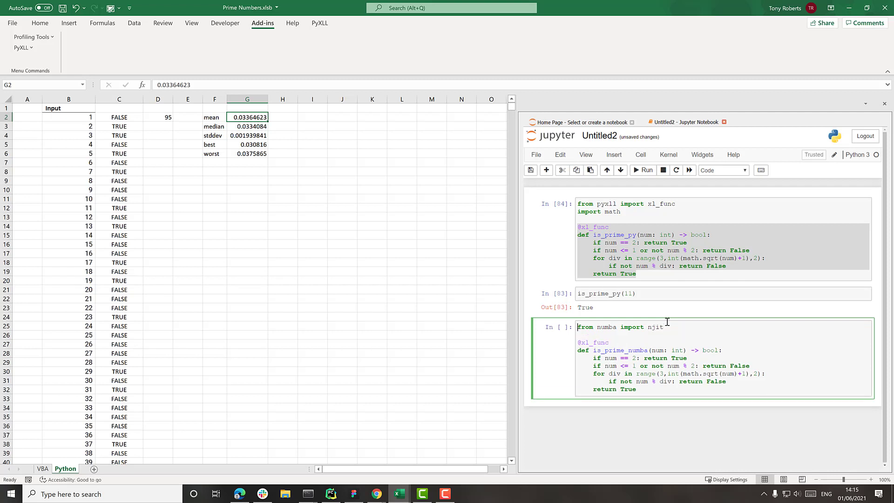
pyautogui.doubleClick(654, 327)
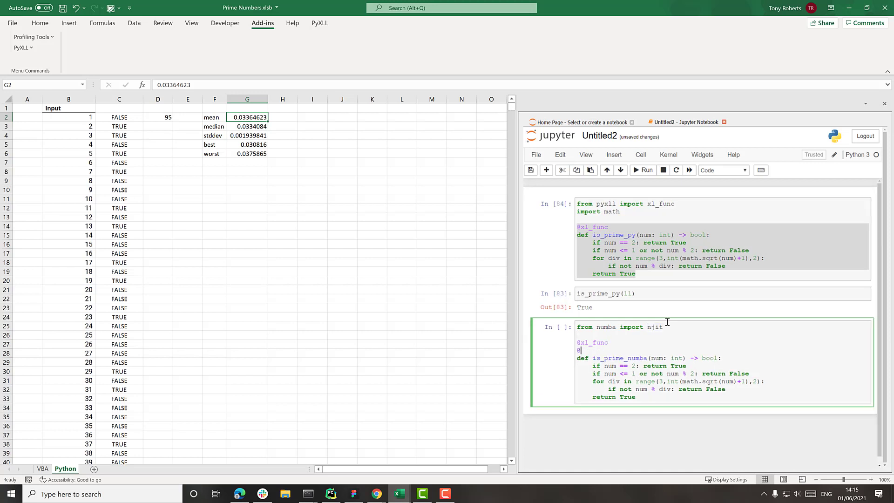
pyautogui.write('@njit')
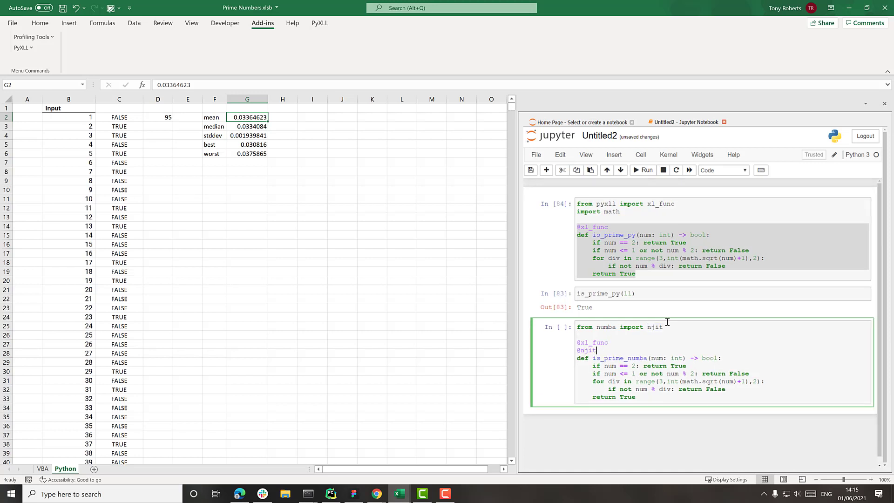
pyautogui.click(645, 170)
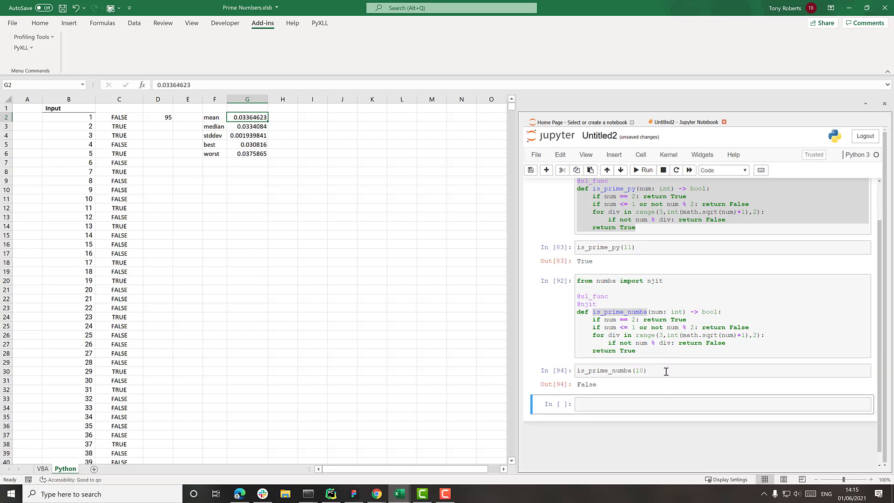
pyautogui.click(666, 370)
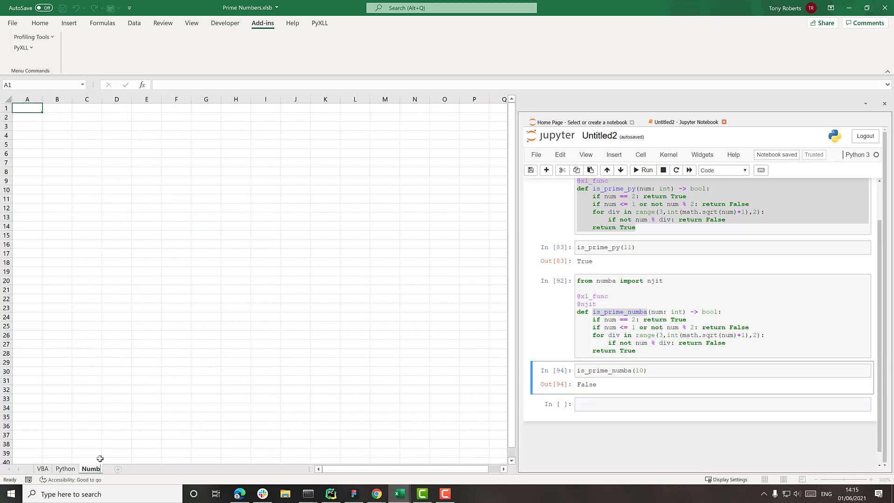
# - Finish the Numba sheet with an is_prime_numba formula in C2 and time it
pyautogui.click(66, 468)
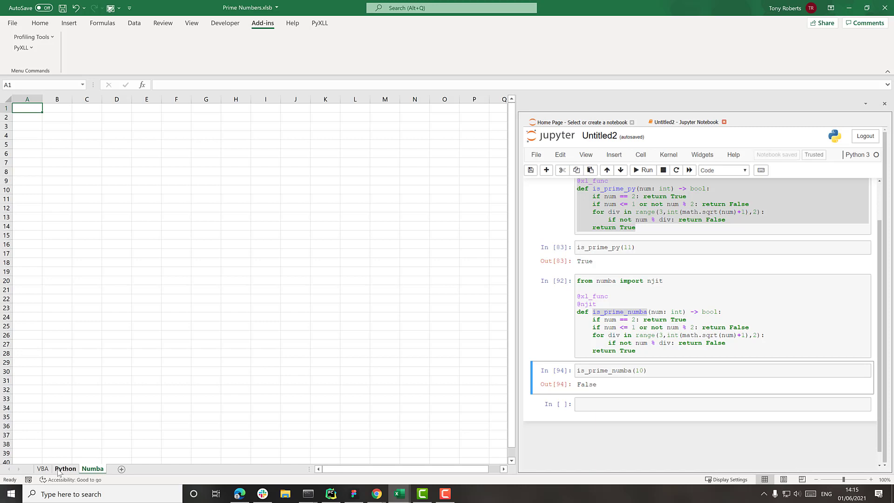
pyautogui.click(65, 468)
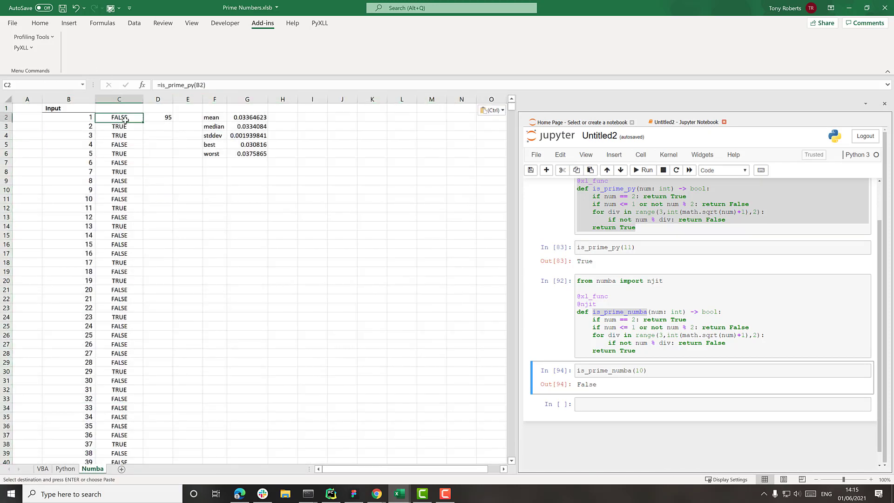
pyautogui.doubleClick(119, 117)
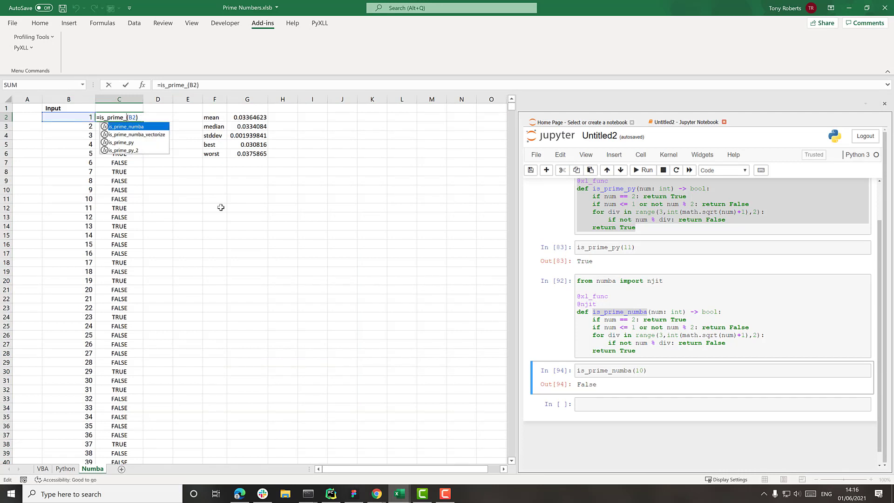
pyautogui.press('Return')
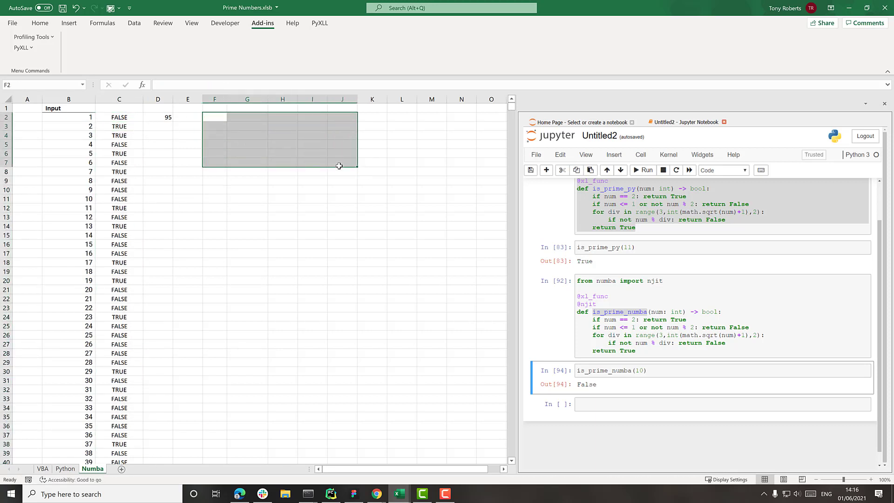
pyautogui.click(31, 37)
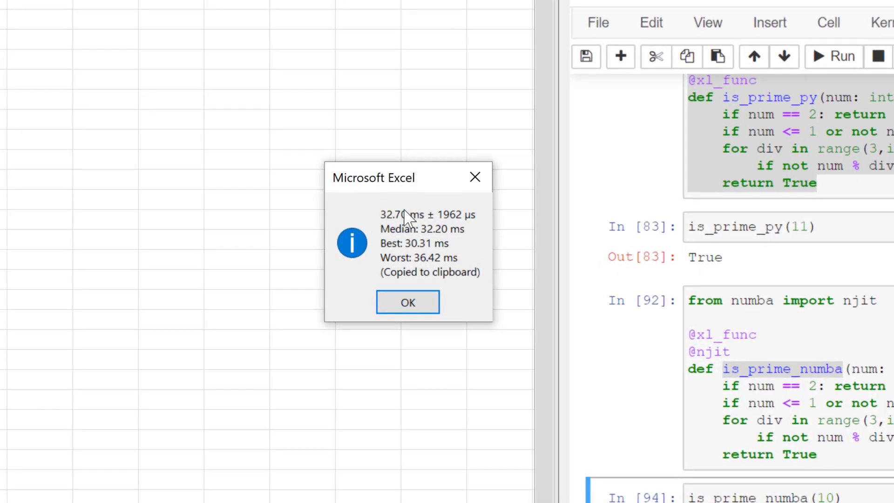
pyautogui.moveTo(407, 302)
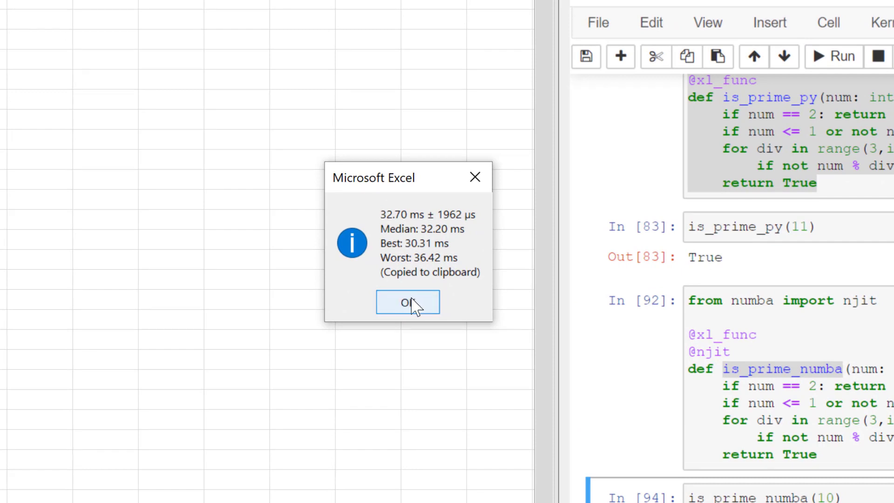
pyautogui.click(408, 302)
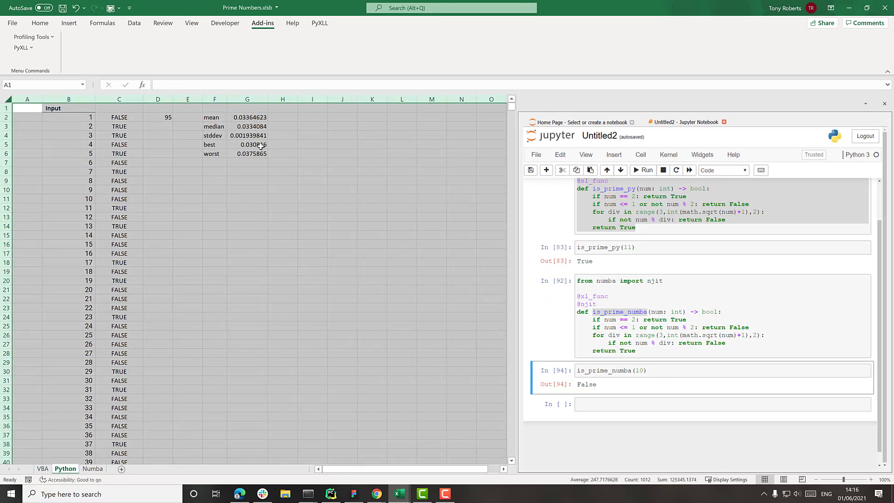
# - Re-time the Python and Numba sheets, each recalculating in roughly 33 ms
pyautogui.click(247, 117)
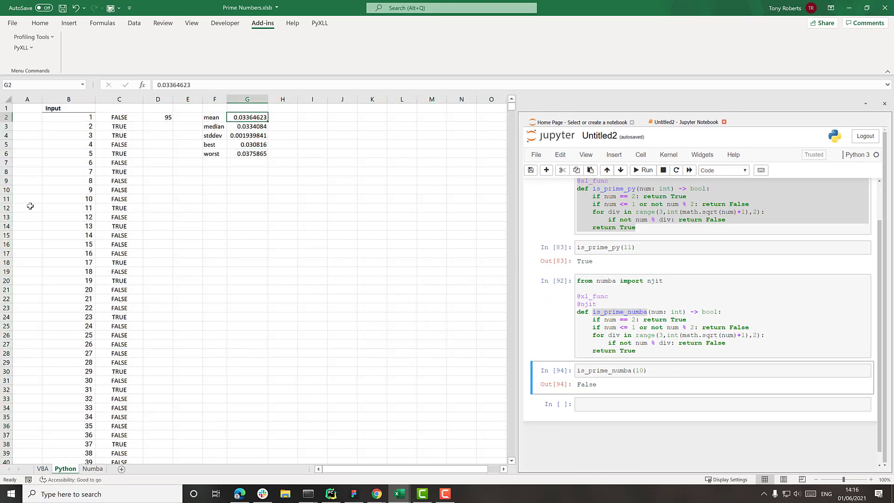
pyautogui.click(30, 37)
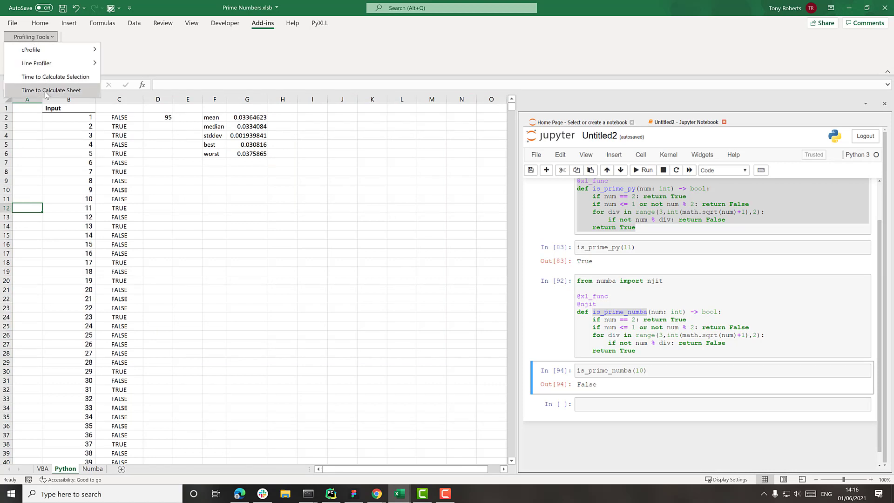
pyautogui.click(52, 90)
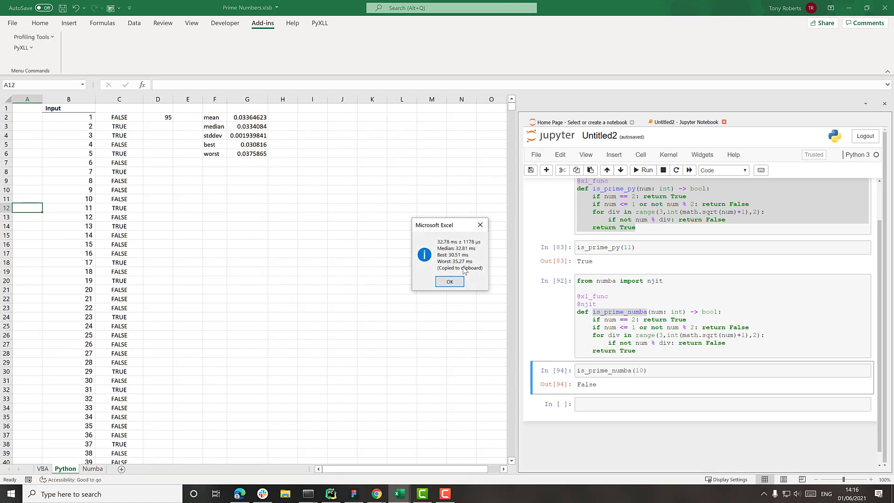
pyautogui.click(449, 281)
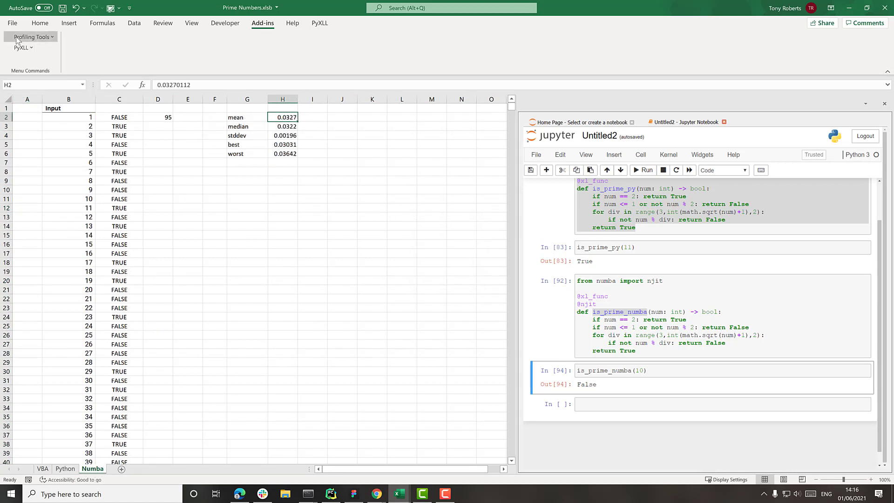
pyautogui.click(31, 36)
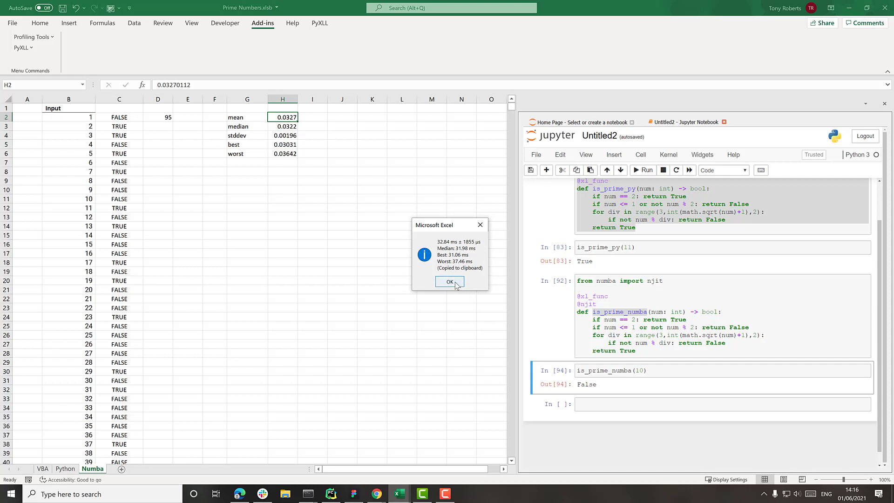
pyautogui.click(449, 282)
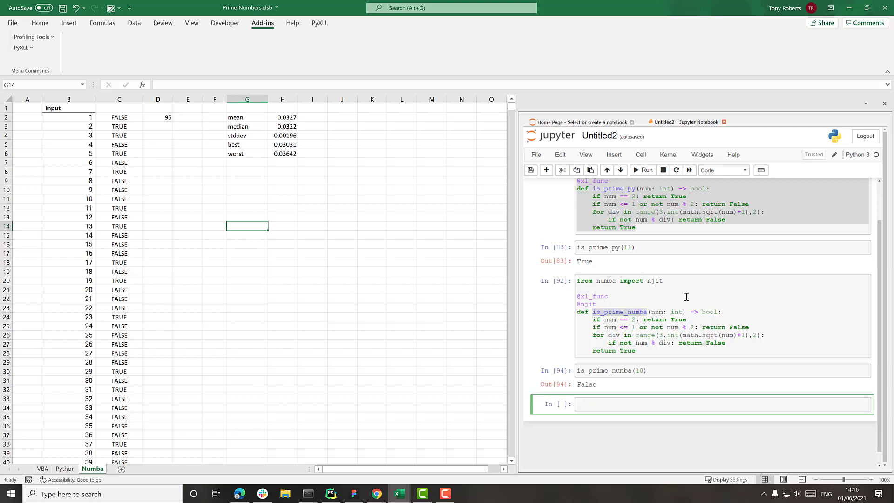
pyautogui.moveTo(693, 312)
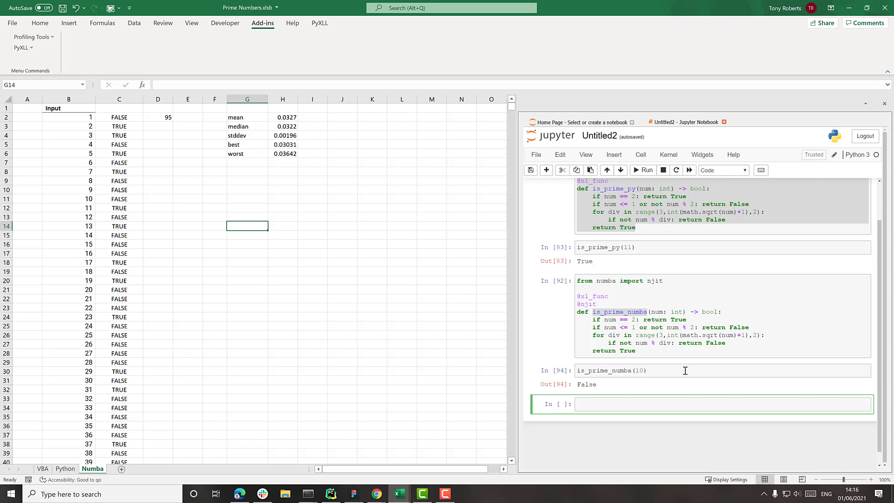
# - Run %timeit on is_prime_py(1000), reporting about 126 ns per loop
pyautogui.write('%timeit')
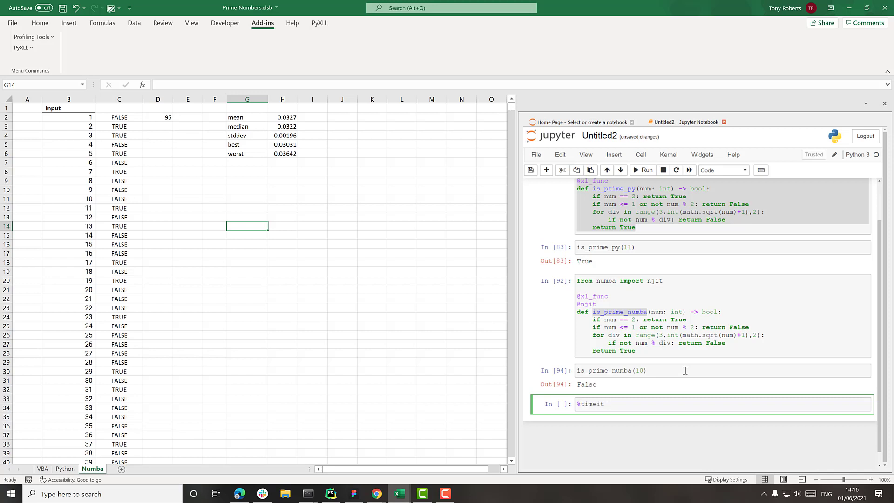
pyautogui.write('is_prime_py')
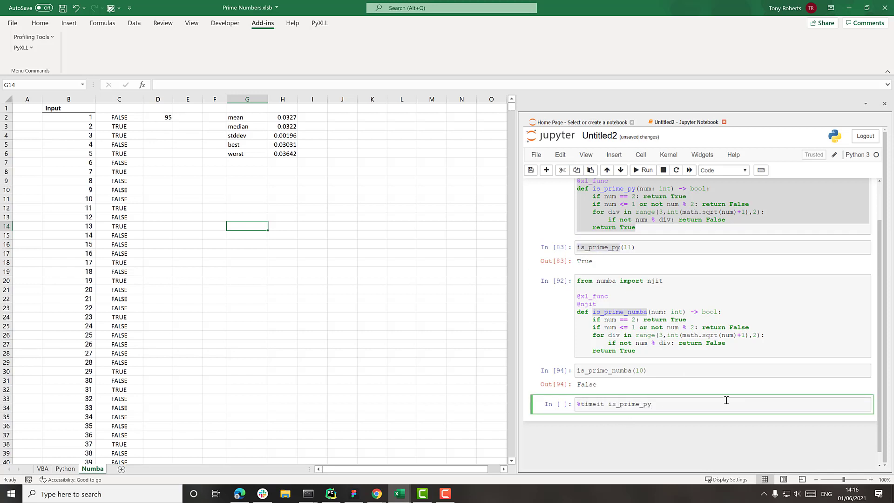
pyautogui.write('(100)')
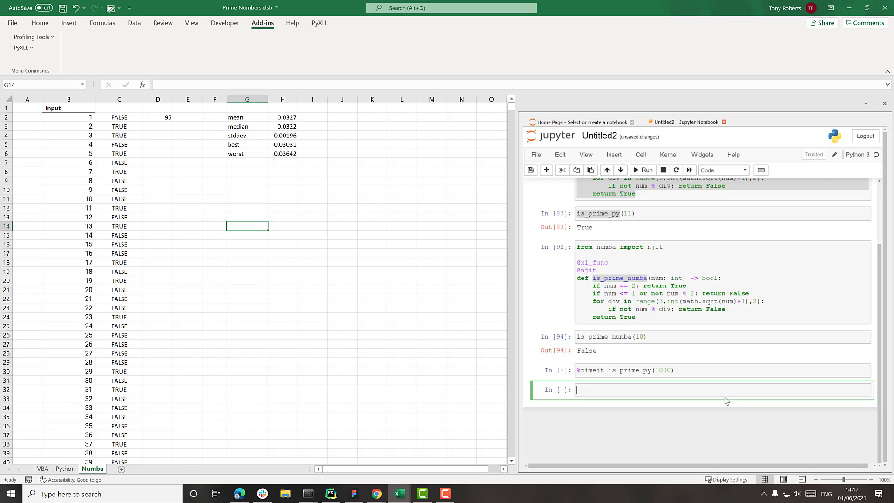
pyautogui.moveTo(564, 369)
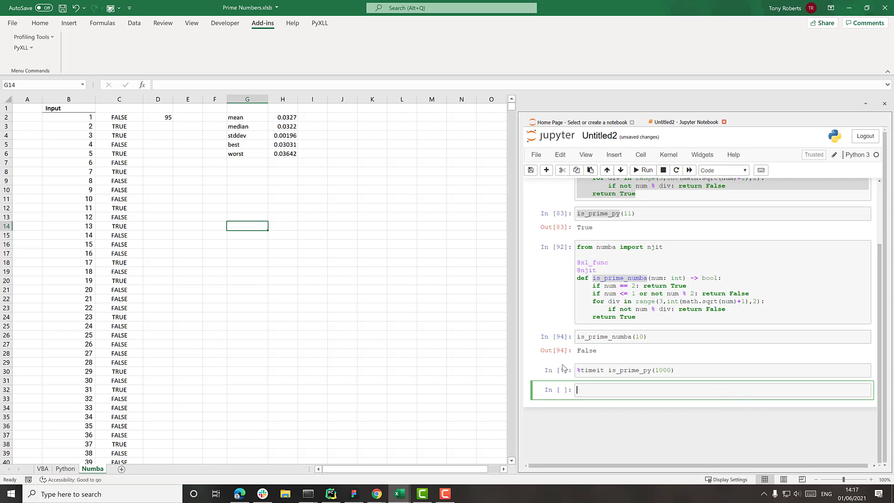
pyautogui.click(643, 170)
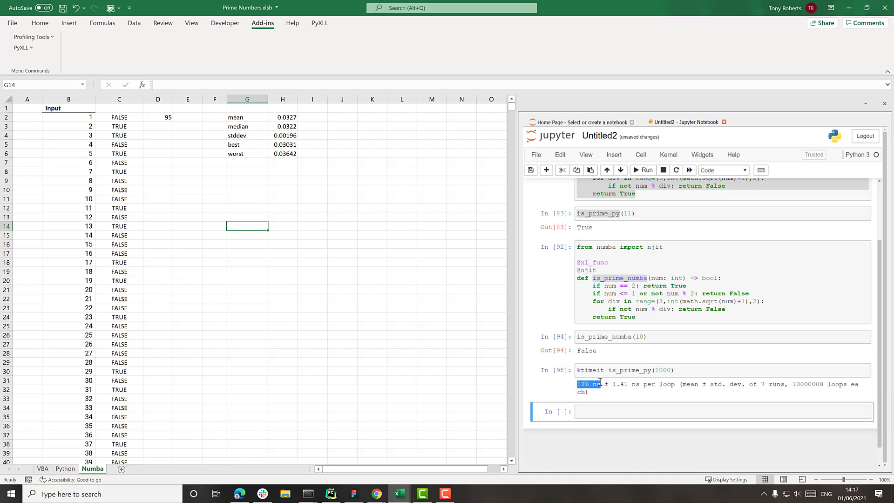
pyautogui.click(610, 336)
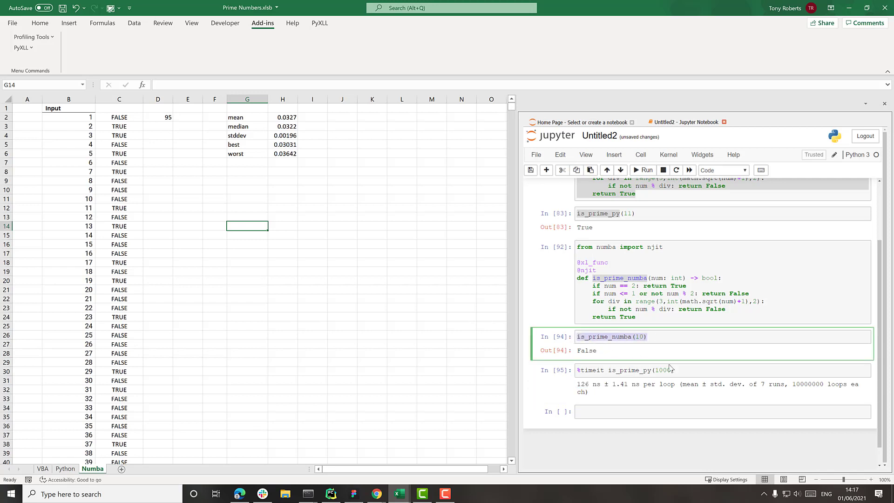
# - In the bottom cell, type a %timeit call for is_prime_numba(1000)
pyautogui.click(627, 411)
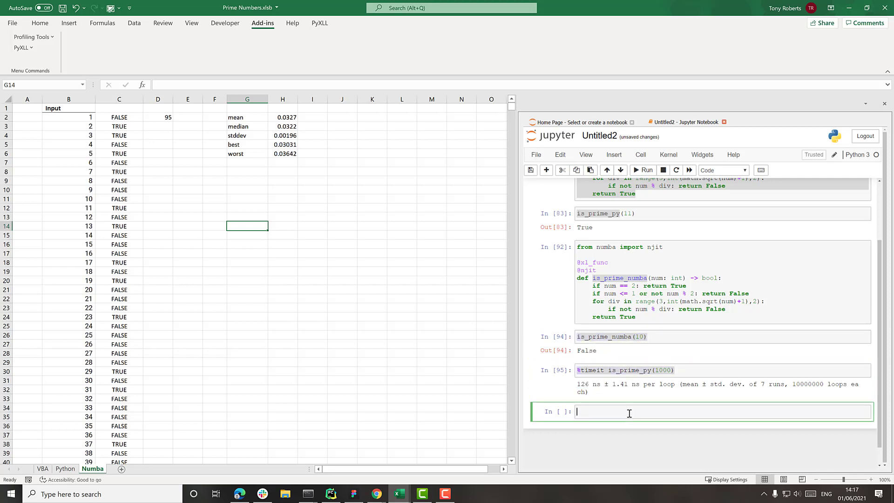
pyautogui.write('%timeit is_prime_py(1000)')
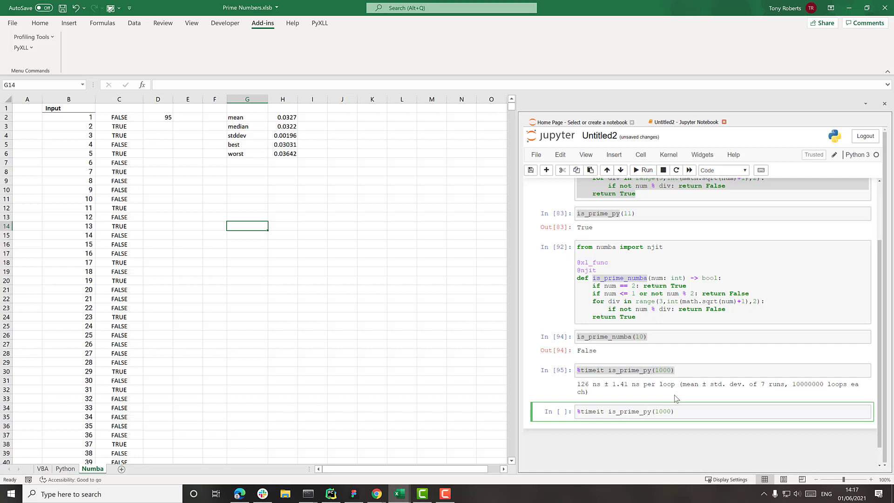
pyautogui.write('is_prime_numba')
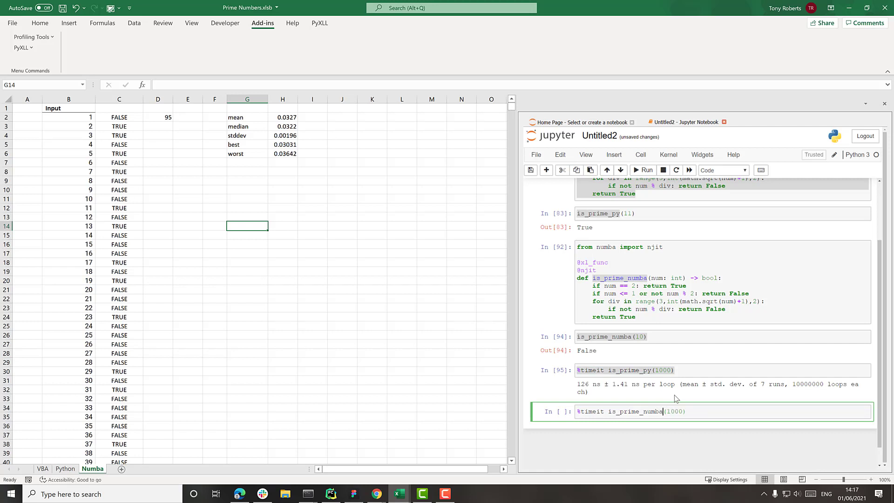
pyautogui.moveTo(716, 380)
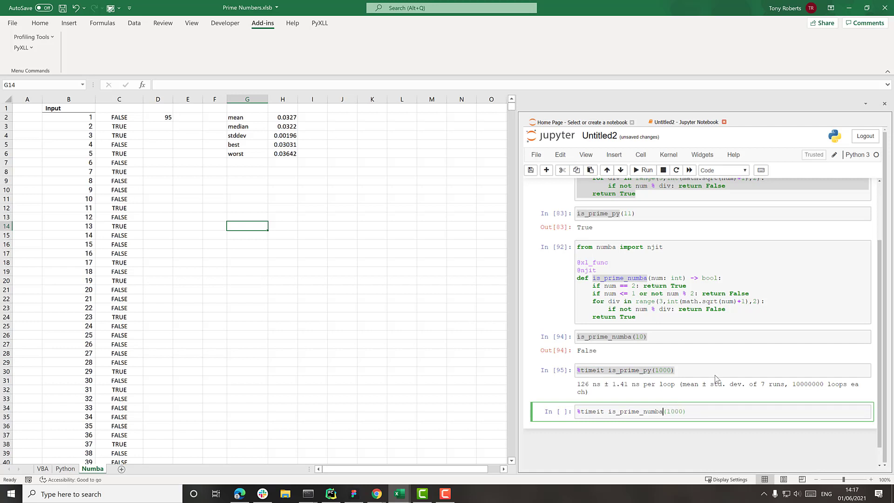
pyautogui.moveTo(709, 421)
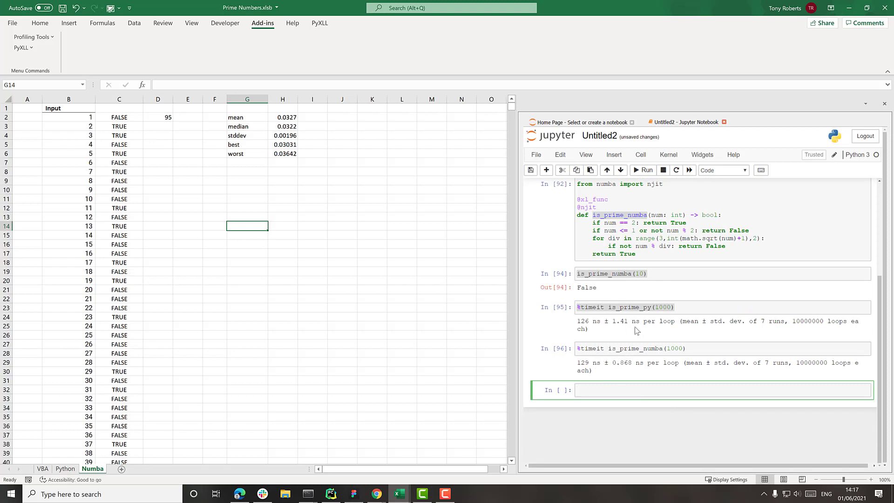
pyautogui.moveTo(157, 213)
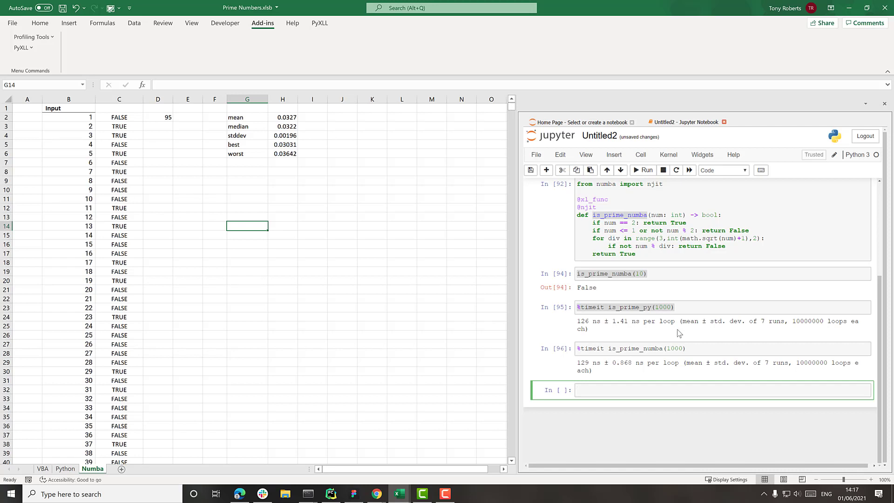
# - Select the code in the is_prime_numba function cell
pyautogui.click(673, 307)
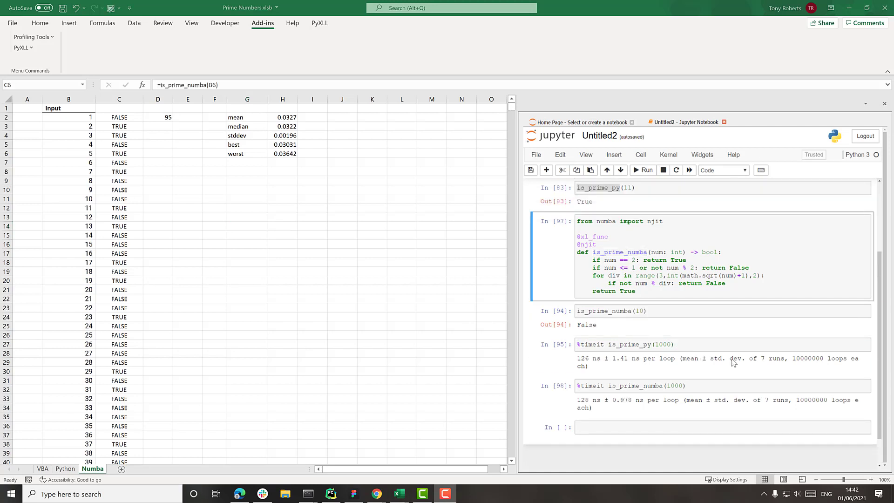
pyautogui.moveTo(699, 297)
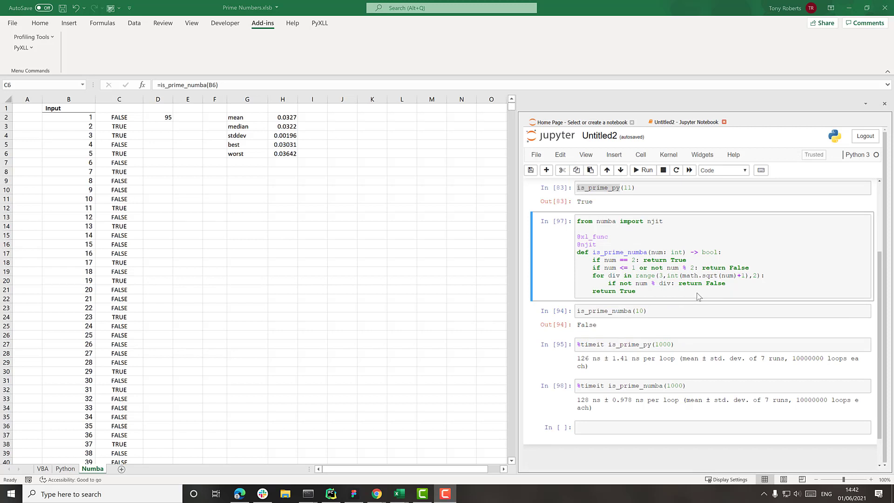
pyautogui.moveTo(693, 374)
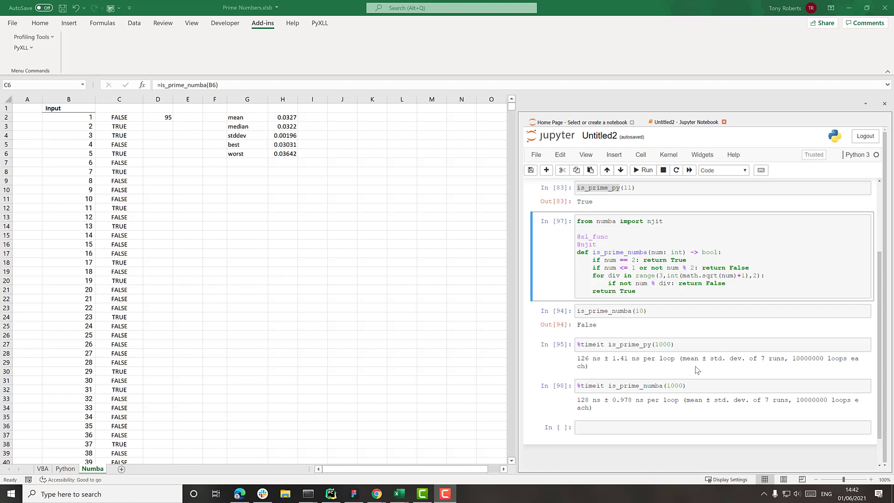
pyautogui.moveTo(707, 388)
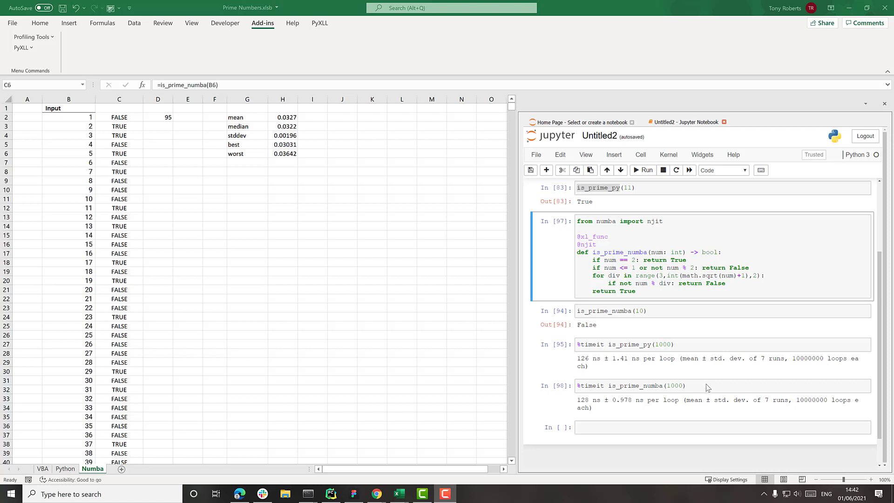
pyautogui.moveTo(645, 304)
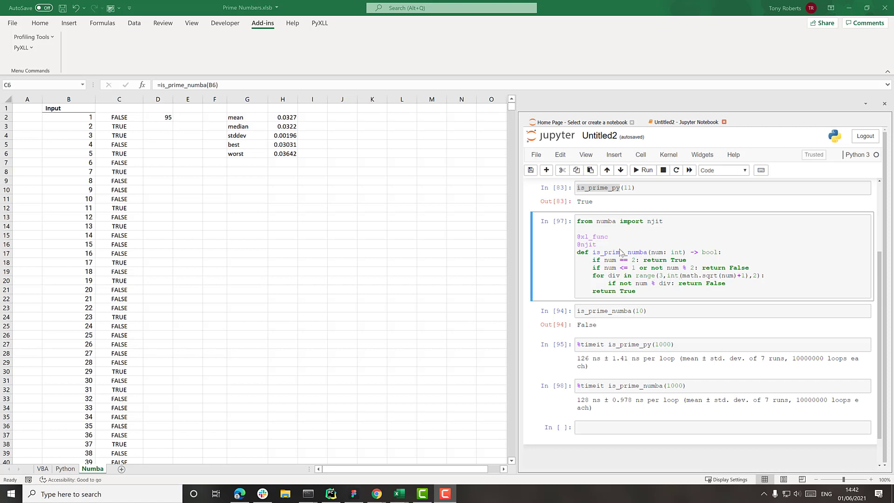
pyautogui.moveTo(658, 408)
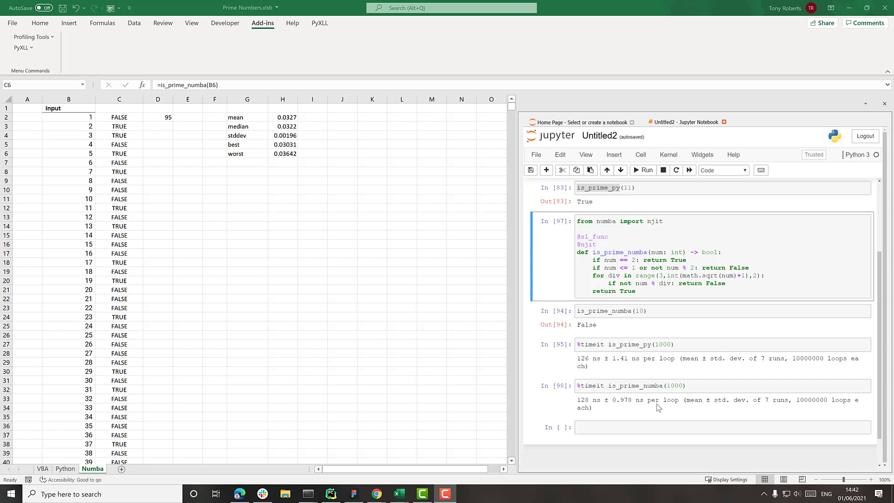
pyautogui.moveTo(676, 391)
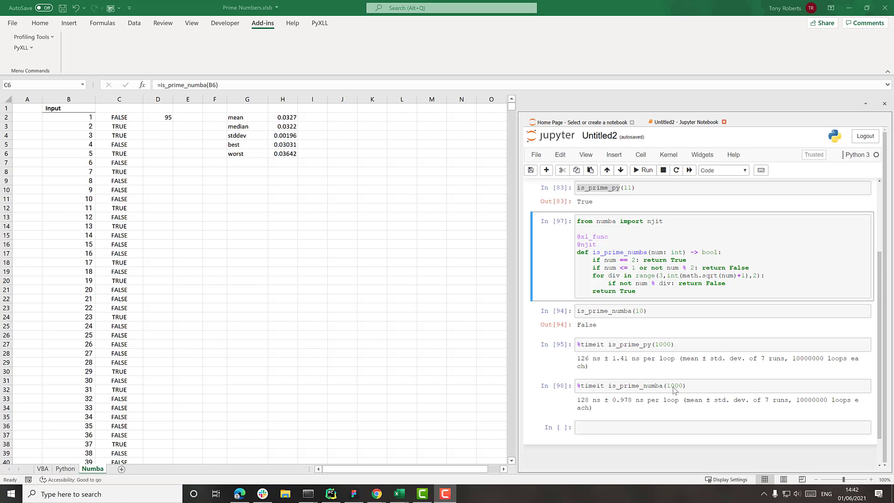
pyautogui.moveTo(684, 392)
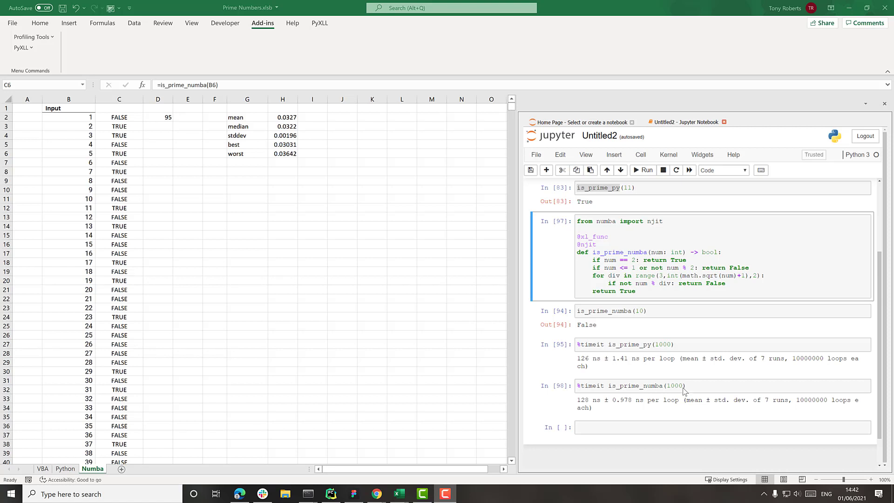
pyautogui.moveTo(667, 343)
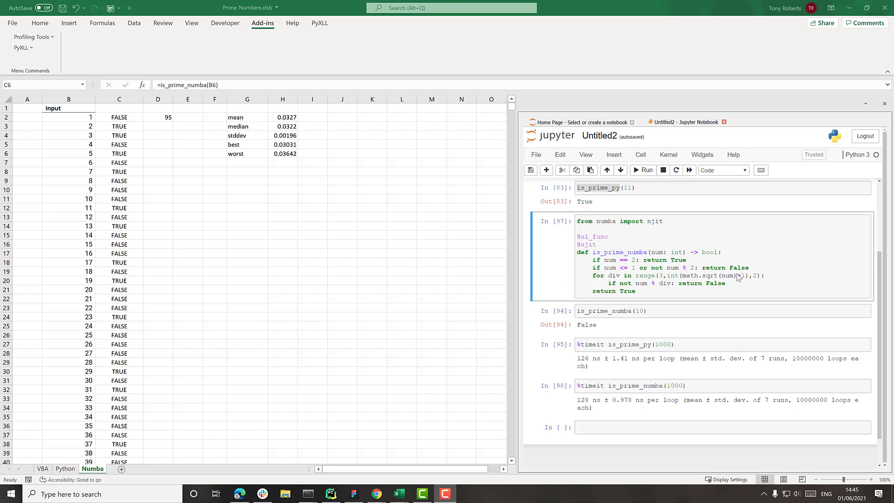
pyautogui.moveTo(746, 269)
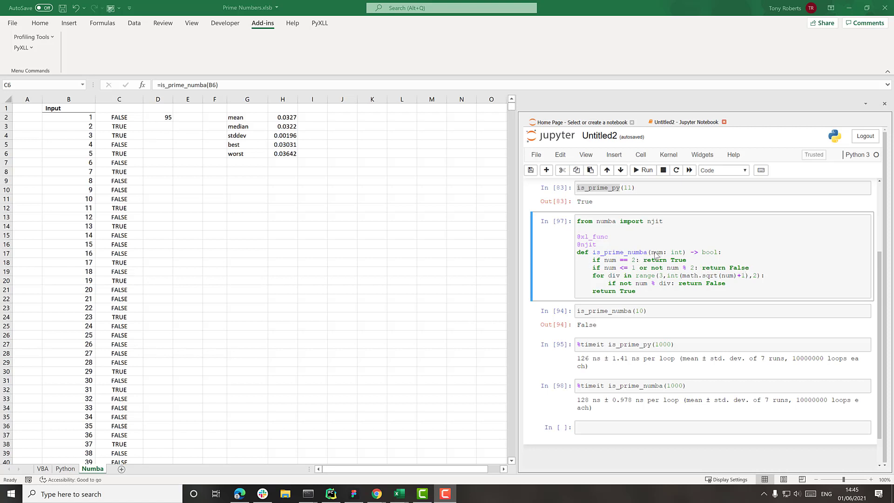
pyautogui.moveTo(616, 239)
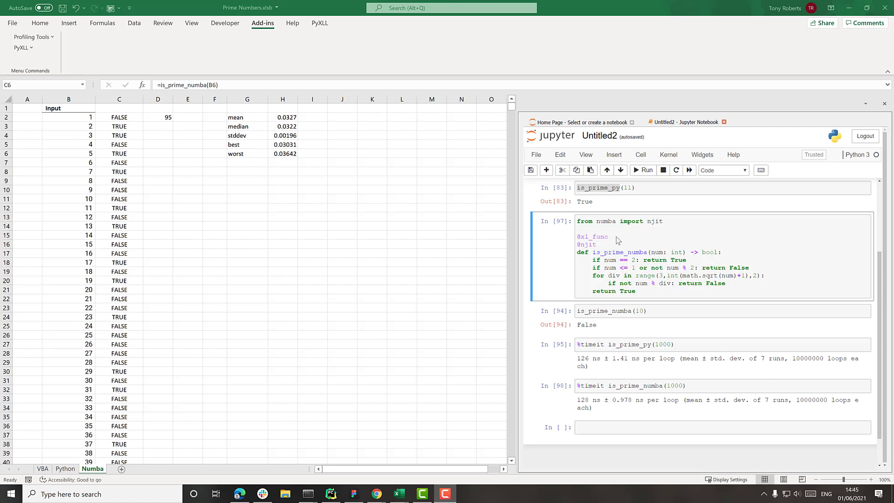
pyautogui.moveTo(631, 276)
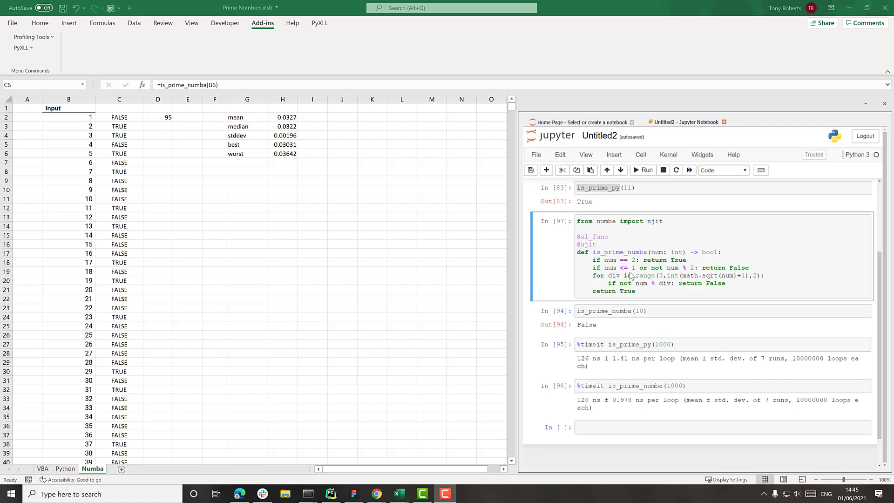
pyautogui.moveTo(679, 341)
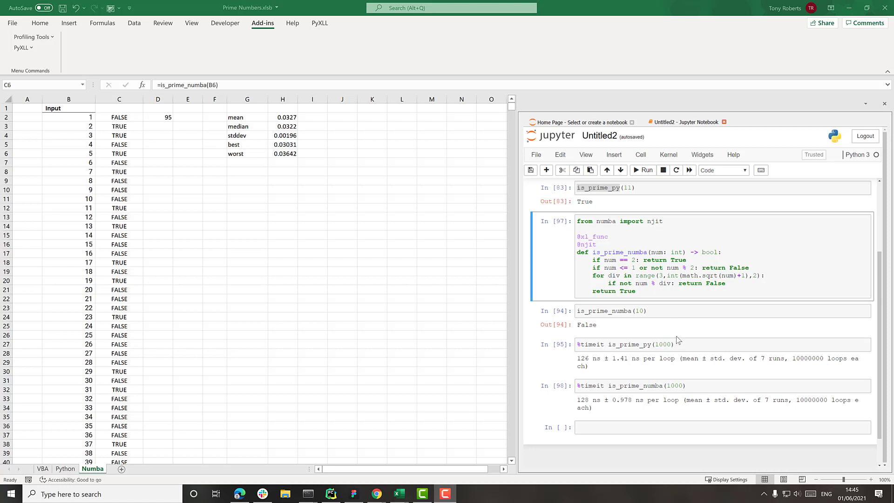
pyautogui.moveTo(633, 292)
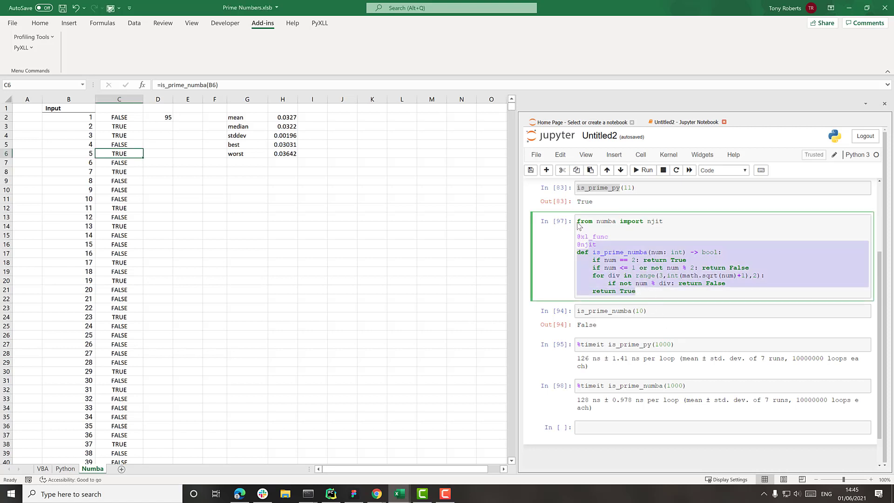
pyautogui.click(626, 427)
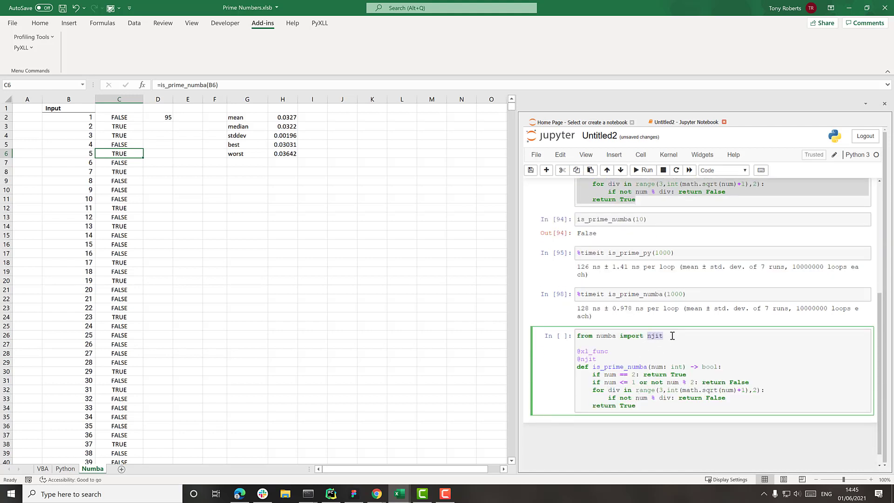
pyautogui.write('vector')
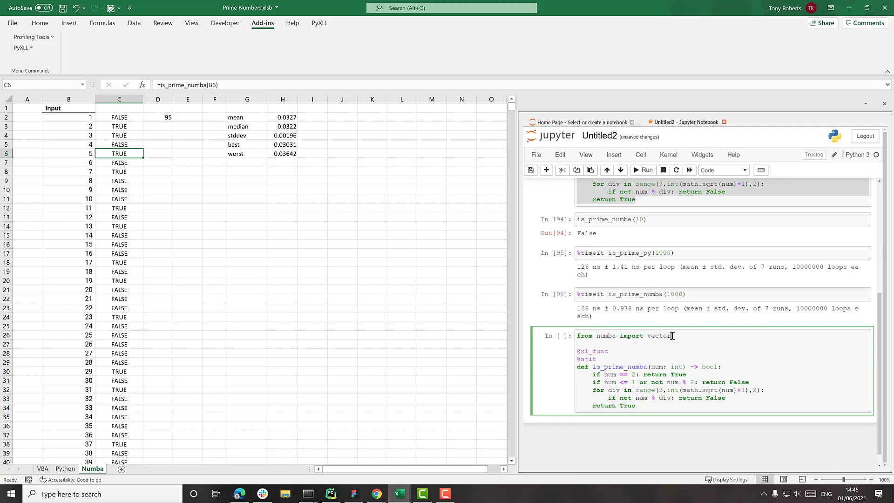
pyautogui.write('ize')
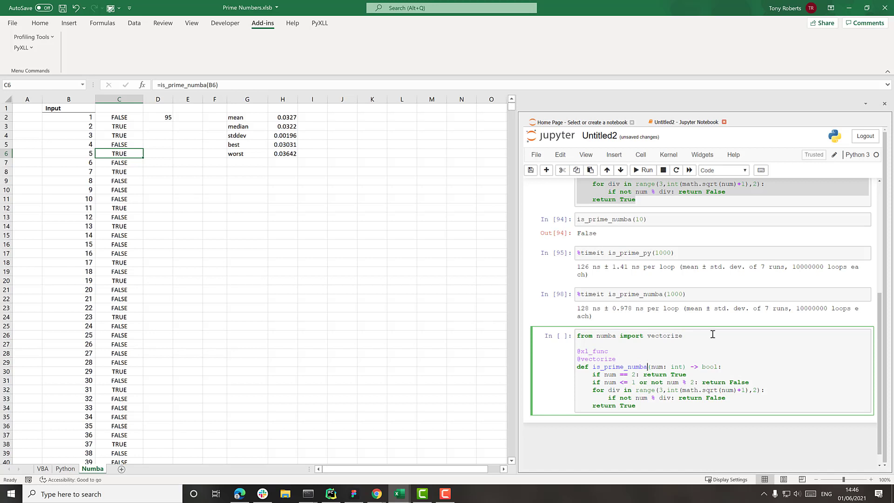
pyautogui.write('_vectr')
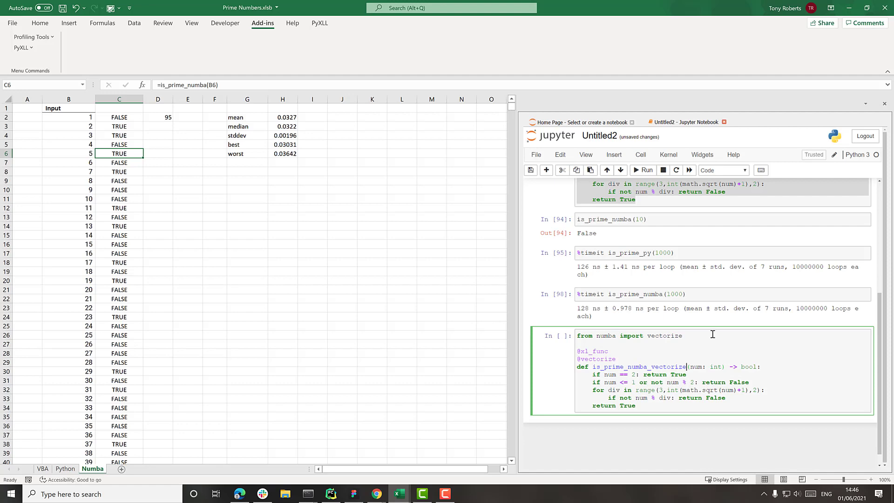
pyautogui.click(643, 170)
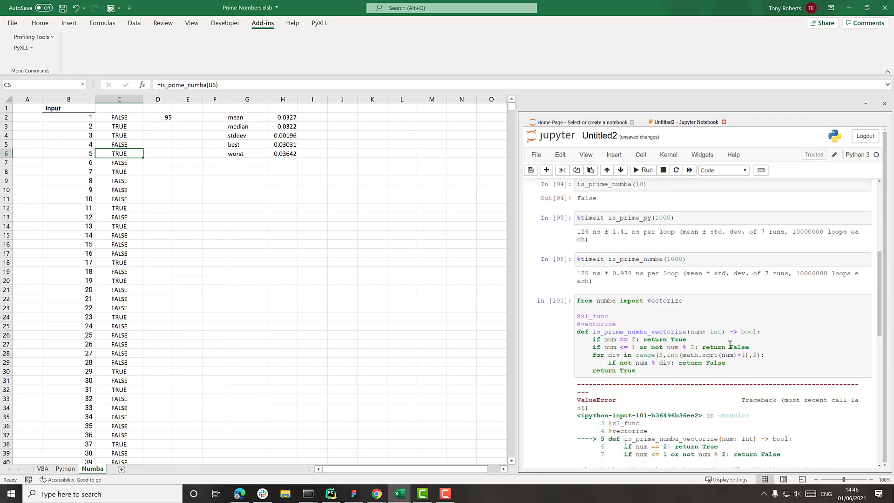
pyautogui.scroll(-3)
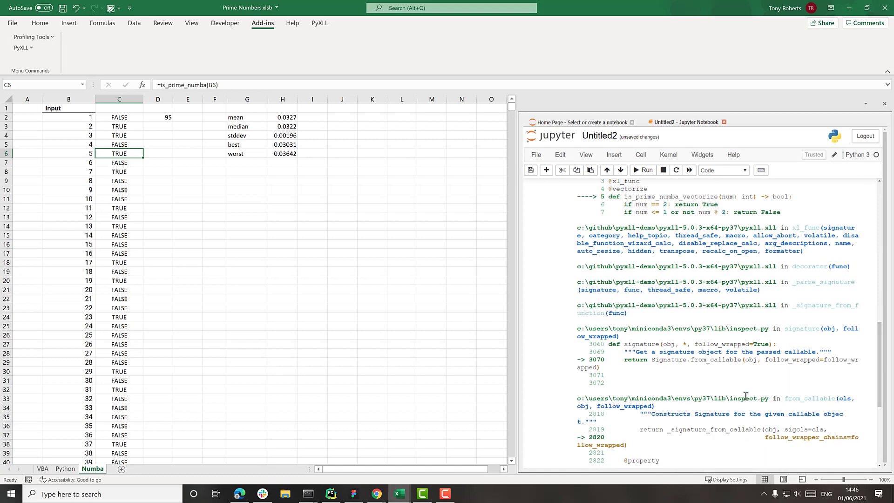
pyautogui.scroll(-3)
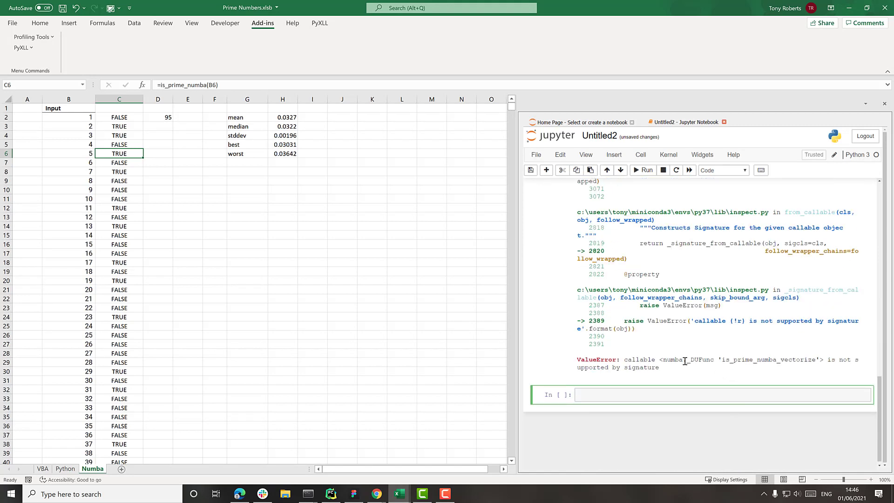
pyautogui.scroll(3)
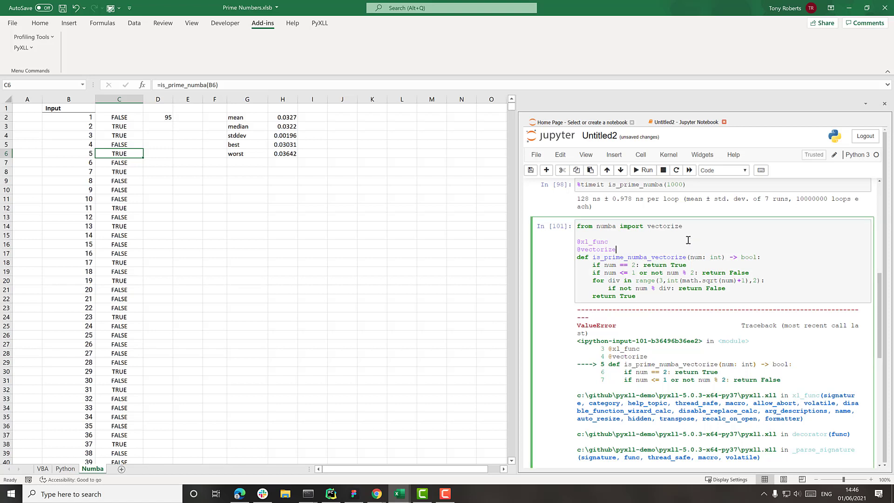
pyautogui.click(610, 241)
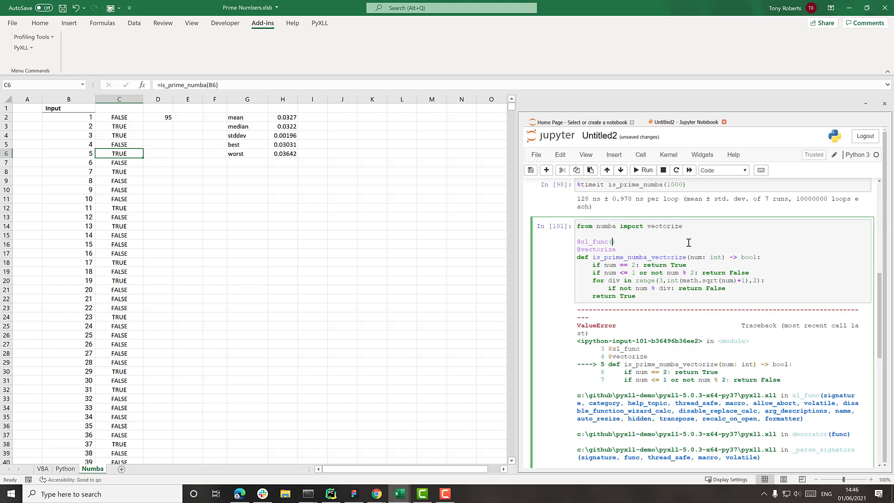
pyautogui.moveTo(606, 251)
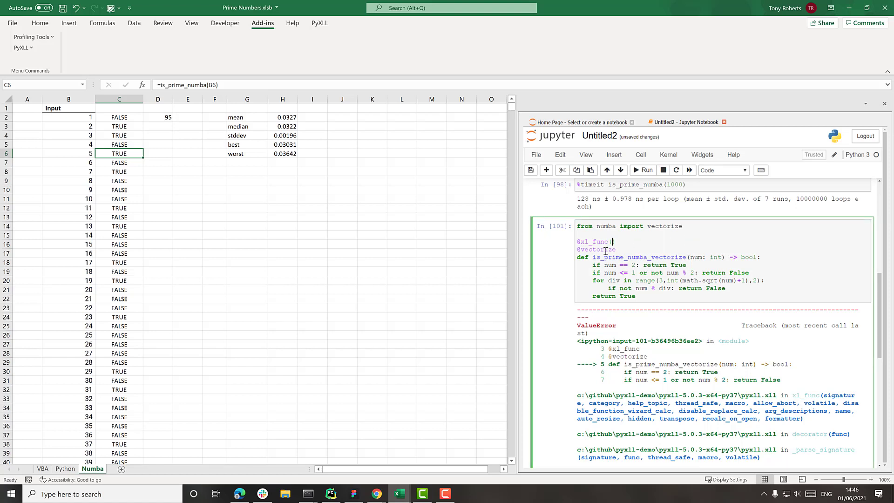
pyautogui.moveTo(661, 245)
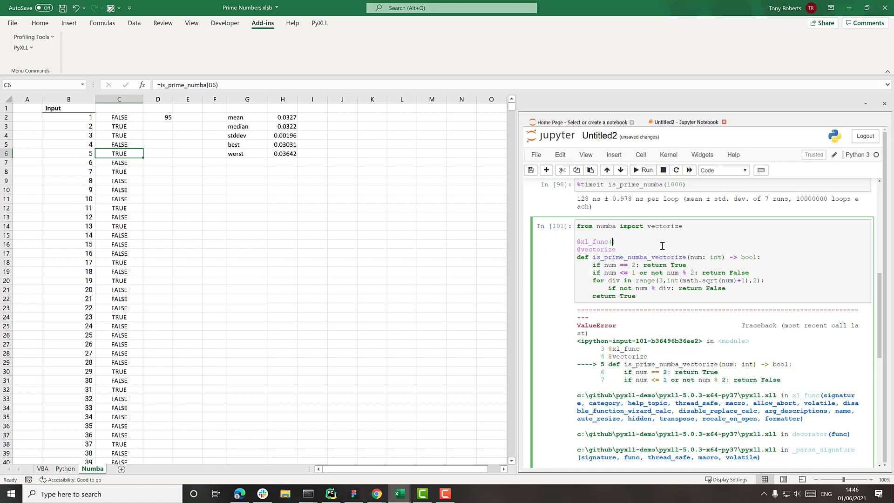
pyautogui.write('""')
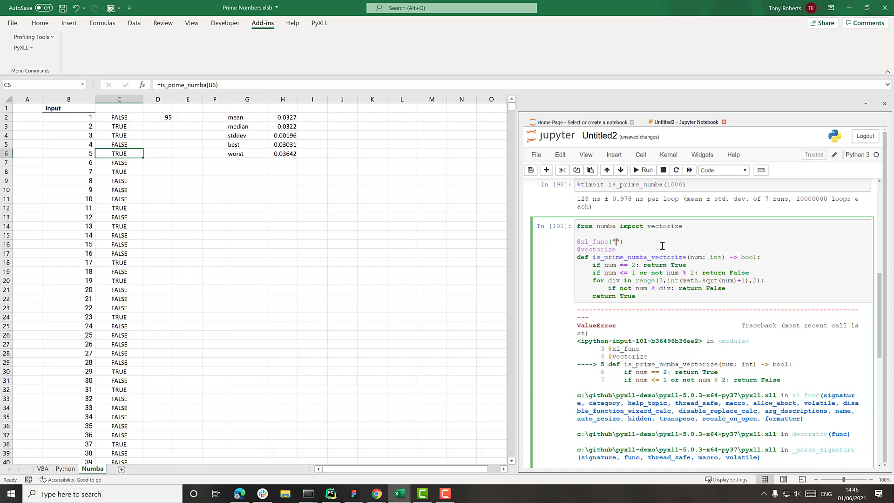
pyautogui.write('numpy_a')
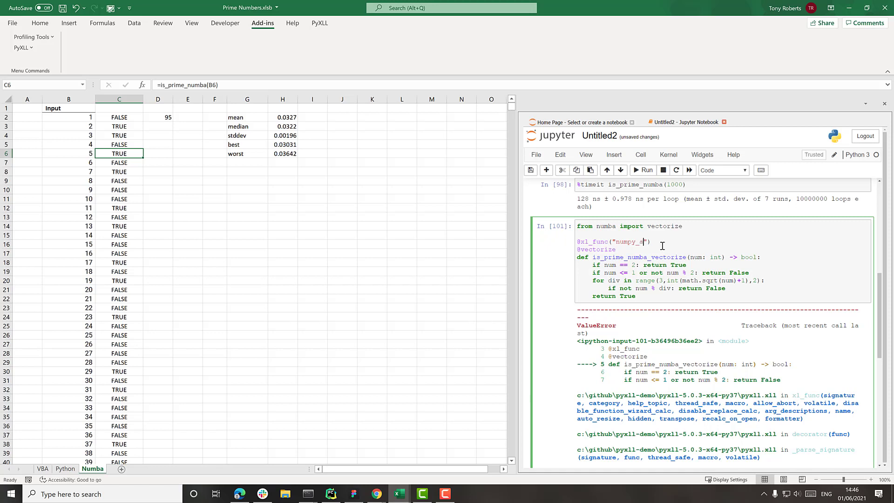
pyautogui.write('rray<ndim=1')
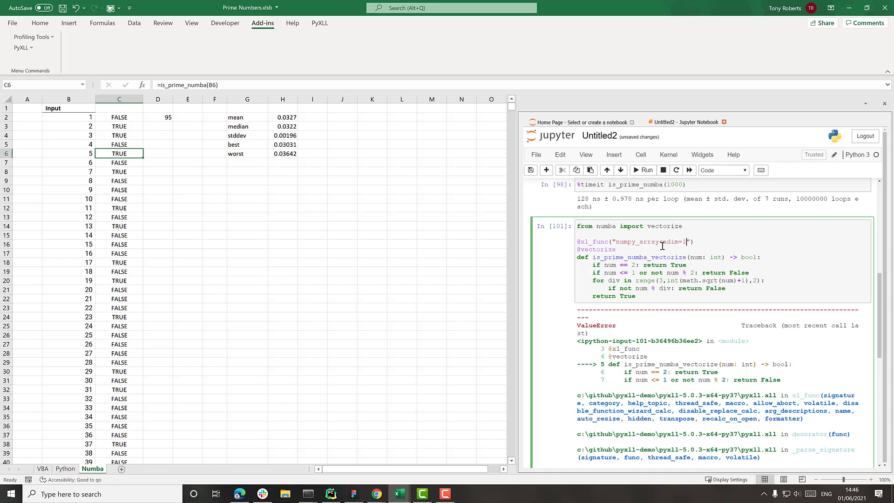
pyautogui.write(', dtype=')
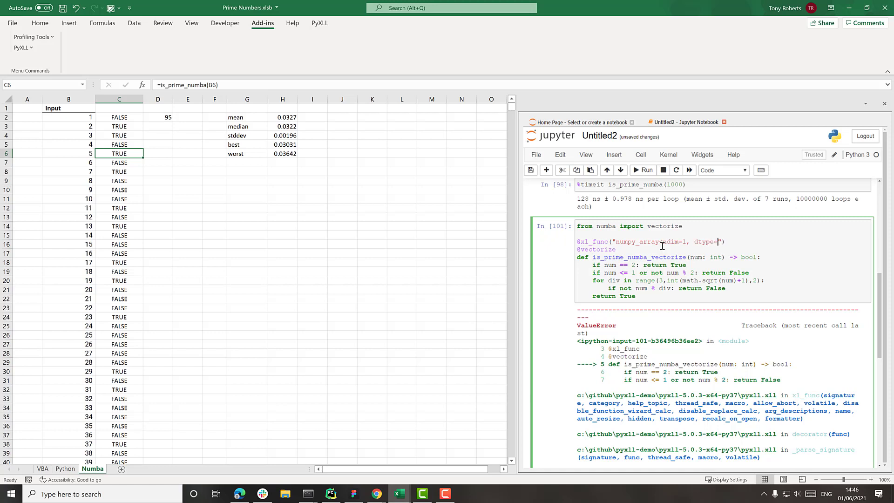
pyautogui.write('int> num: numpy_array')
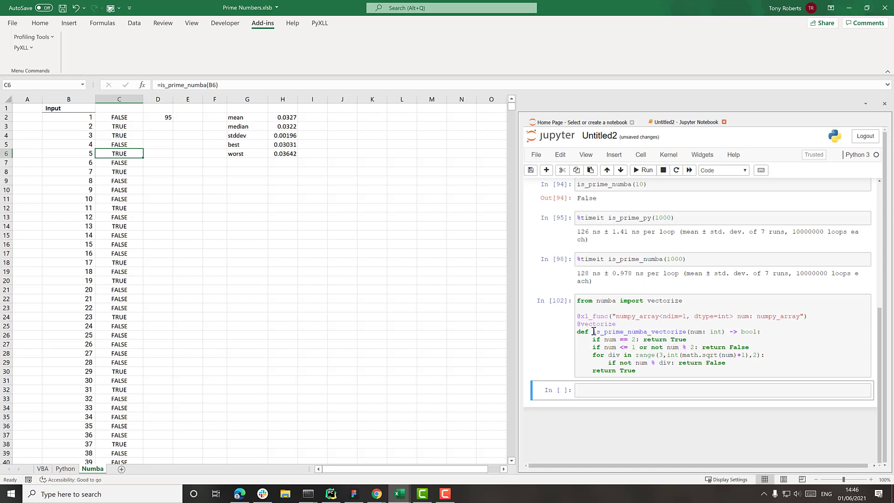
pyautogui.moveTo(686, 331)
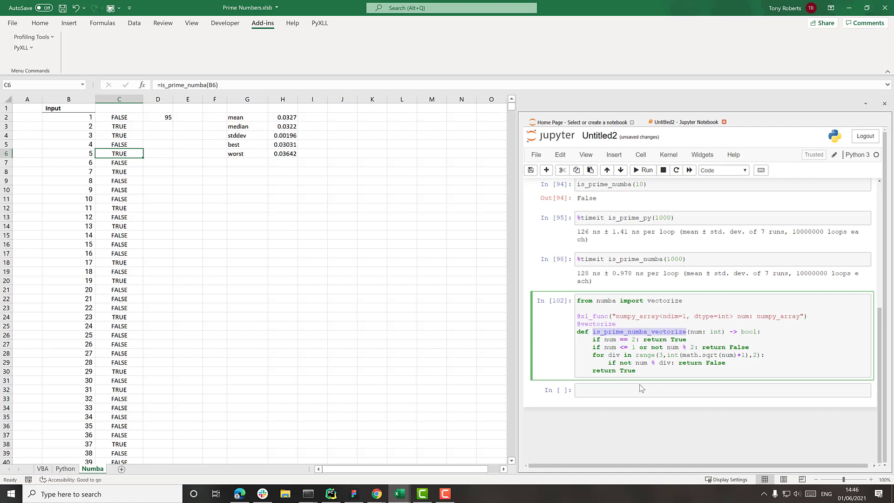
# - Test is_prime_numba_vectorize on x = np.arange(1, 100), returning a True/False array
pyautogui.write('import numpy as')
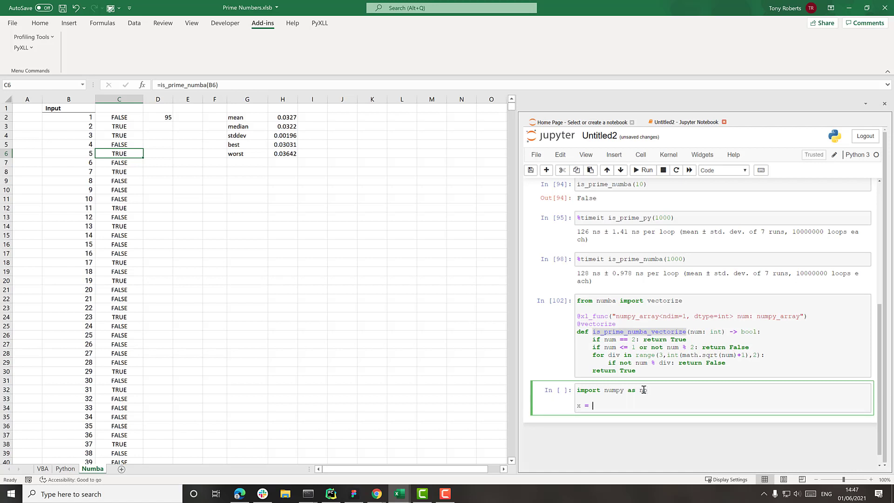
pyautogui.write('np.arange(1, 100')
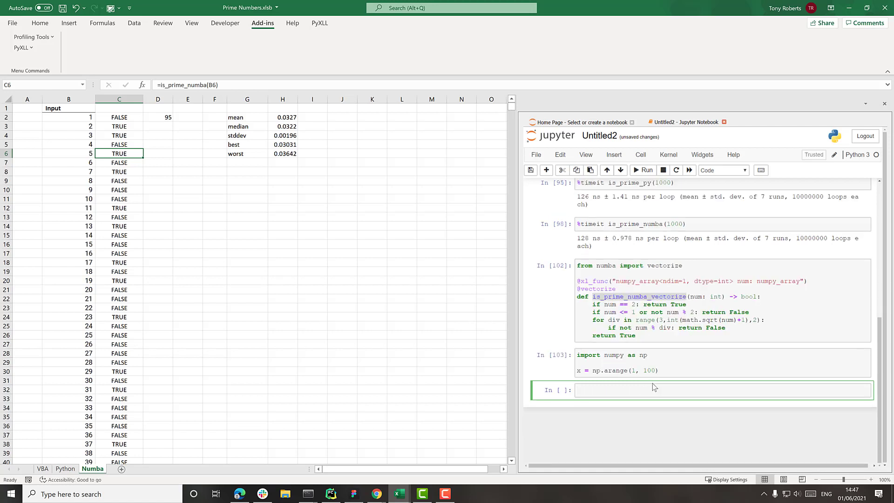
pyautogui.write('is_prime_numba_vectorize(x')
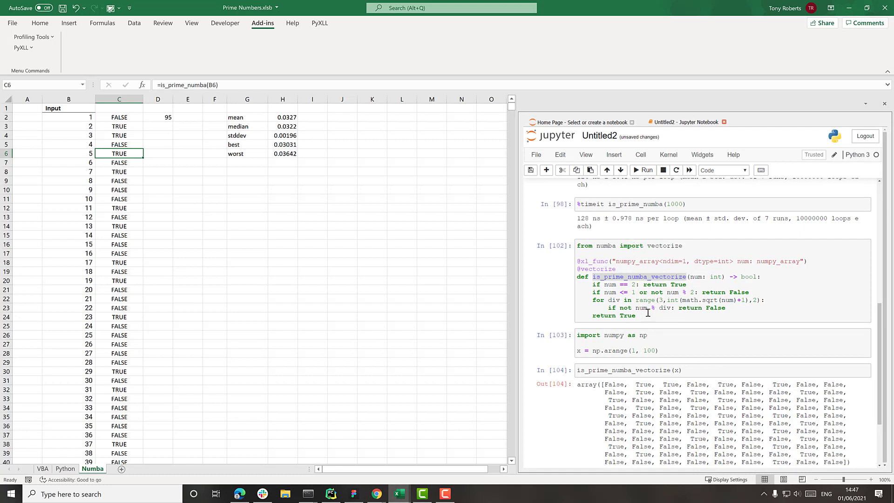
pyautogui.moveTo(735, 345)
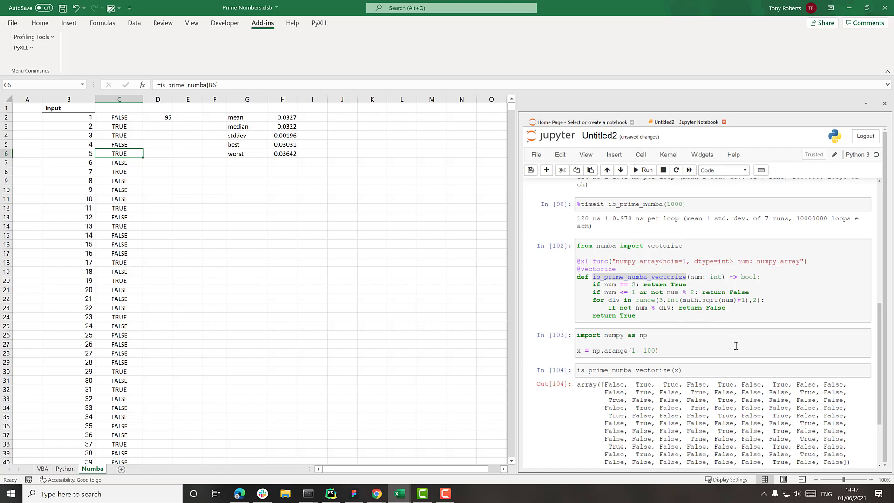
pyautogui.scroll(-3)
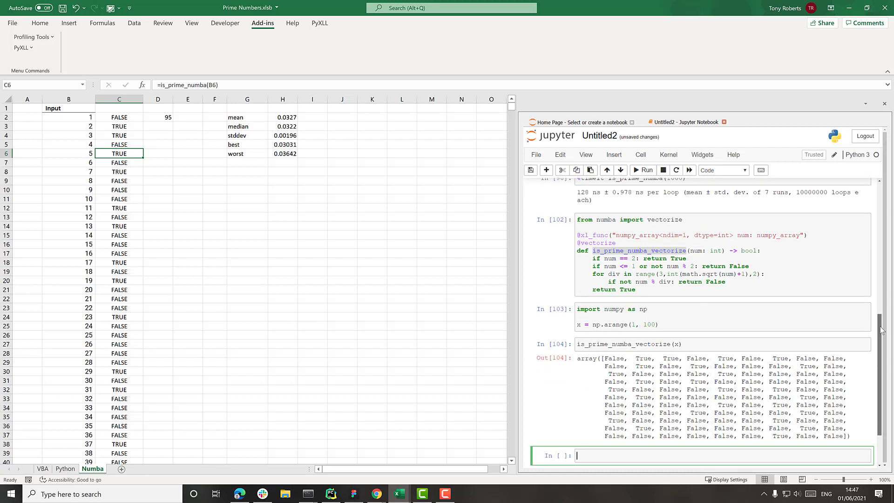
pyautogui.scroll(3)
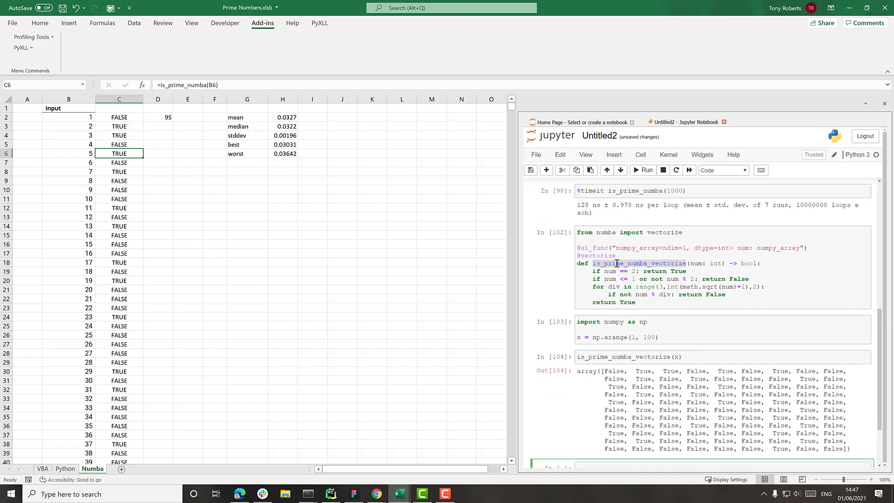
# - Copy the Numba sheet's contents into a new sheet named Vectorized
pyautogui.click(247, 271)
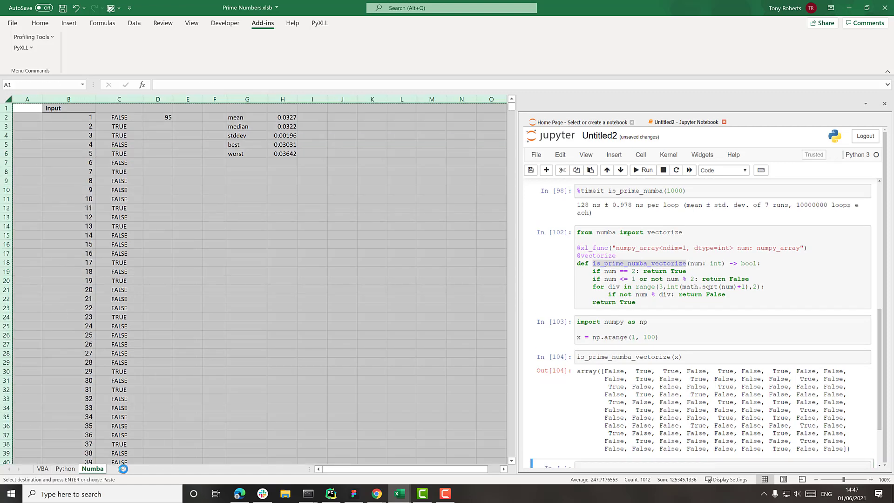
pyautogui.click(137, 468)
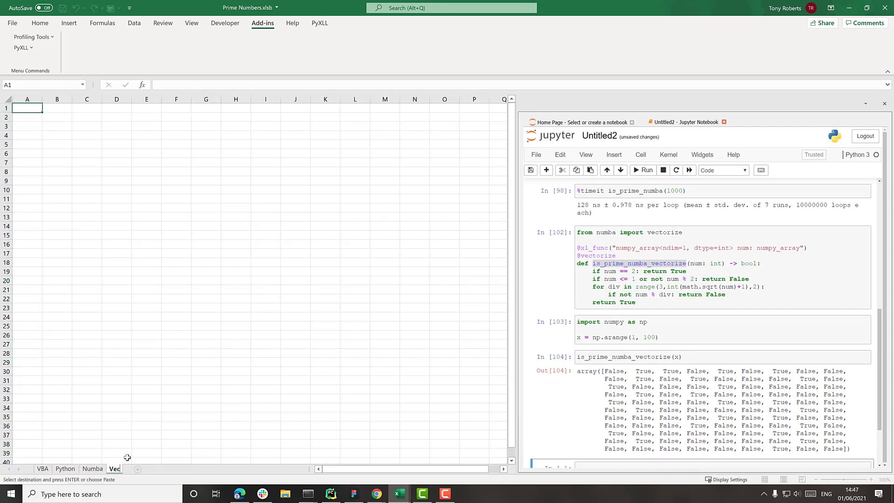
pyautogui.doubleClick(113, 467)
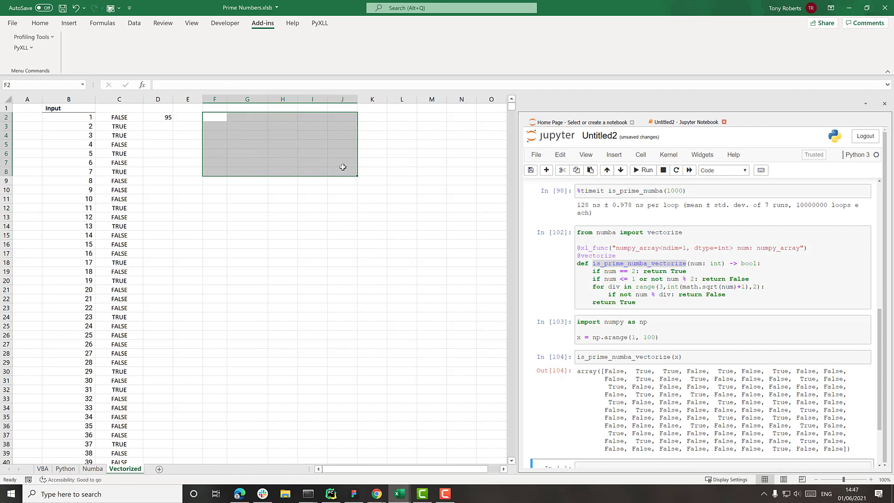
# - Clear old column C results and enter =is_prime_numba_vectorize(B2:B501) in C2
pyautogui.click(119, 117)
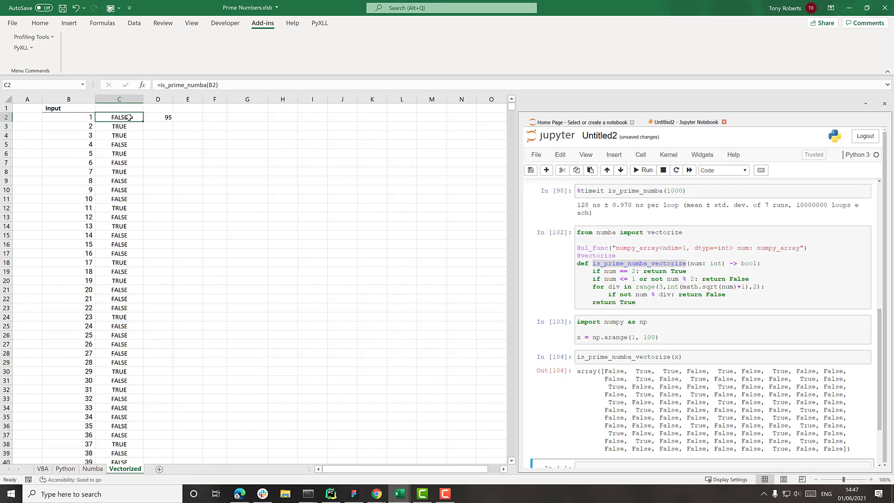
pyautogui.click(118, 107)
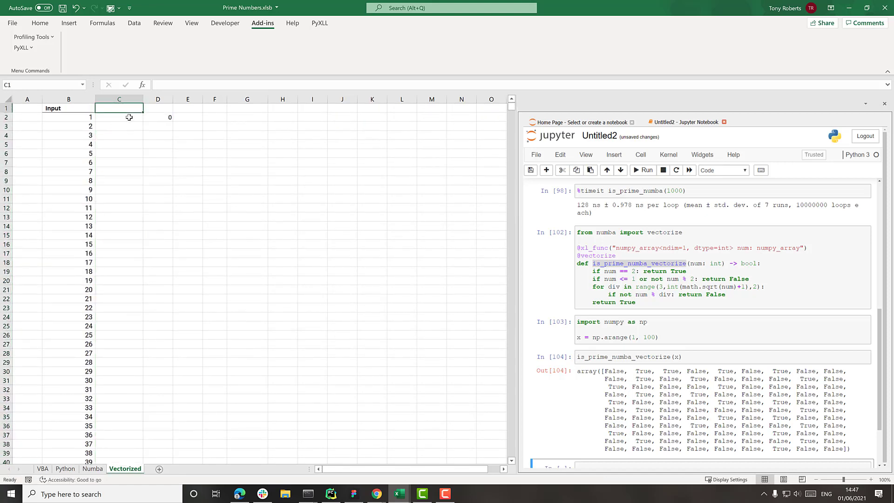
pyautogui.write('=')
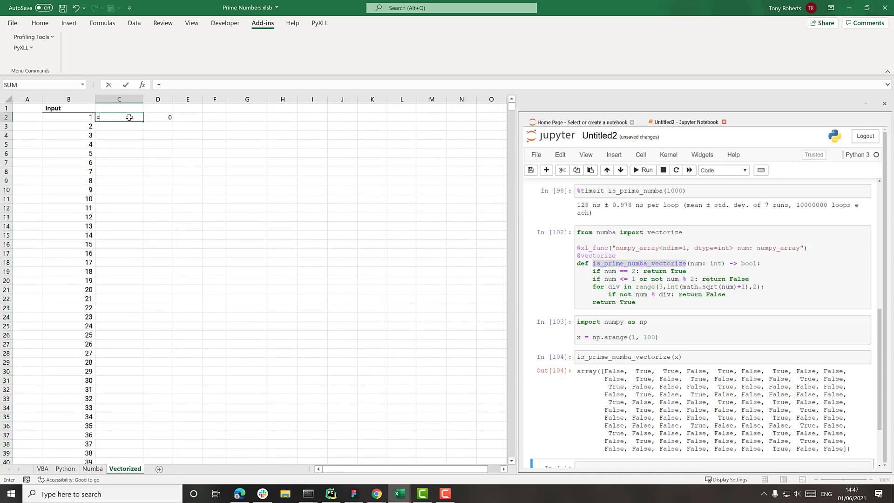
pyautogui.write('=is_prime_numba_vectorize(B2:B501')
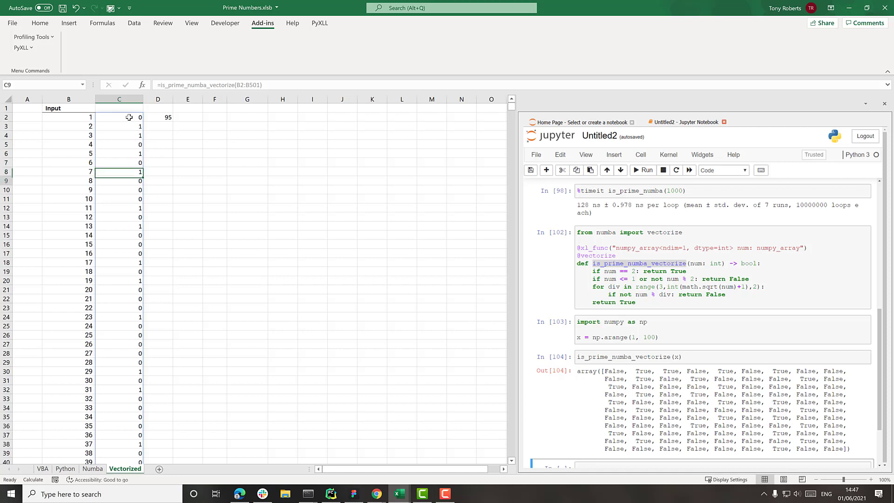
# - Time the Vectorized sheet: mean 6.01 ms, best 4.02 ms, worst 8.52 ms
pyautogui.click(118, 117)
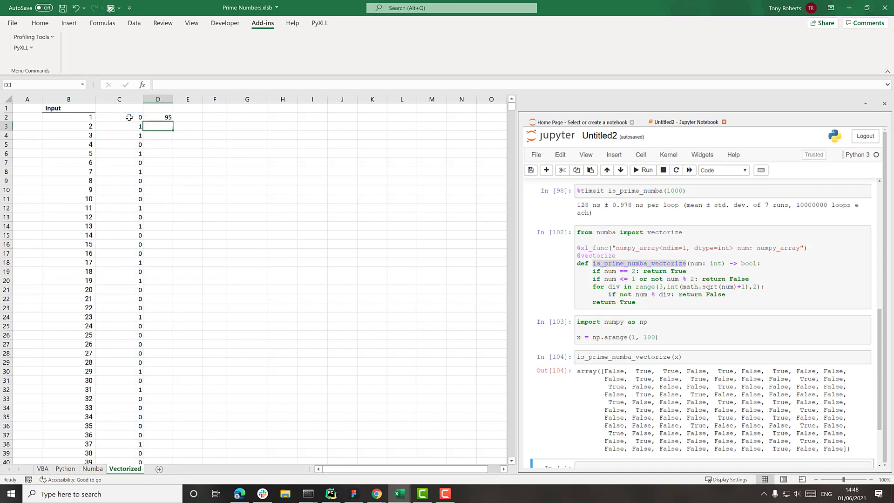
pyautogui.click(247, 125)
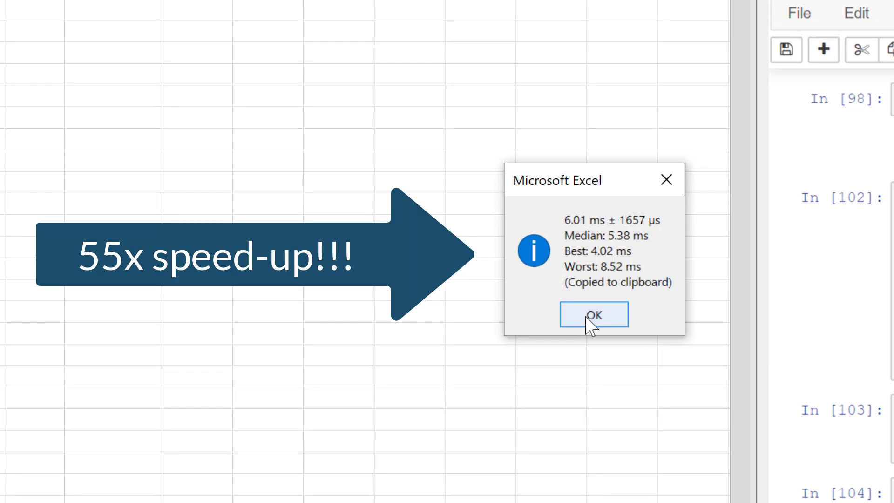
# - Re-time the Vectorized sheet (mean about 5.9 ms, best 4.0 ms) and compare with another sheet
pyautogui.click(592, 315)
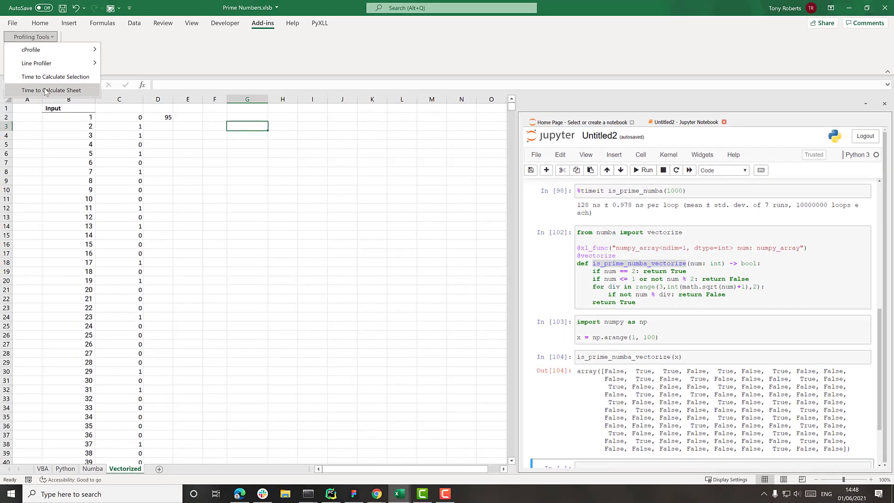
pyautogui.click(51, 90)
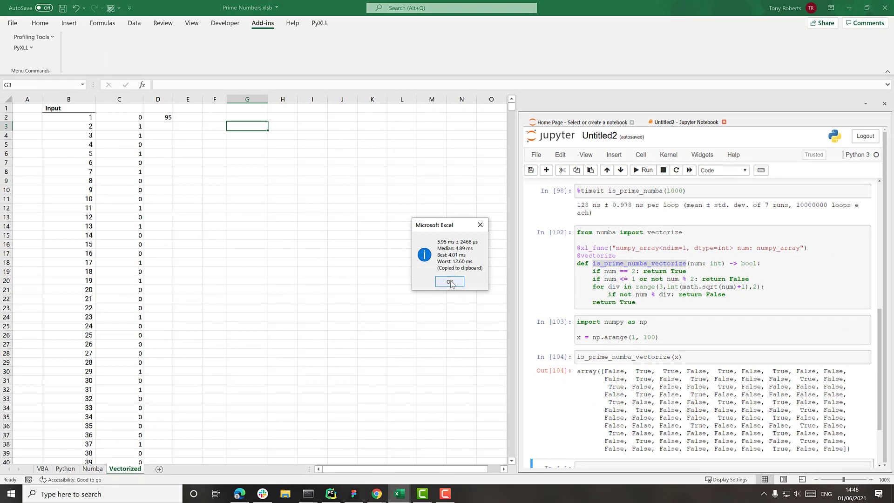
pyautogui.click(450, 282)
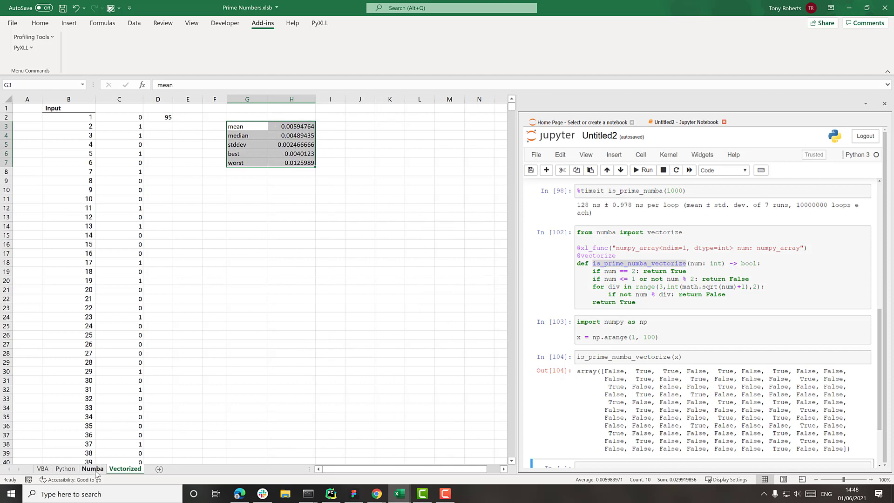
pyautogui.click(65, 468)
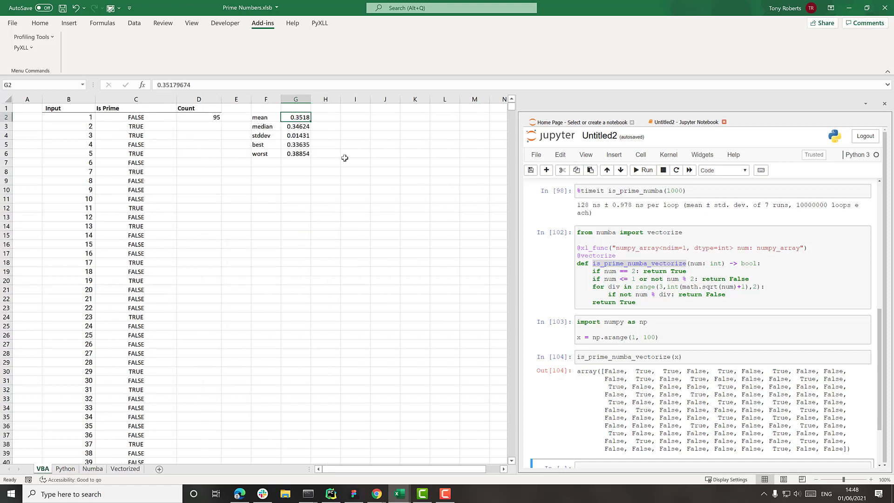
pyautogui.click(125, 467)
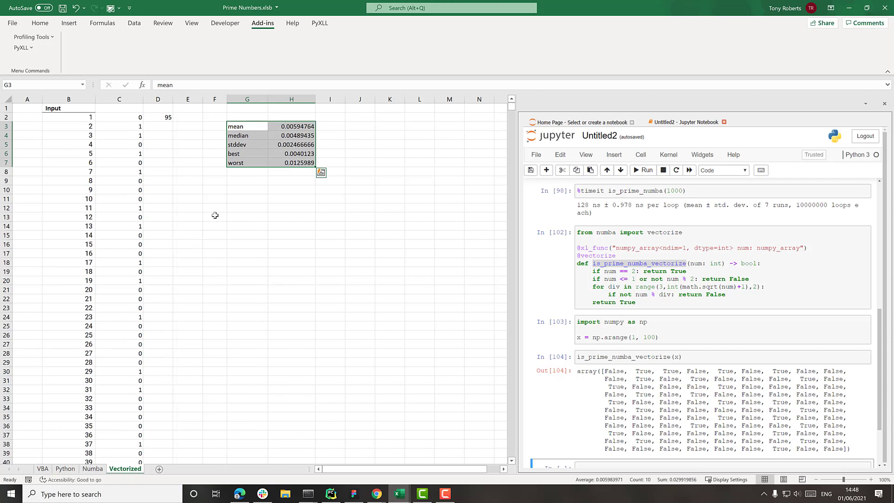
pyautogui.click(215, 216)
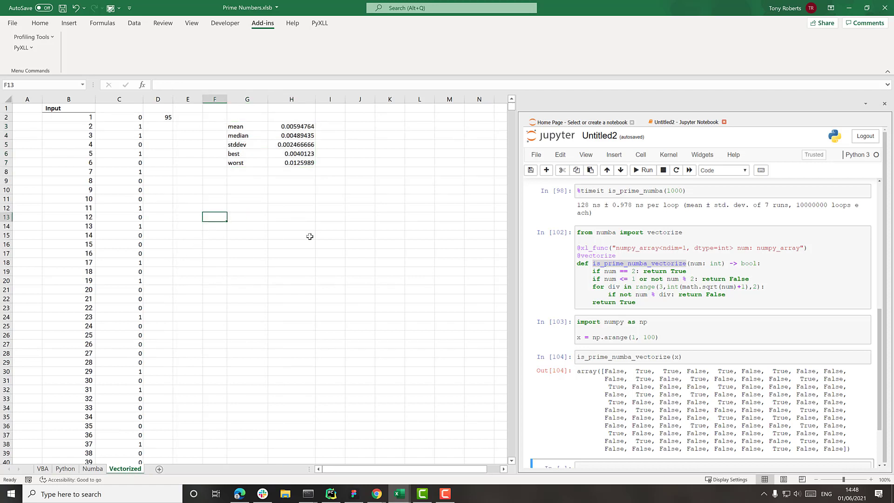
pyautogui.moveTo(258, 216)
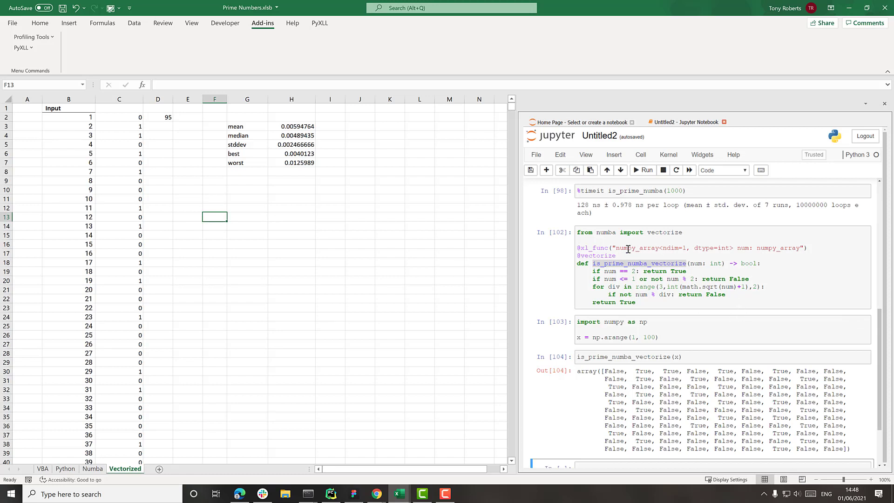
pyautogui.moveTo(288, 211)
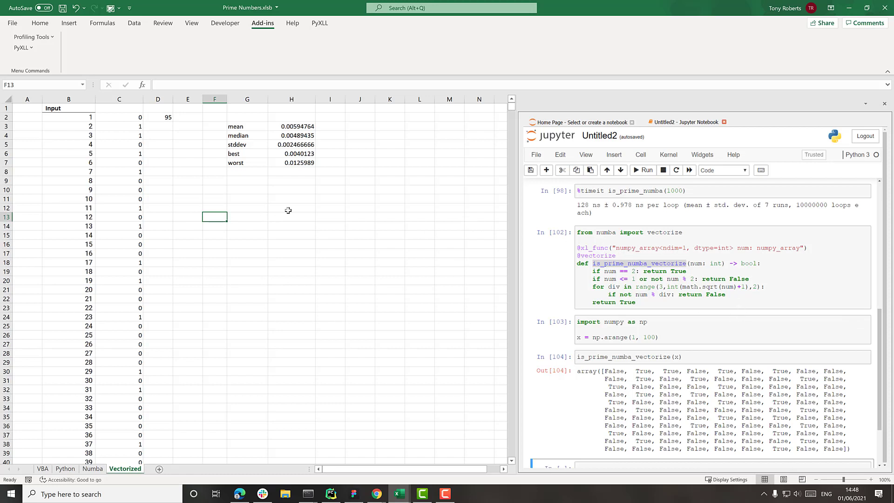
pyautogui.click(118, 117)
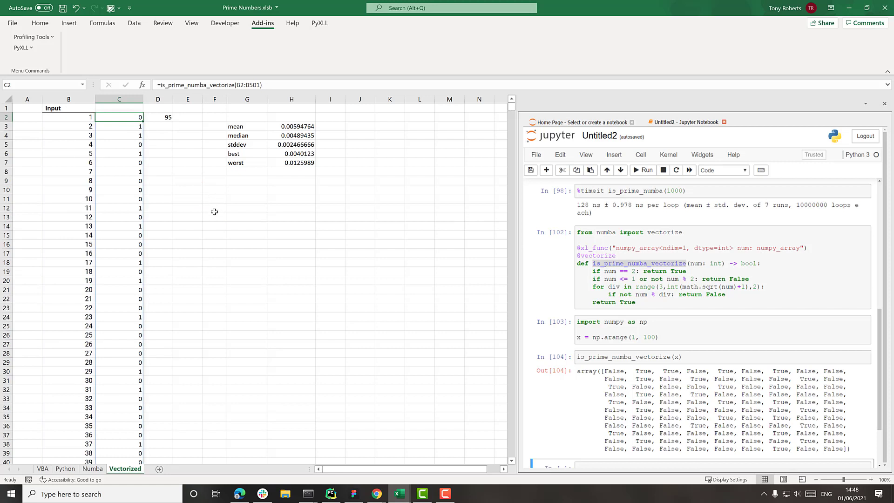
pyautogui.click(214, 225)
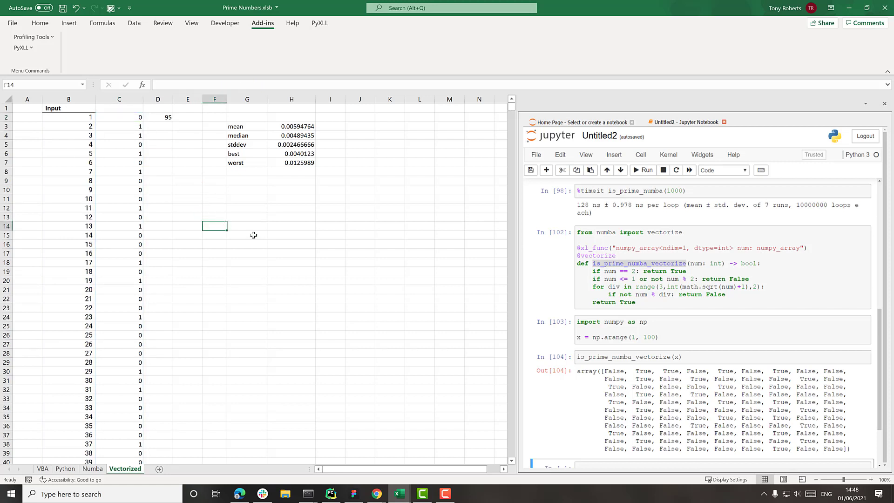
pyautogui.moveTo(157, 277)
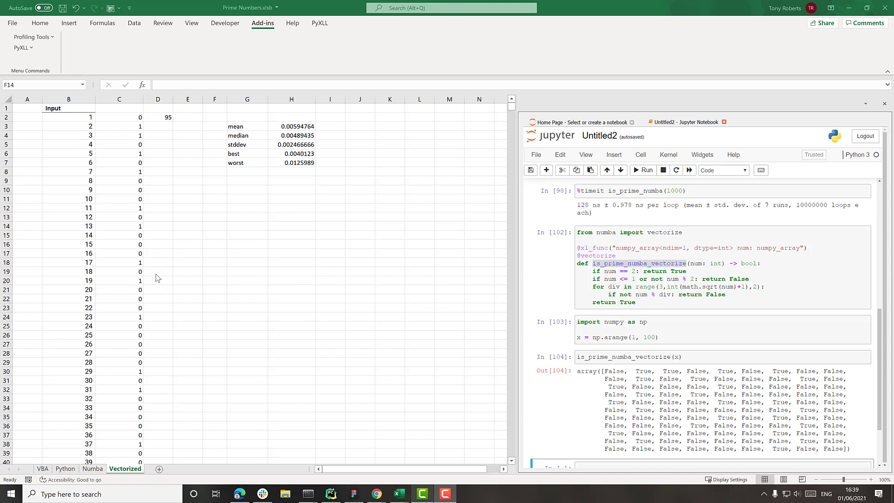
pyautogui.click(216, 226)
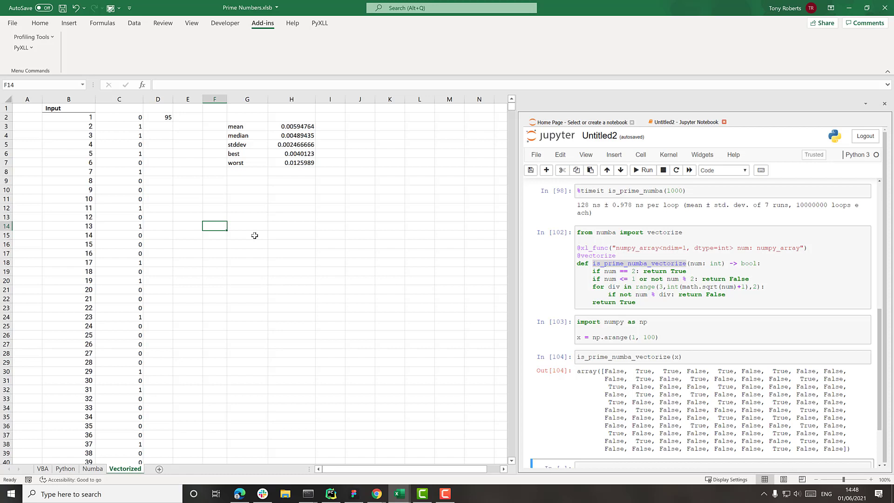
pyautogui.moveTo(571, 274)
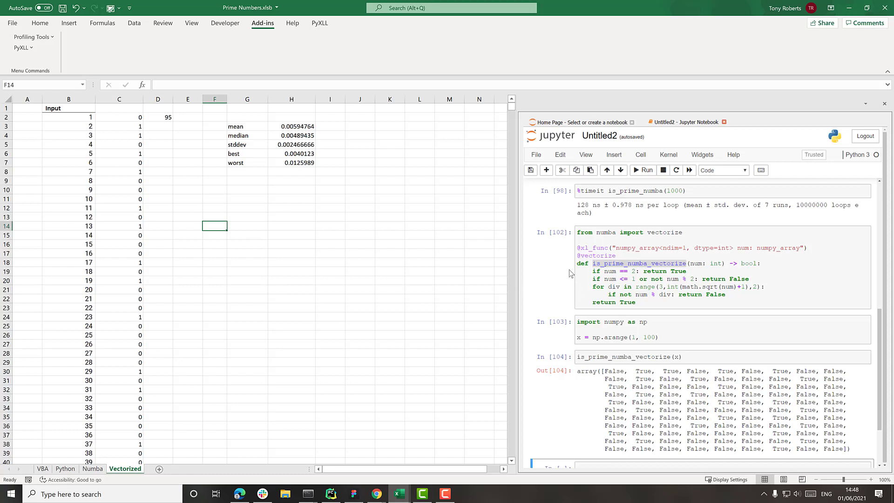
pyautogui.moveTo(425, 236)
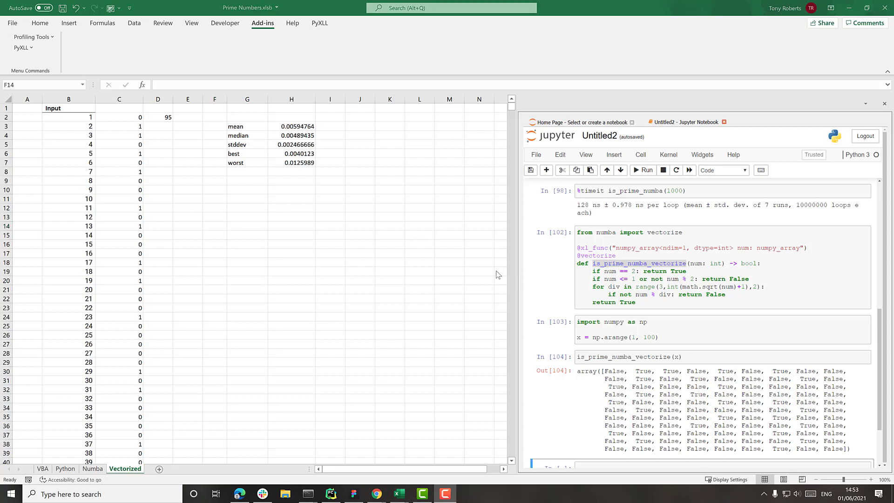
pyautogui.moveTo(440, 255)
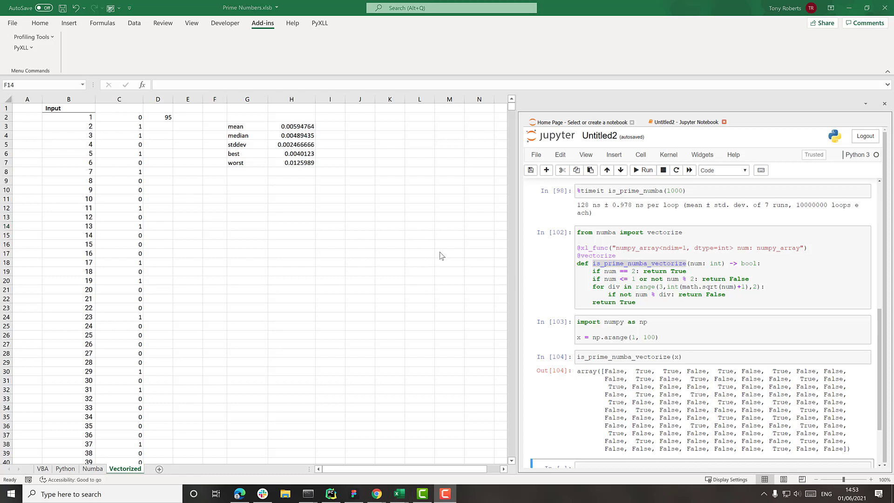